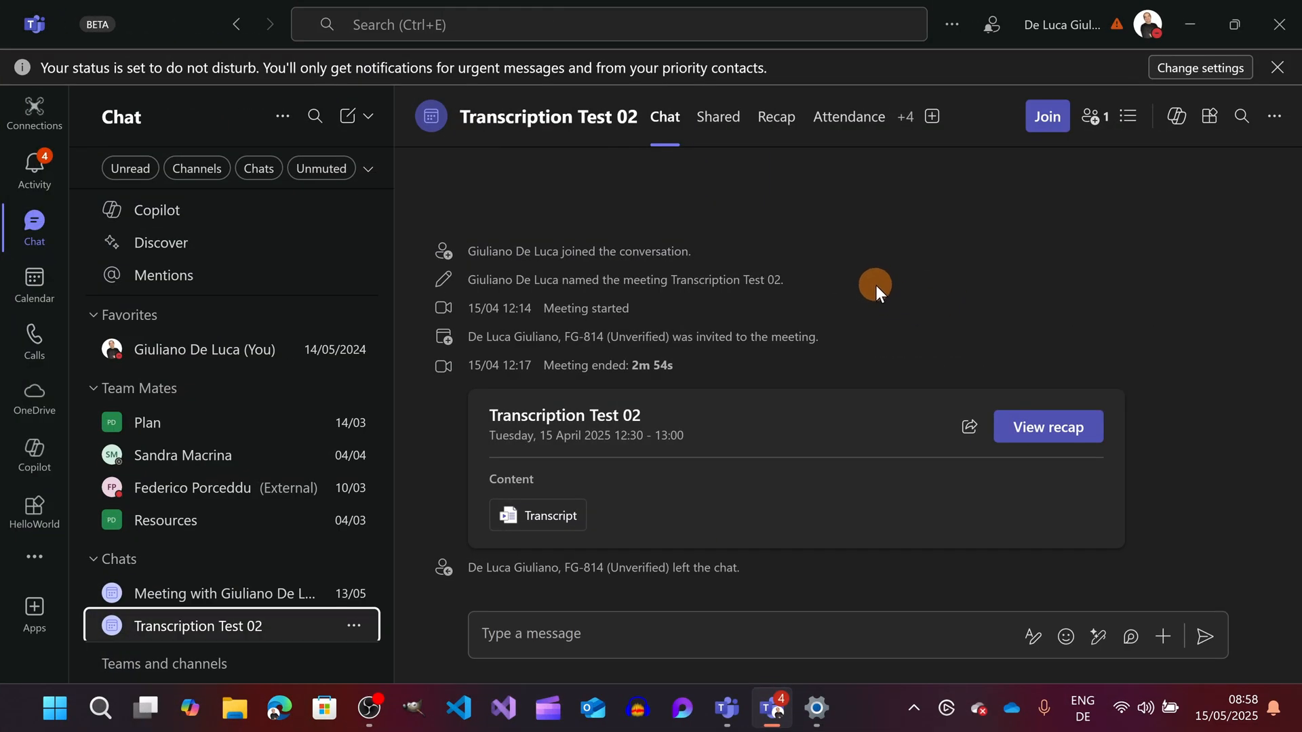
mouse_move(34, 285)
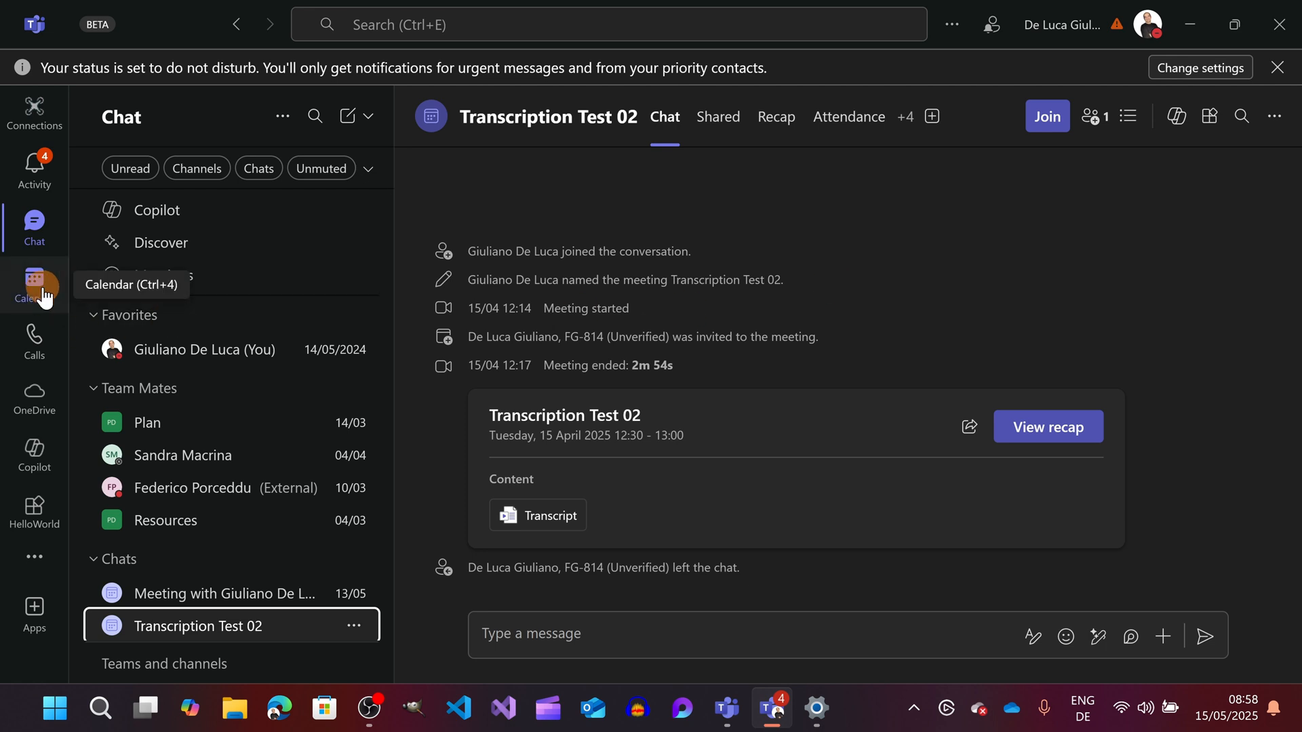
- Leave the Transcription Test 02 chat and show the May 12–16 weekly calendar
left_click(34, 285)
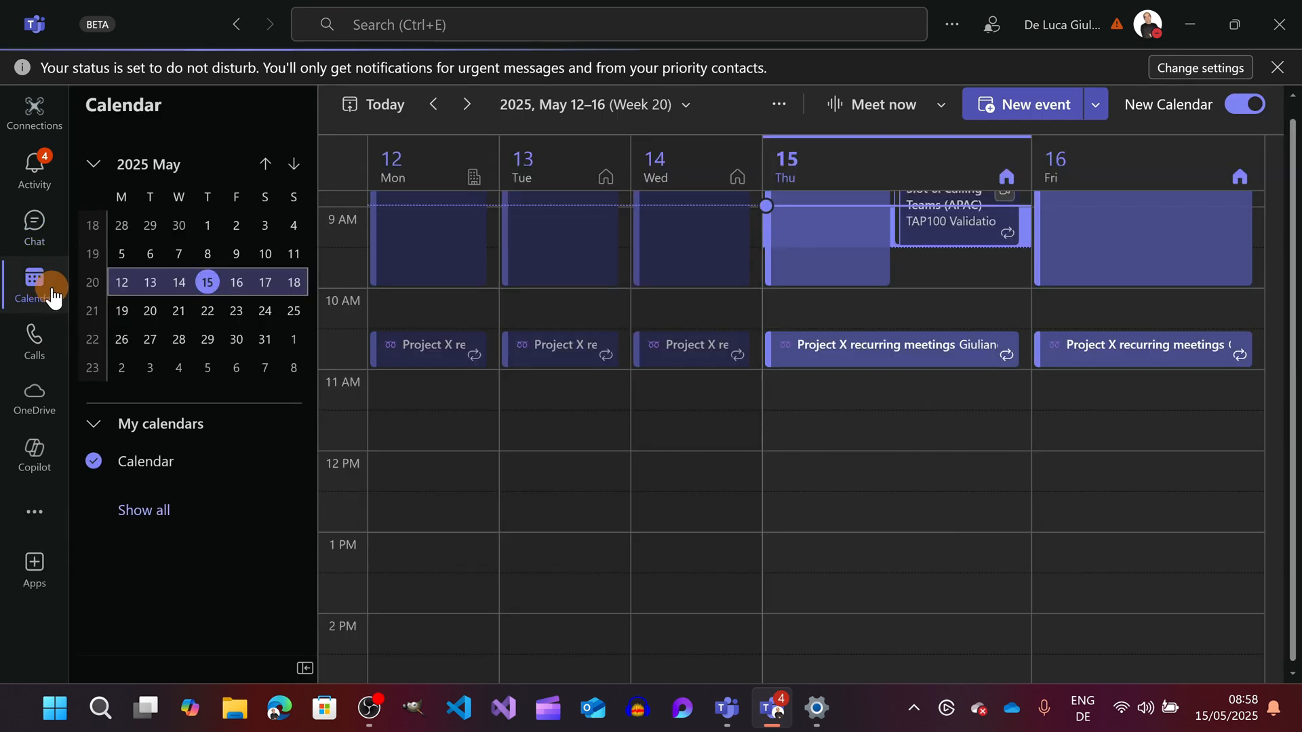
mouse_move(898, 318)
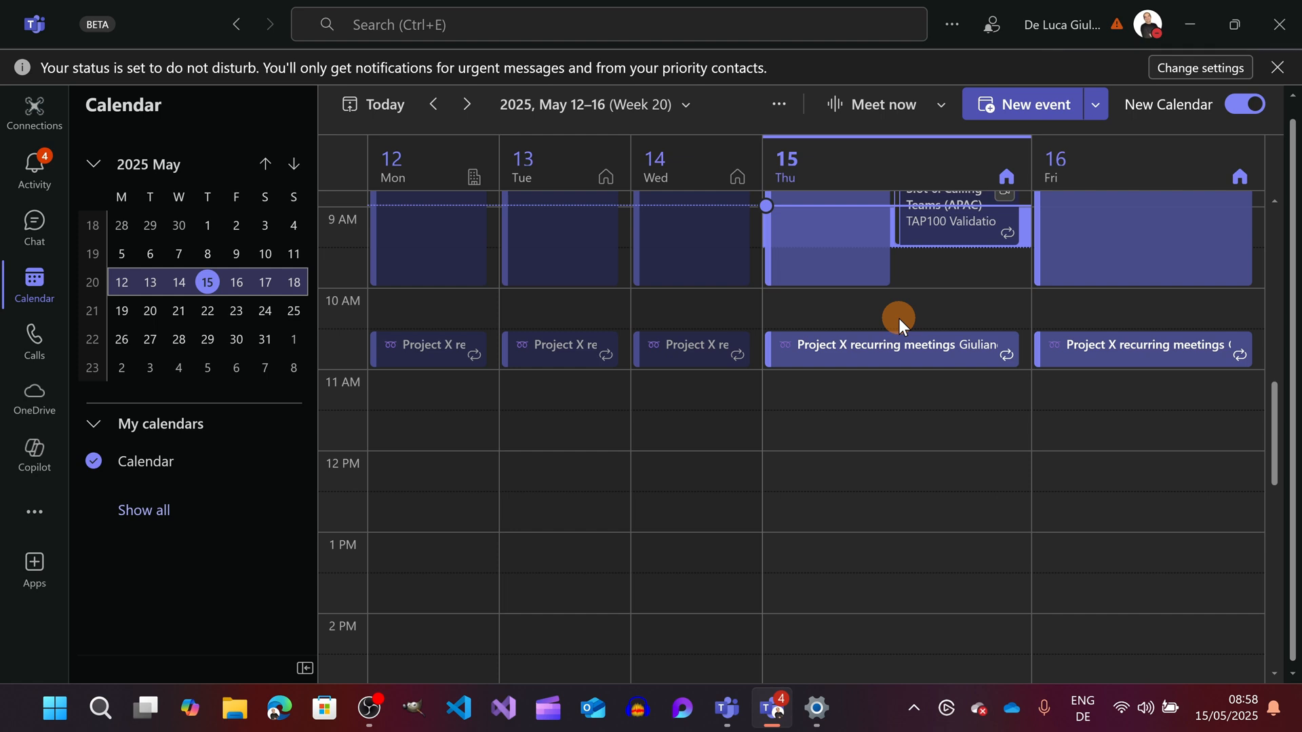
- Start a 10:00–10:30 AM event on Thursday 15 May and expand it to the full form
left_click(893, 309)
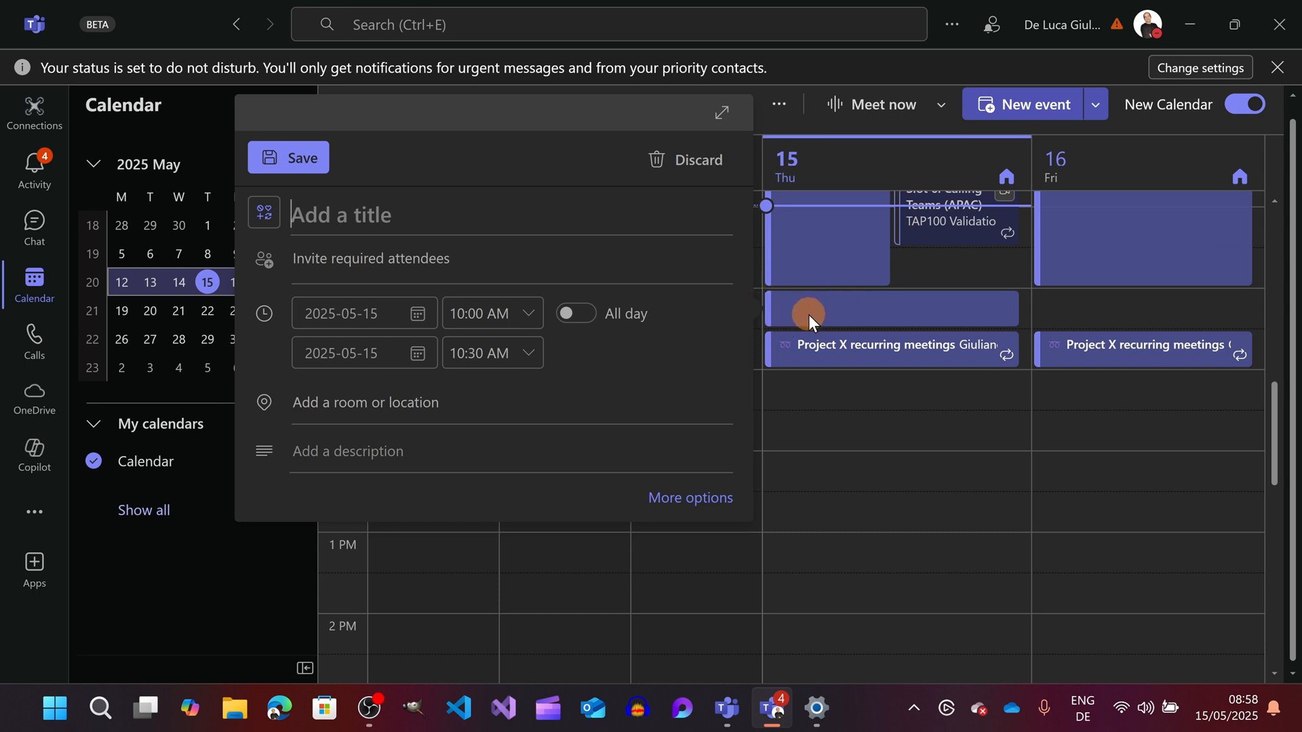
mouse_move(876, 137)
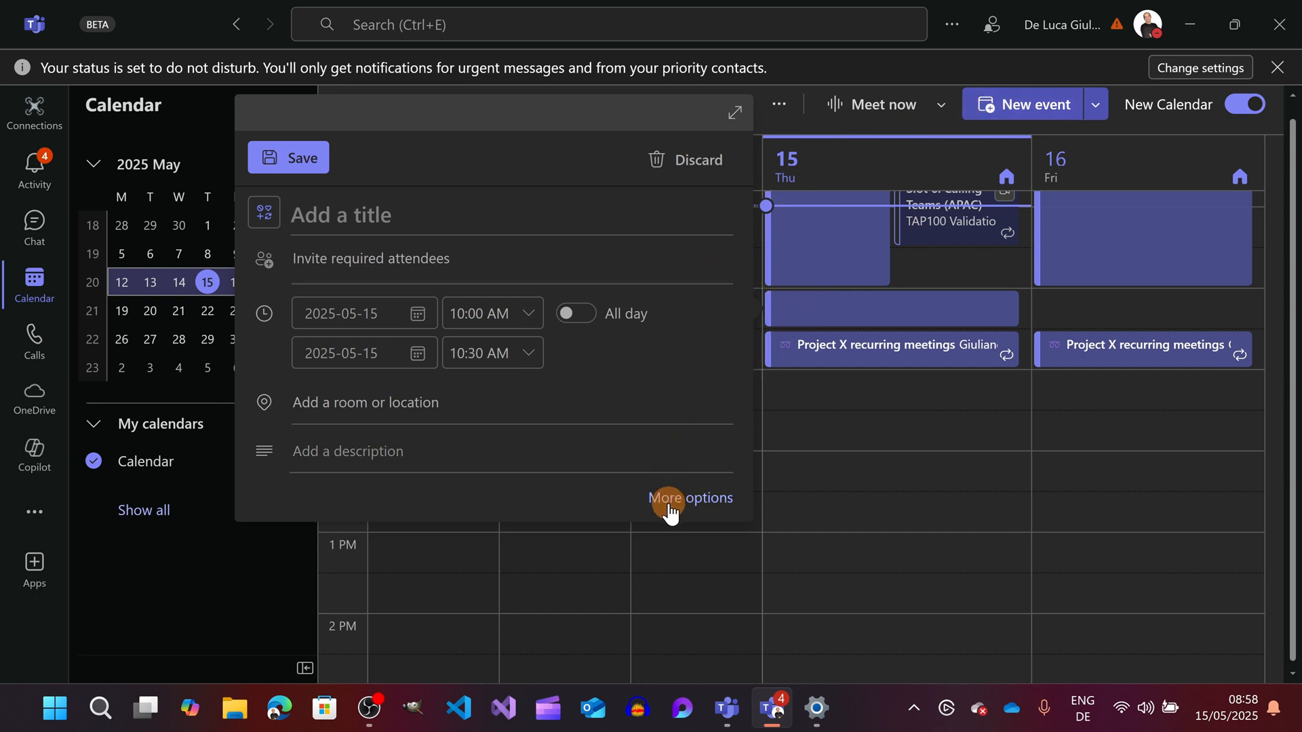
left_click(690, 498)
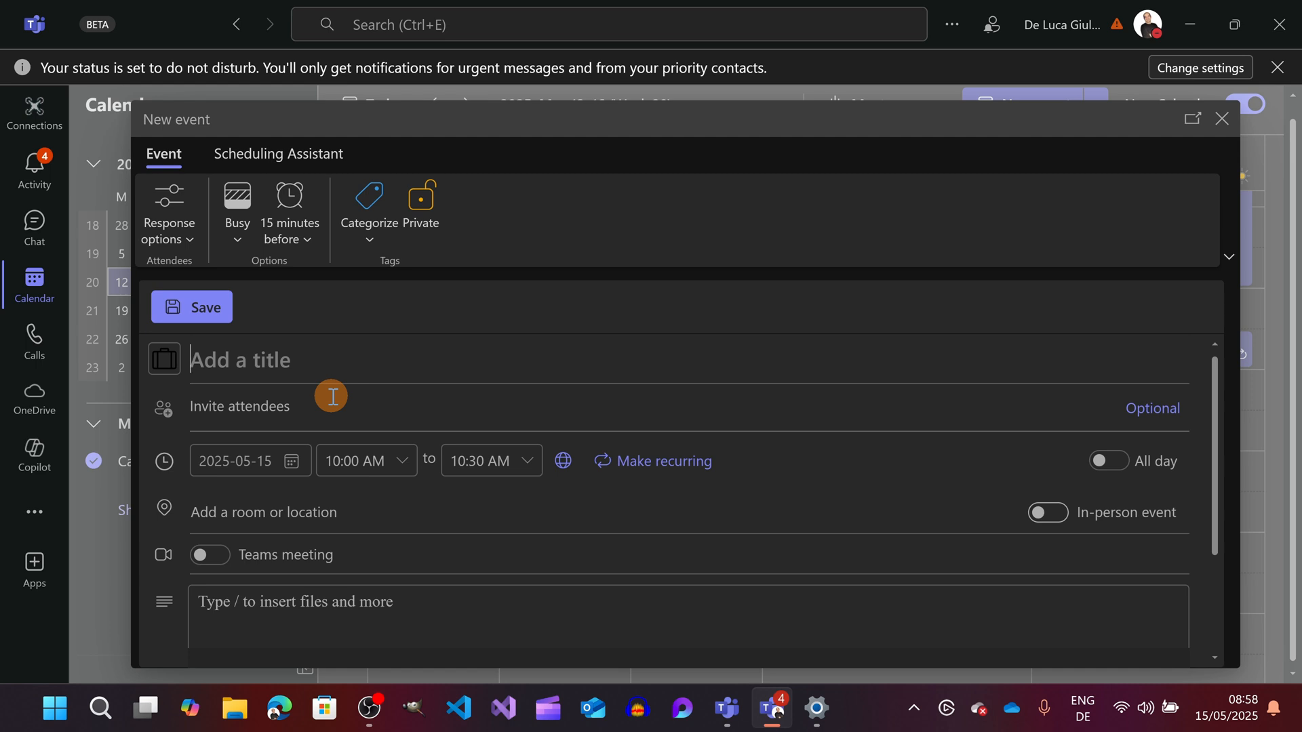
- Title the meeting 'Language Interpretation' and invite Adele Vance, Sandra Macrina, Diego Siciliani and Elizabeth Green
type("Language I")
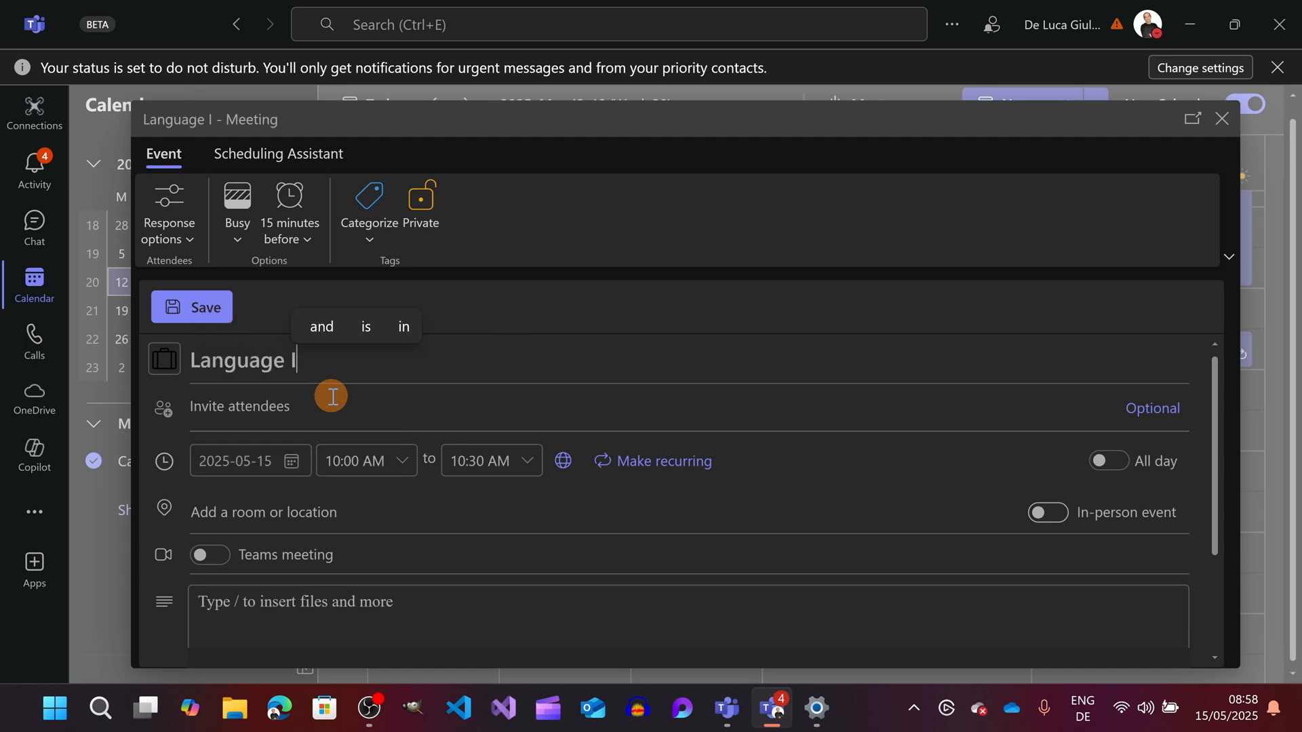
type("nterpretation")
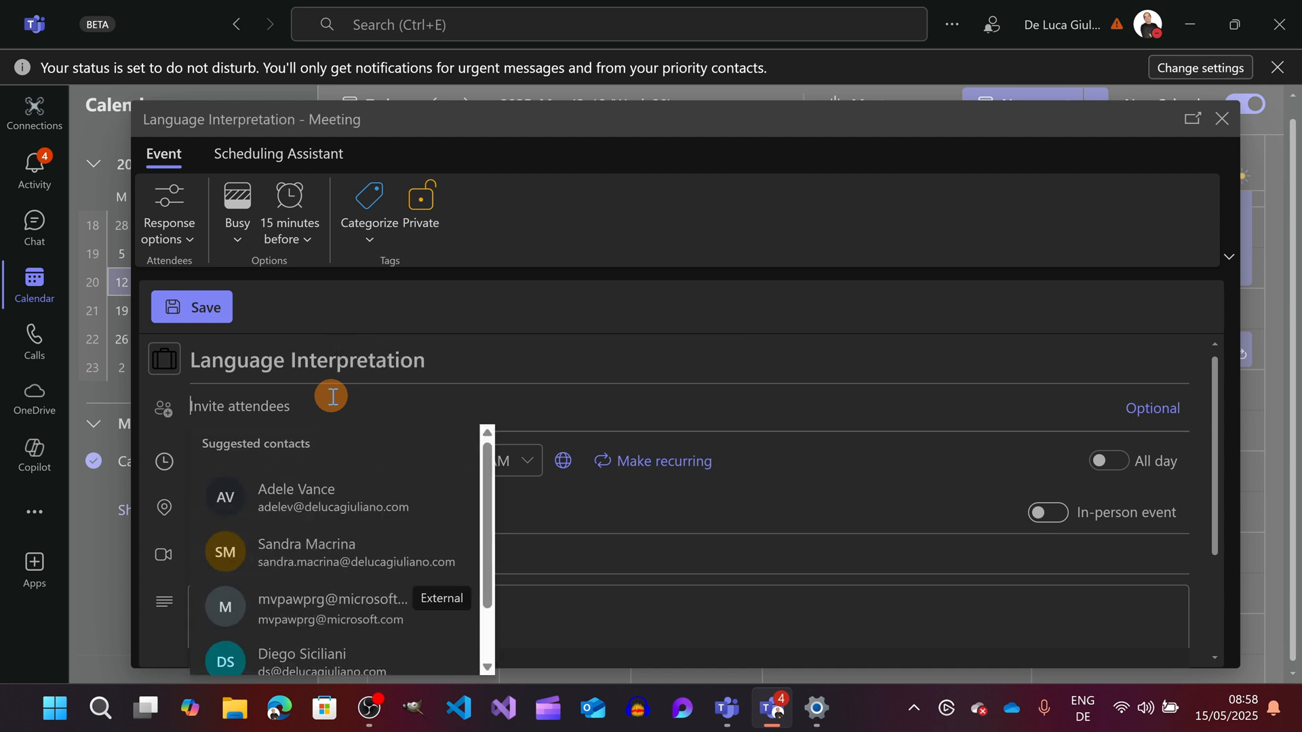
left_click(296, 497)
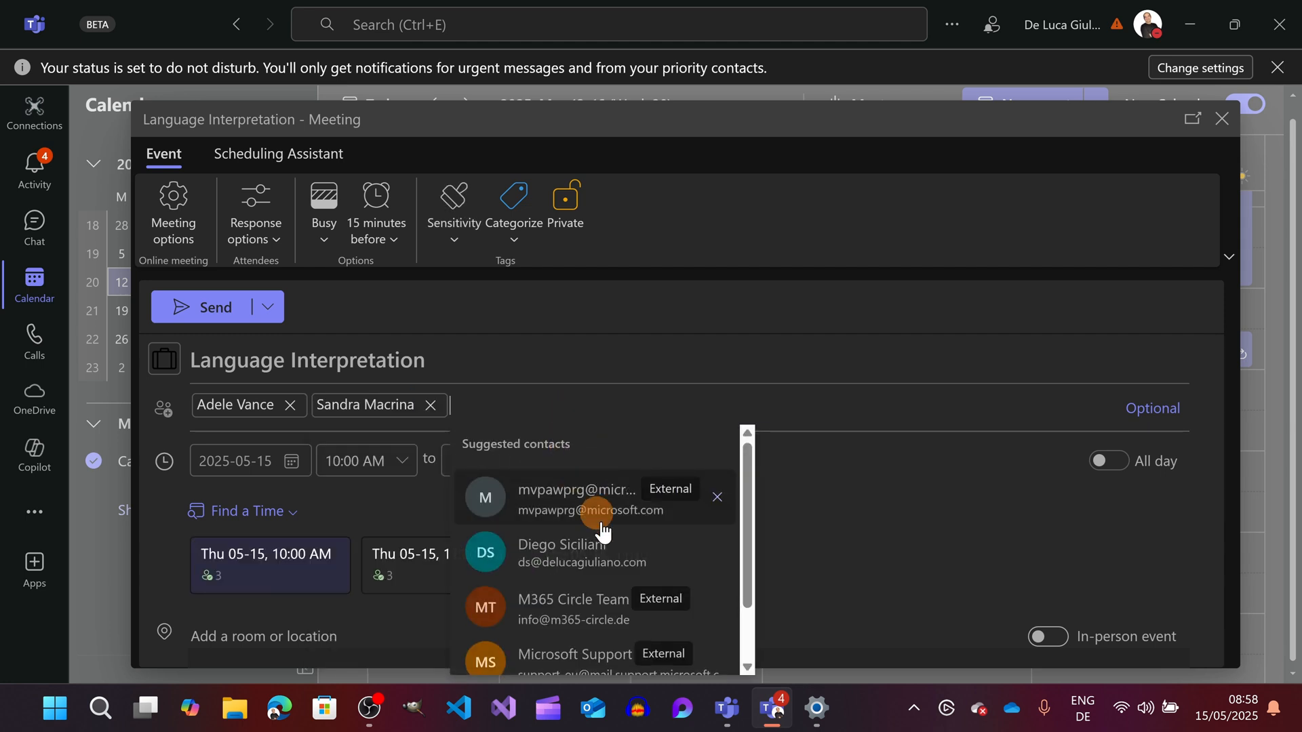
left_click(562, 552)
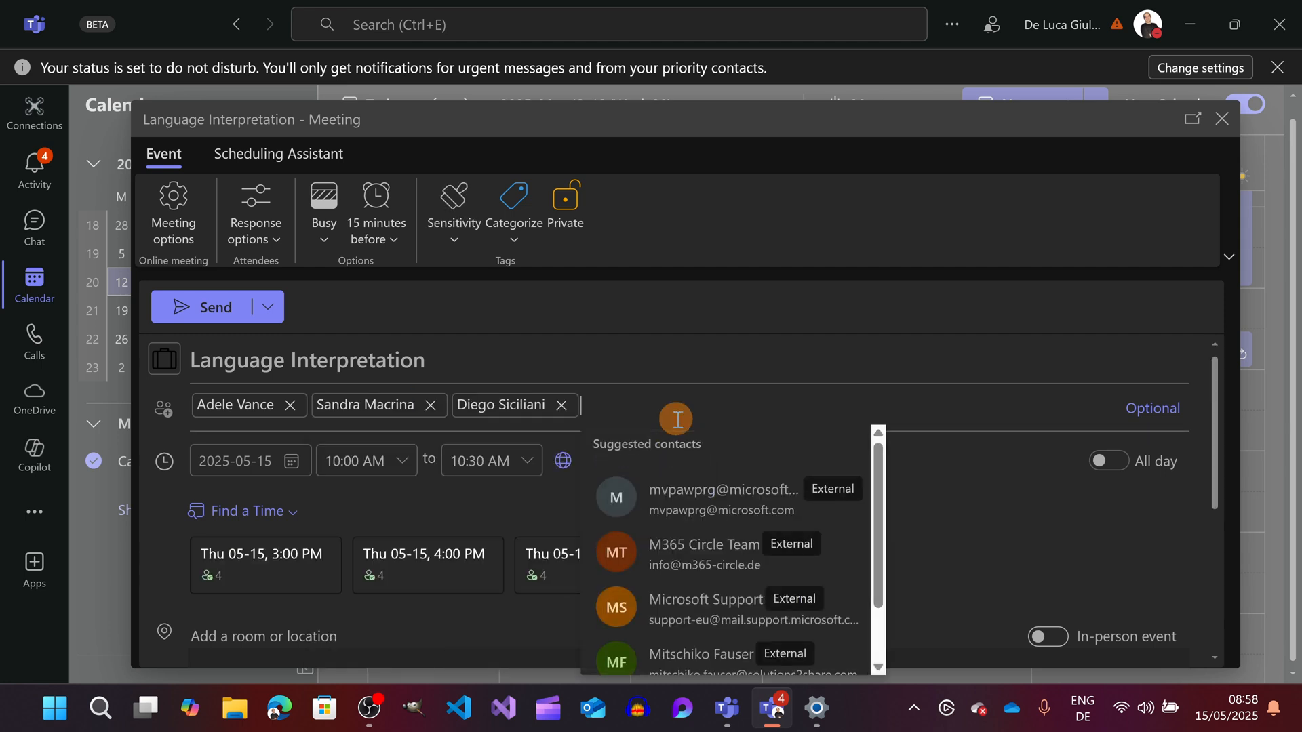
type("eli")
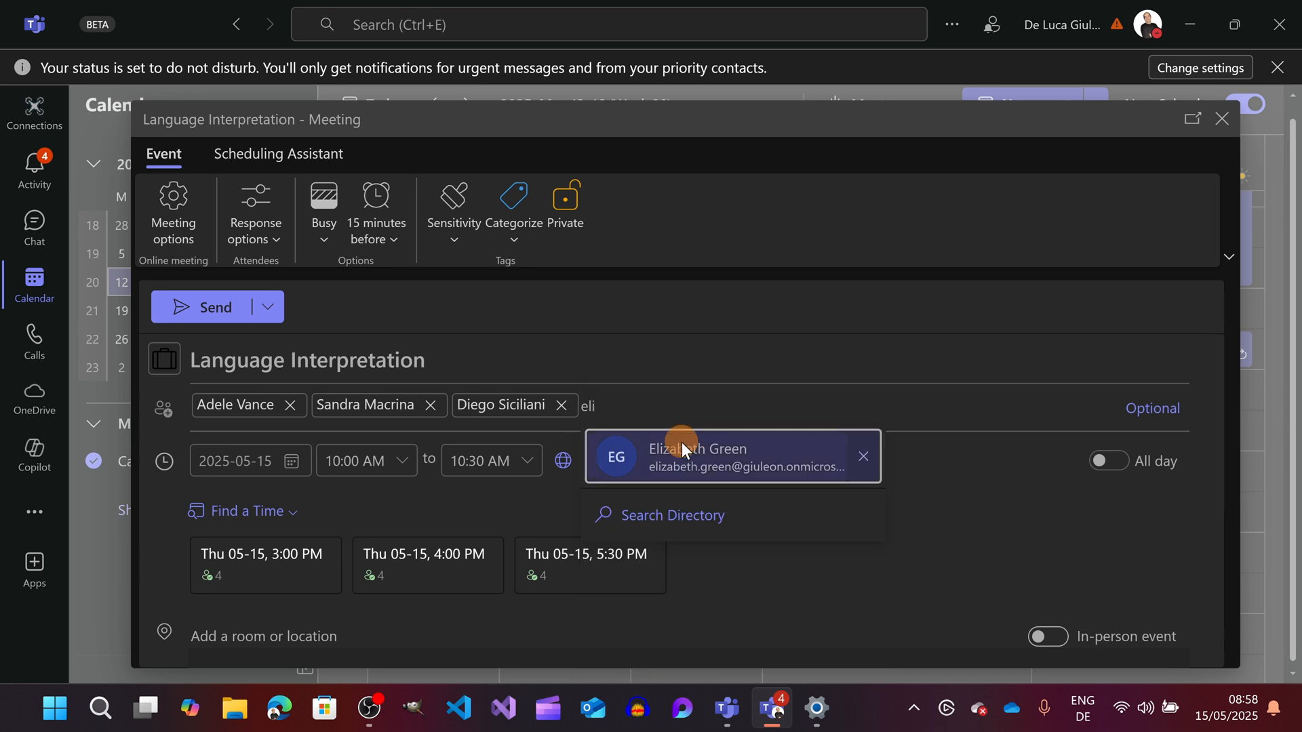
left_click(698, 456)
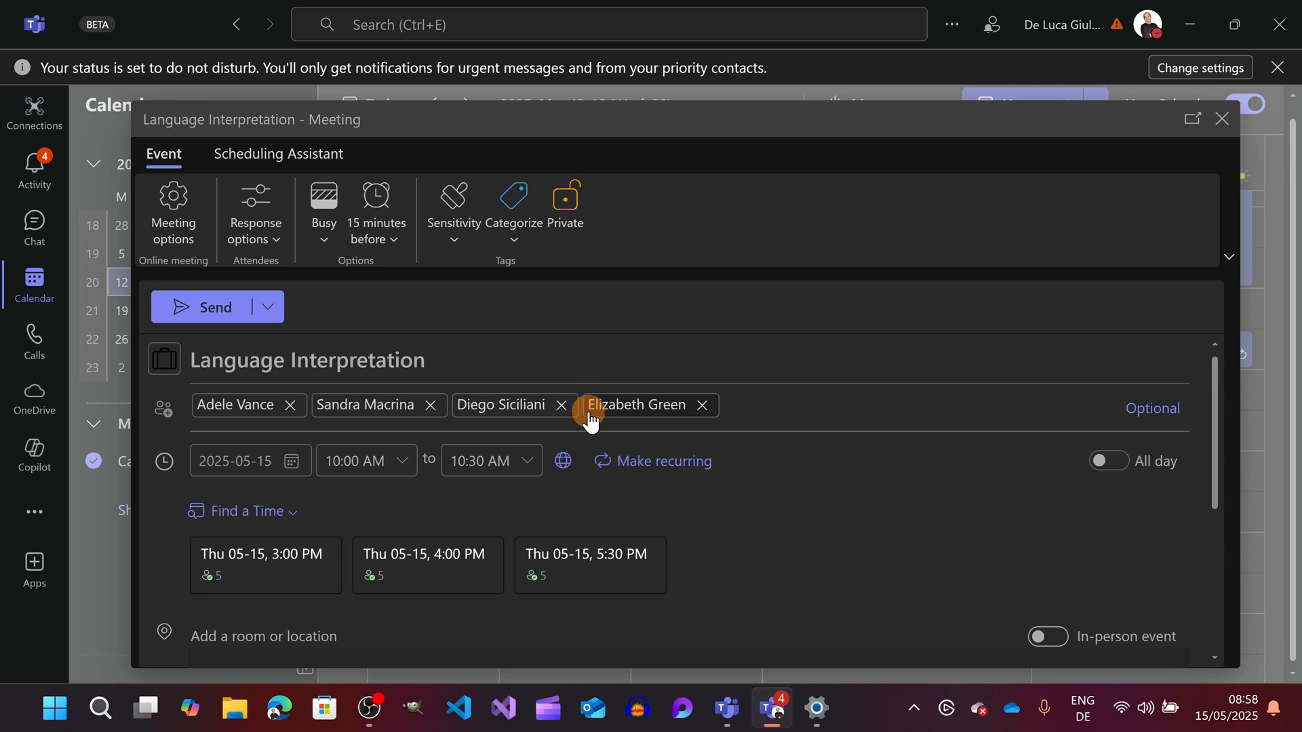
mouse_move(377, 390)
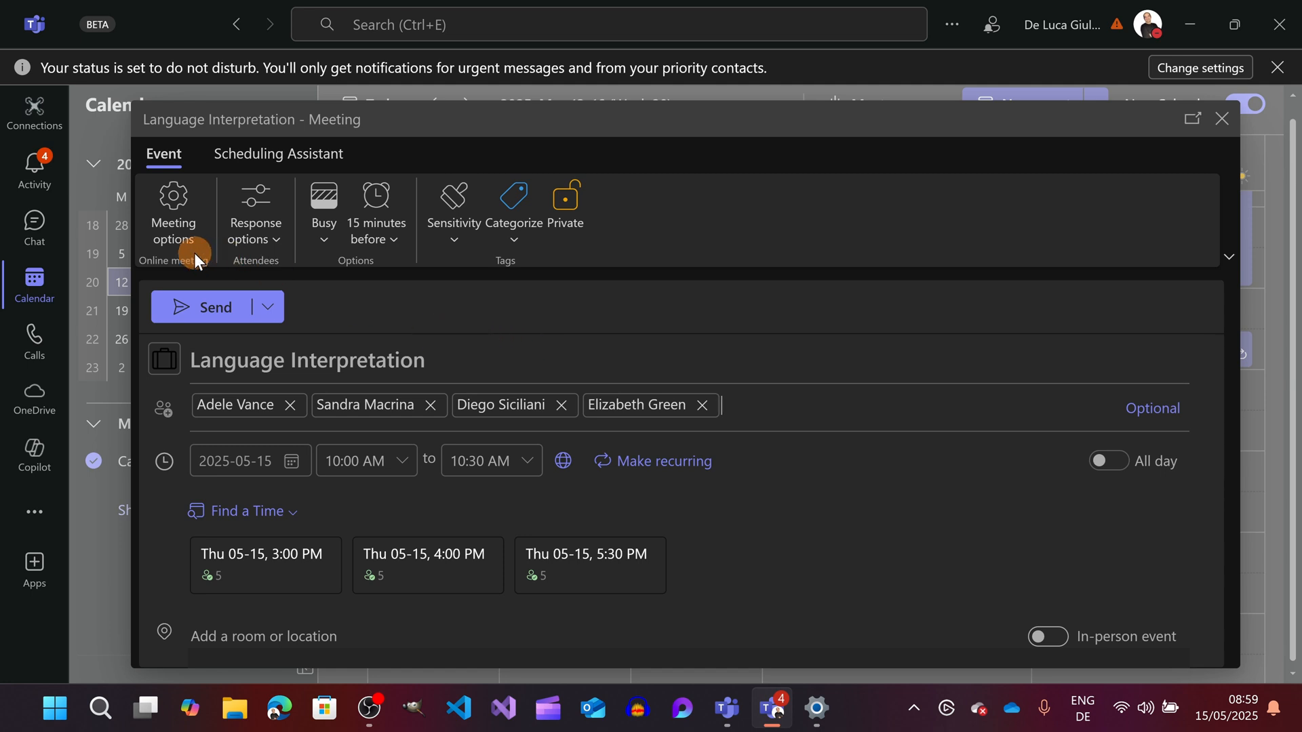
- Show the Roles section of Meeting options with the language interpretation setting
left_click(173, 218)
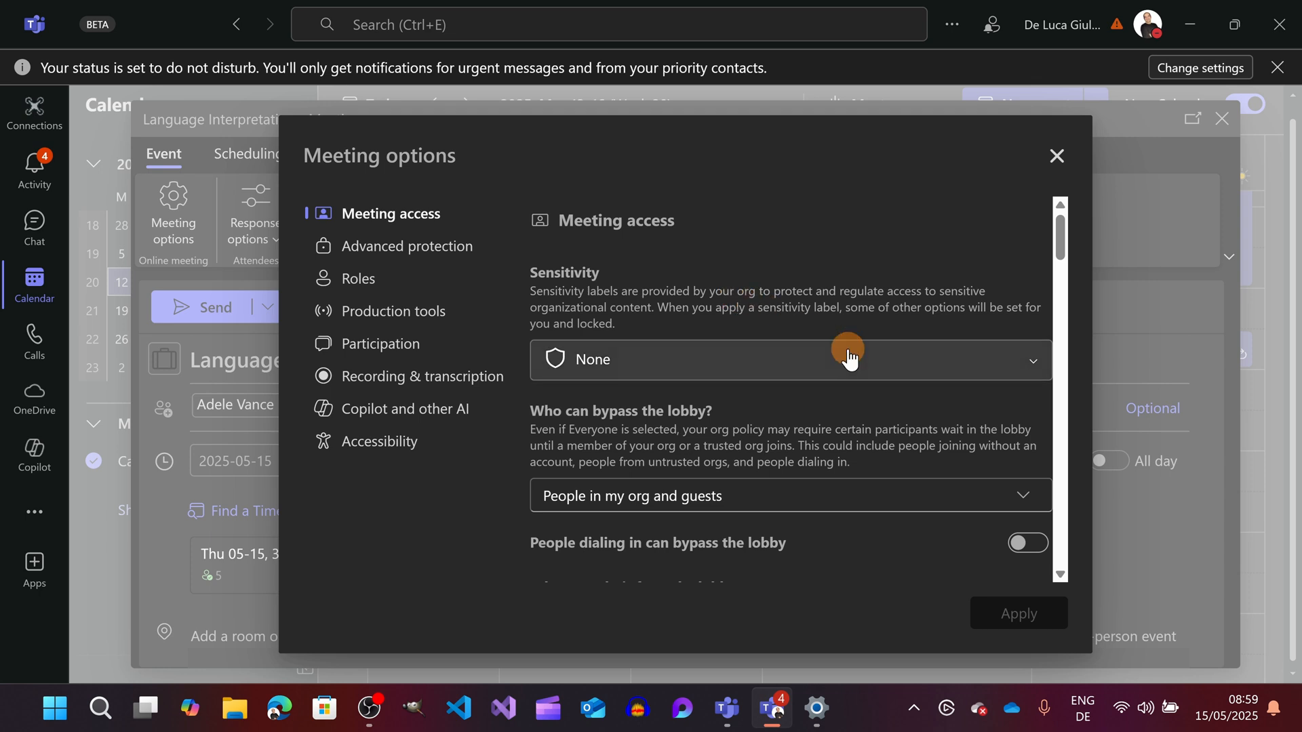
scroll("down", 3)
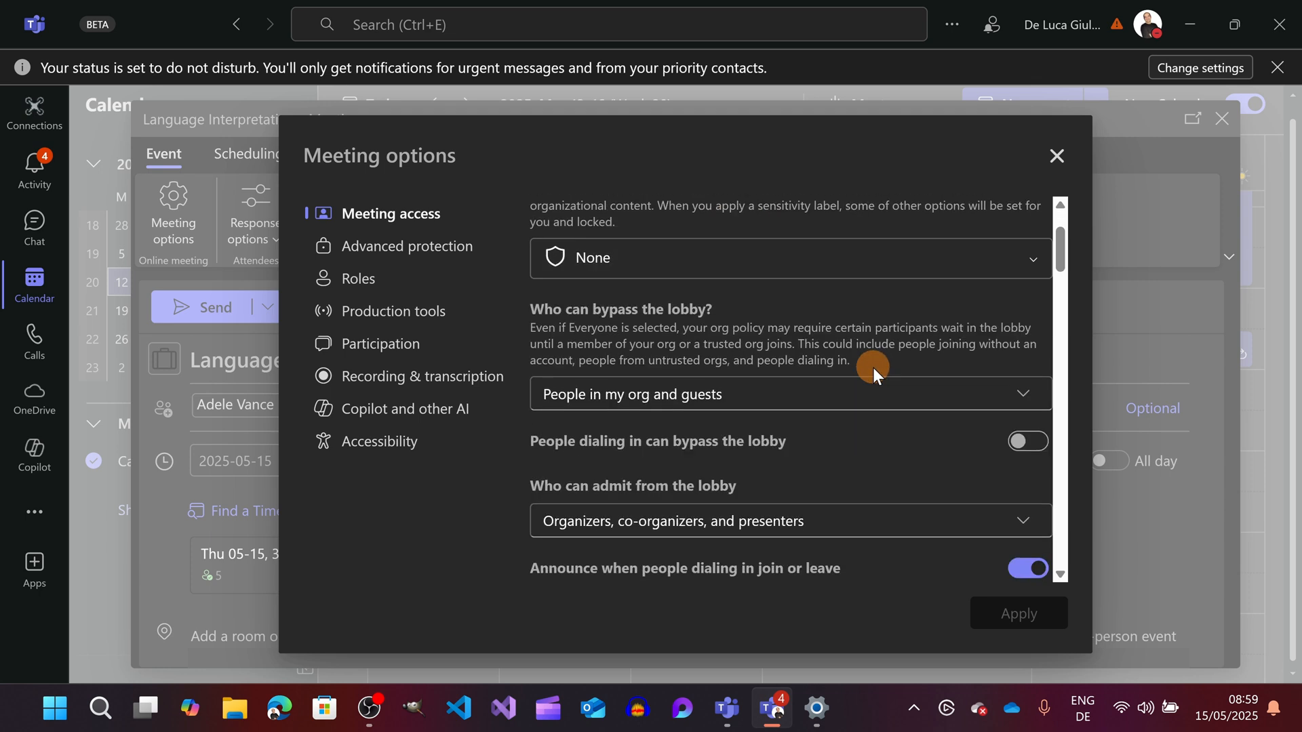
scroll("down", 3)
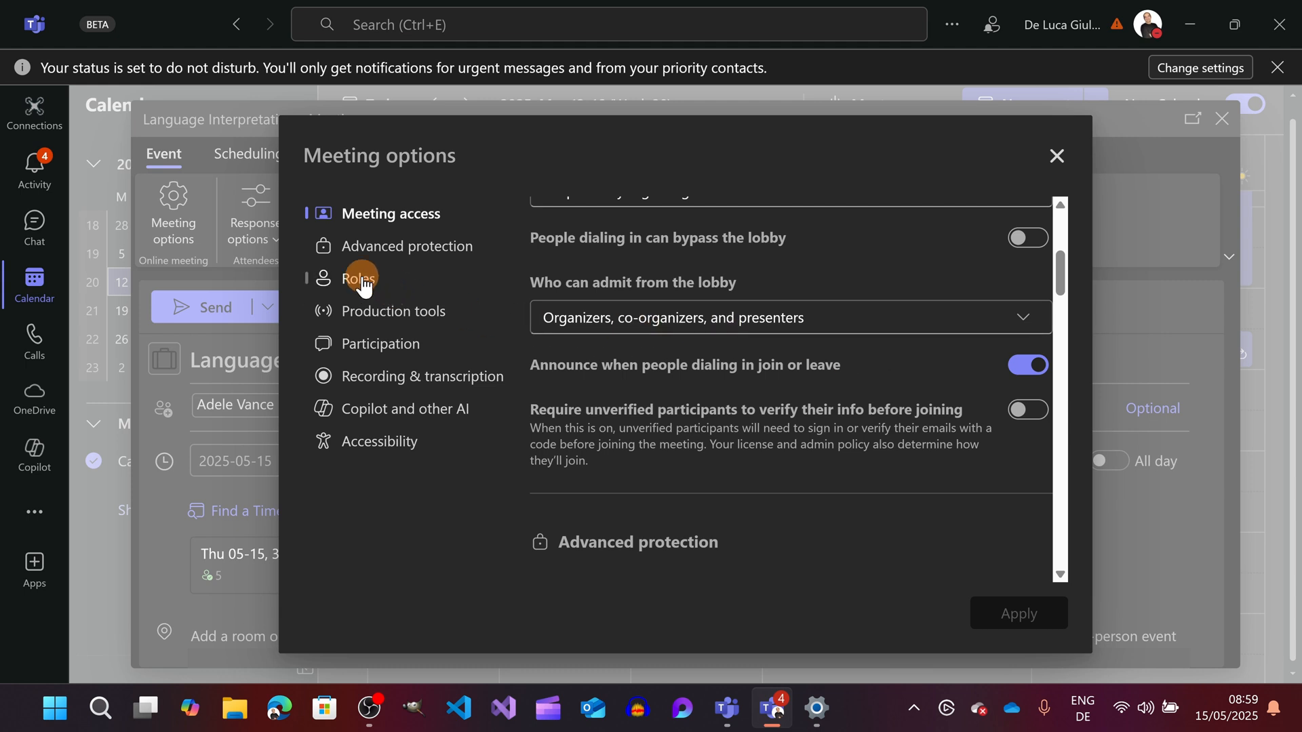
left_click(360, 278)
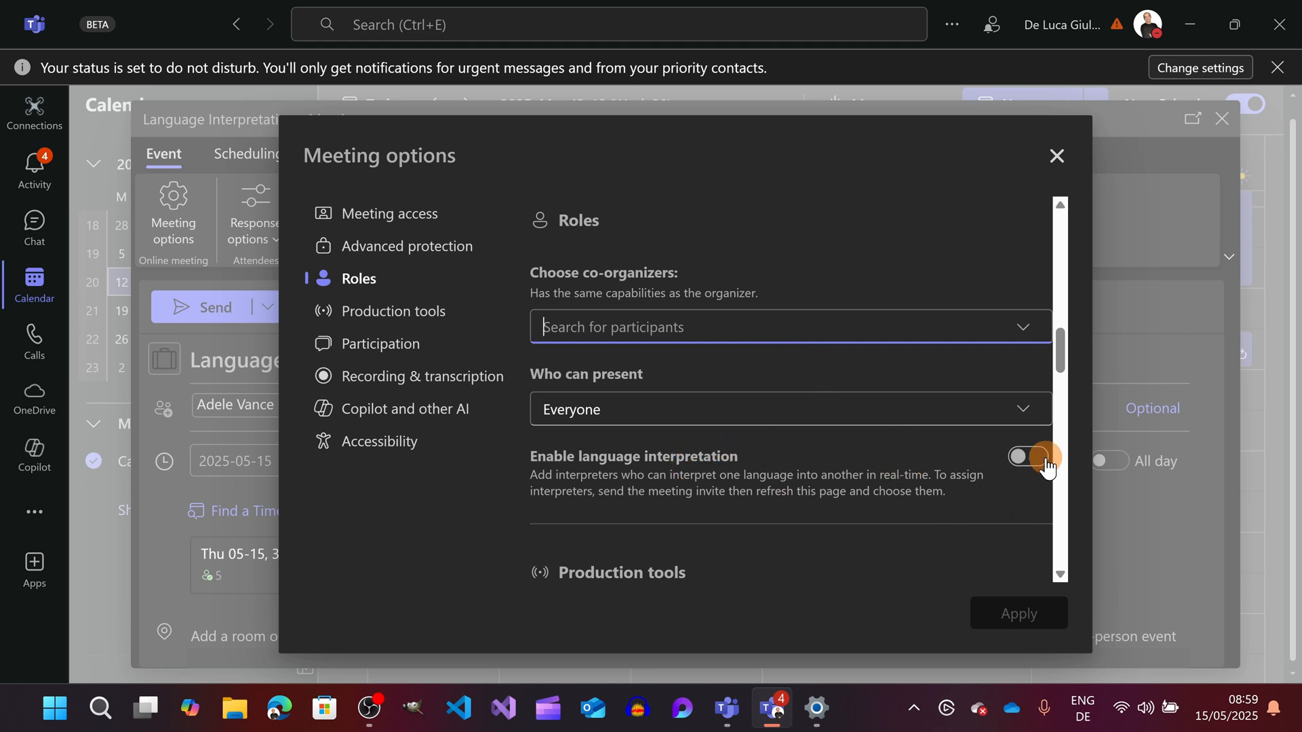
left_click(1028, 456)
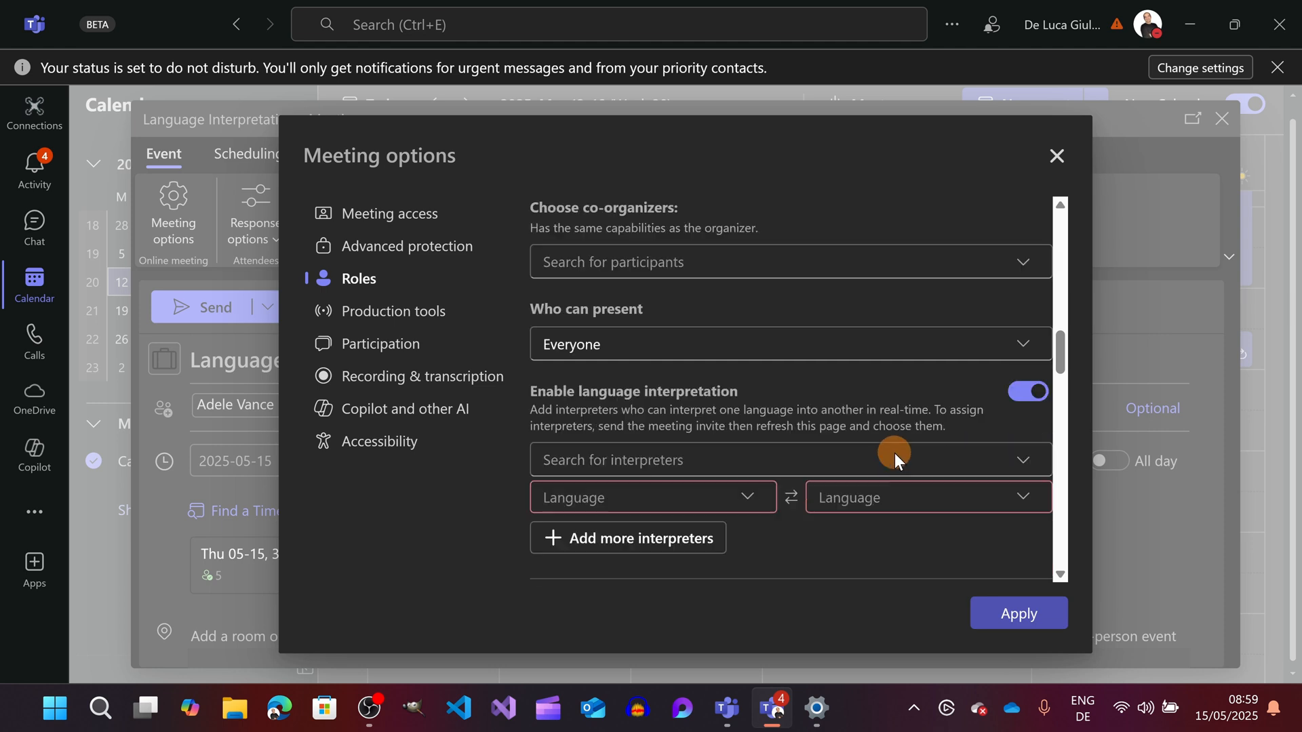
scroll("down", 3)
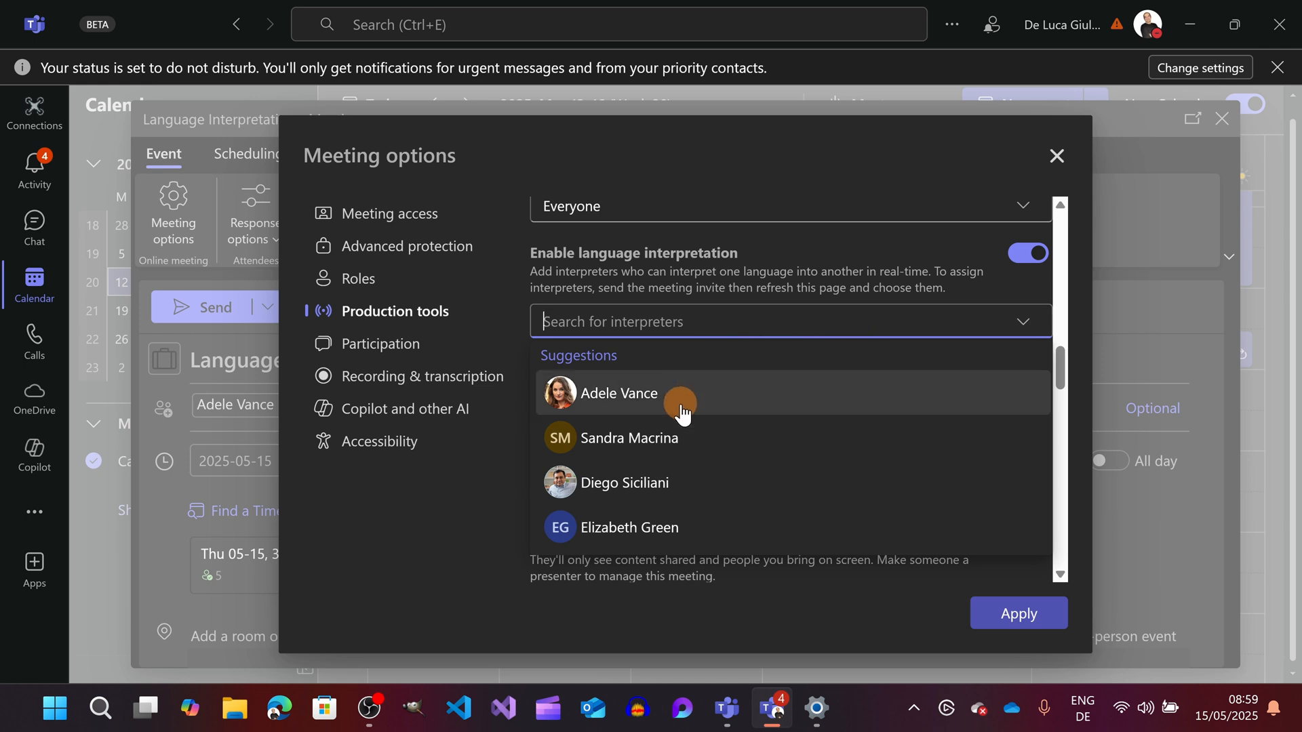
left_click(629, 437)
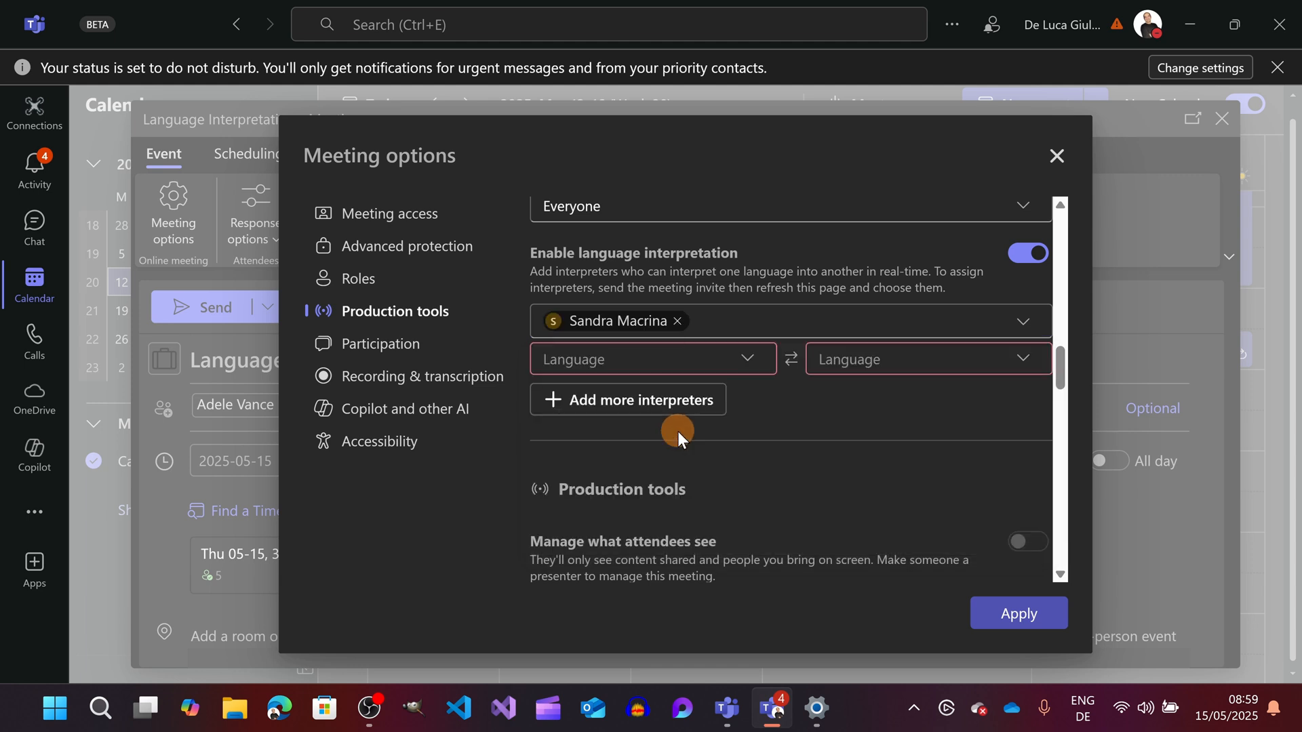
left_click(652, 358)
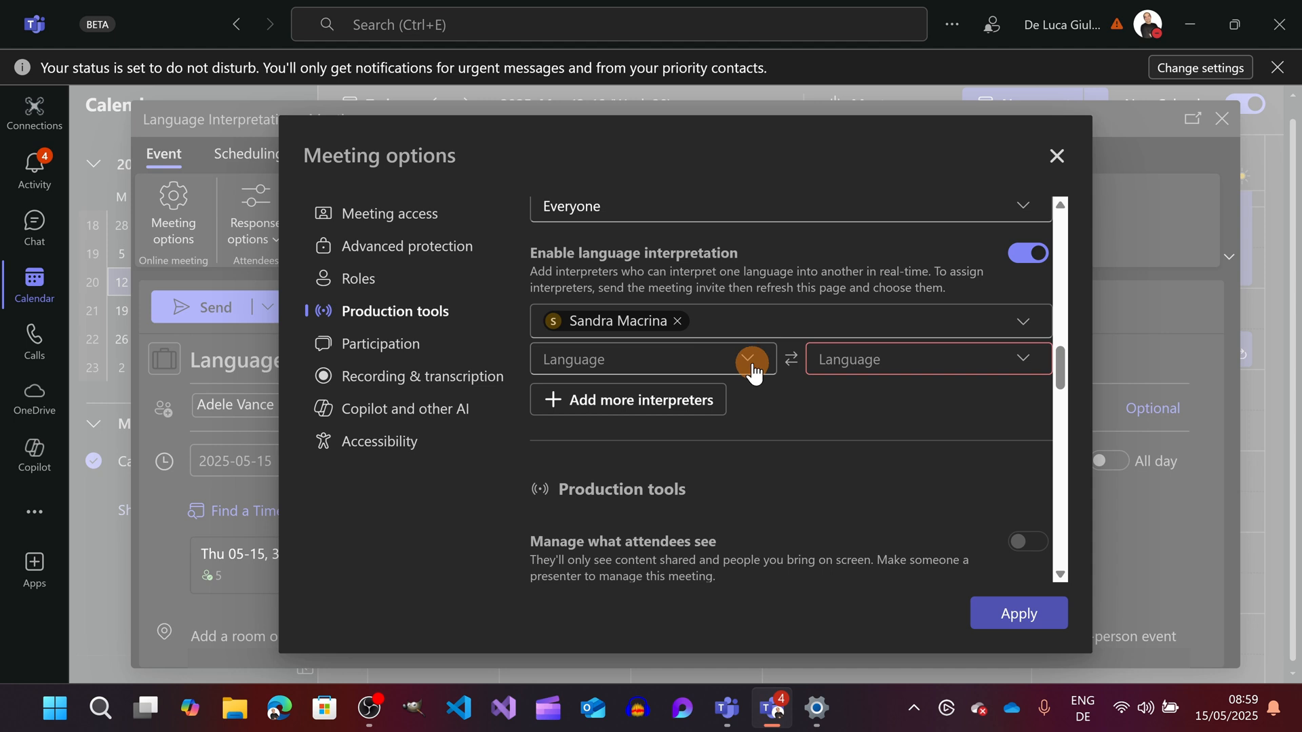
left_click(750, 358)
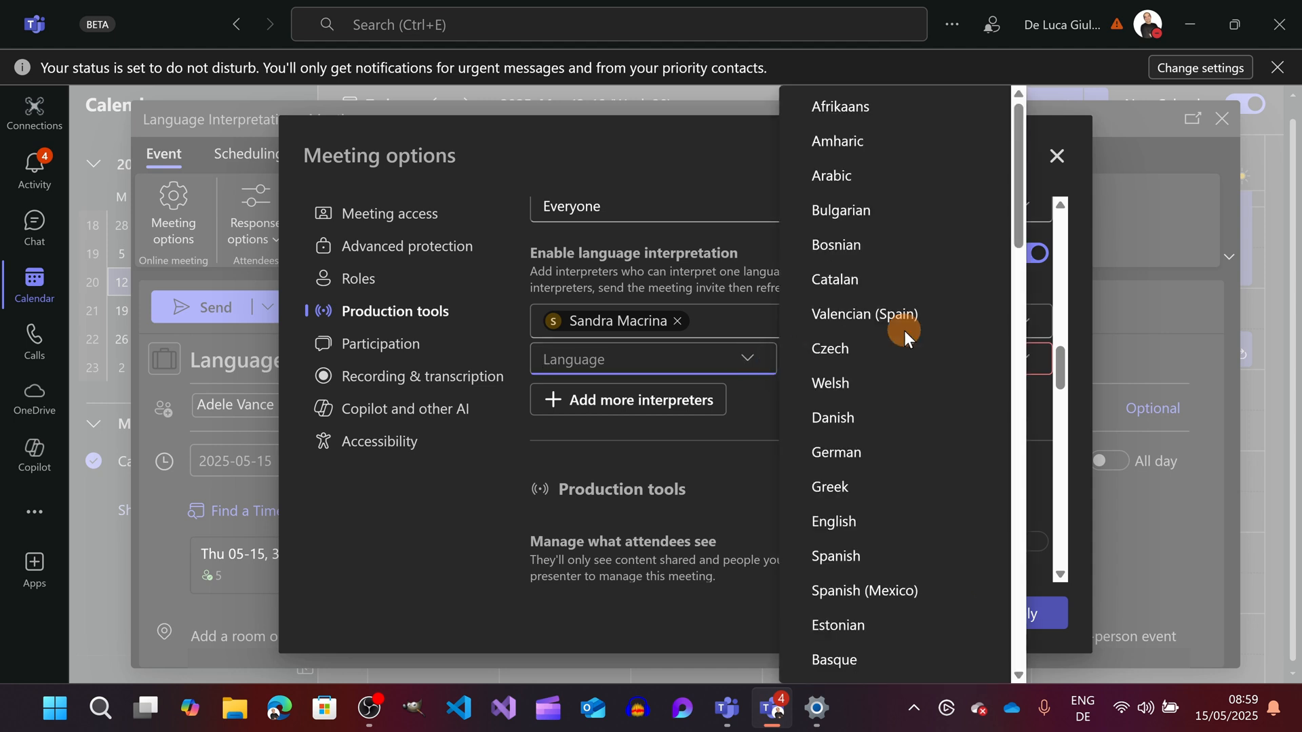
type("engl")
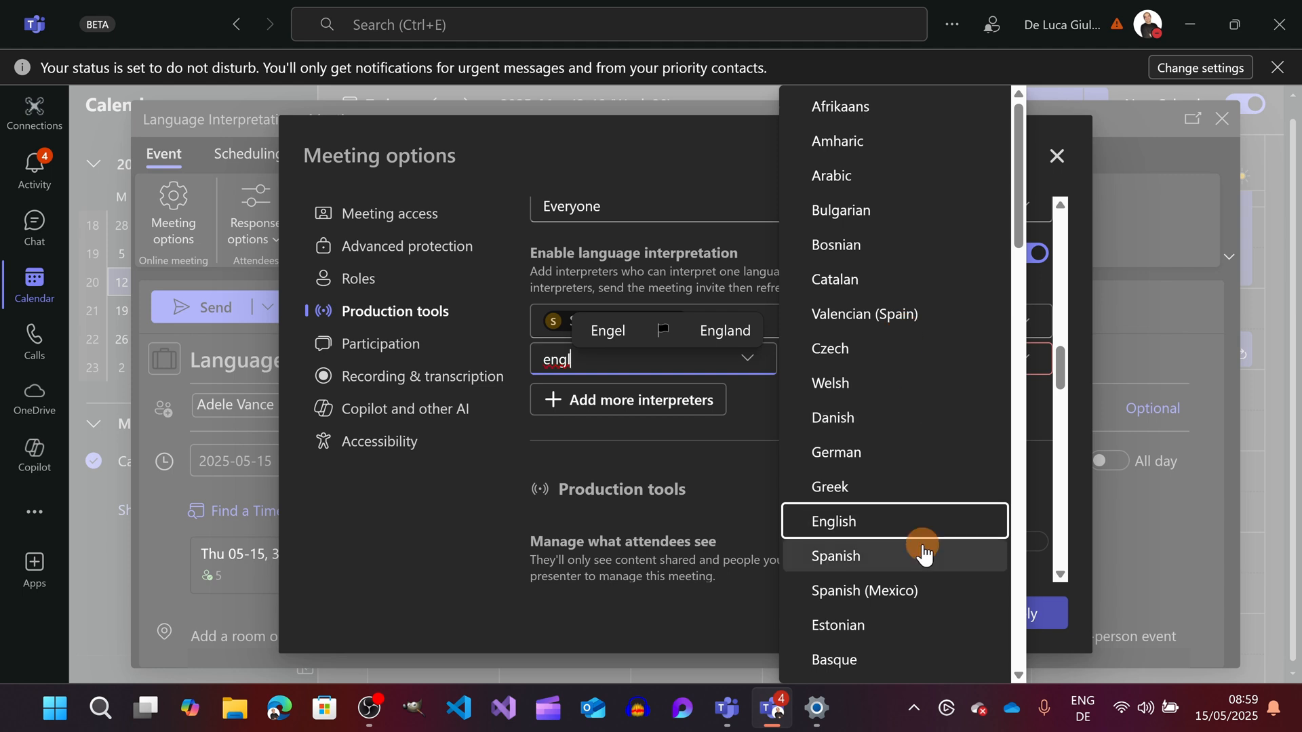
left_click(835, 521)
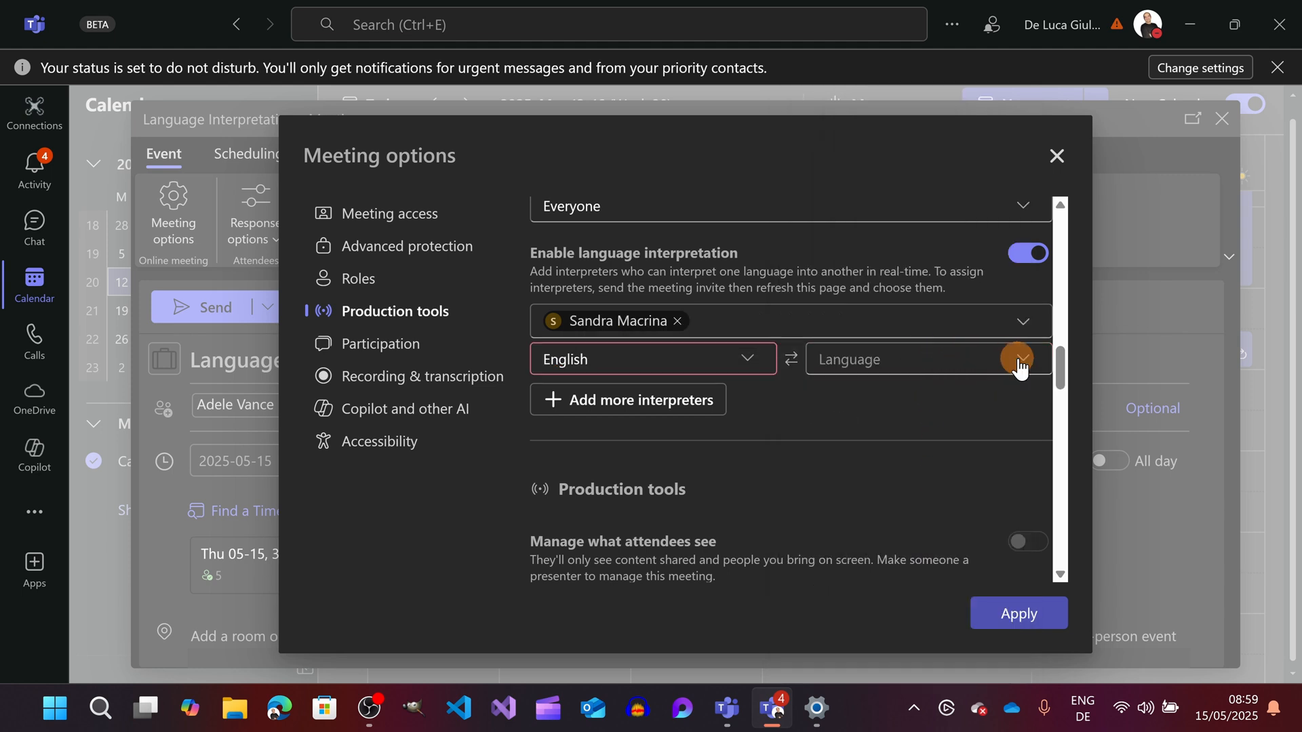
mouse_move(1020, 362)
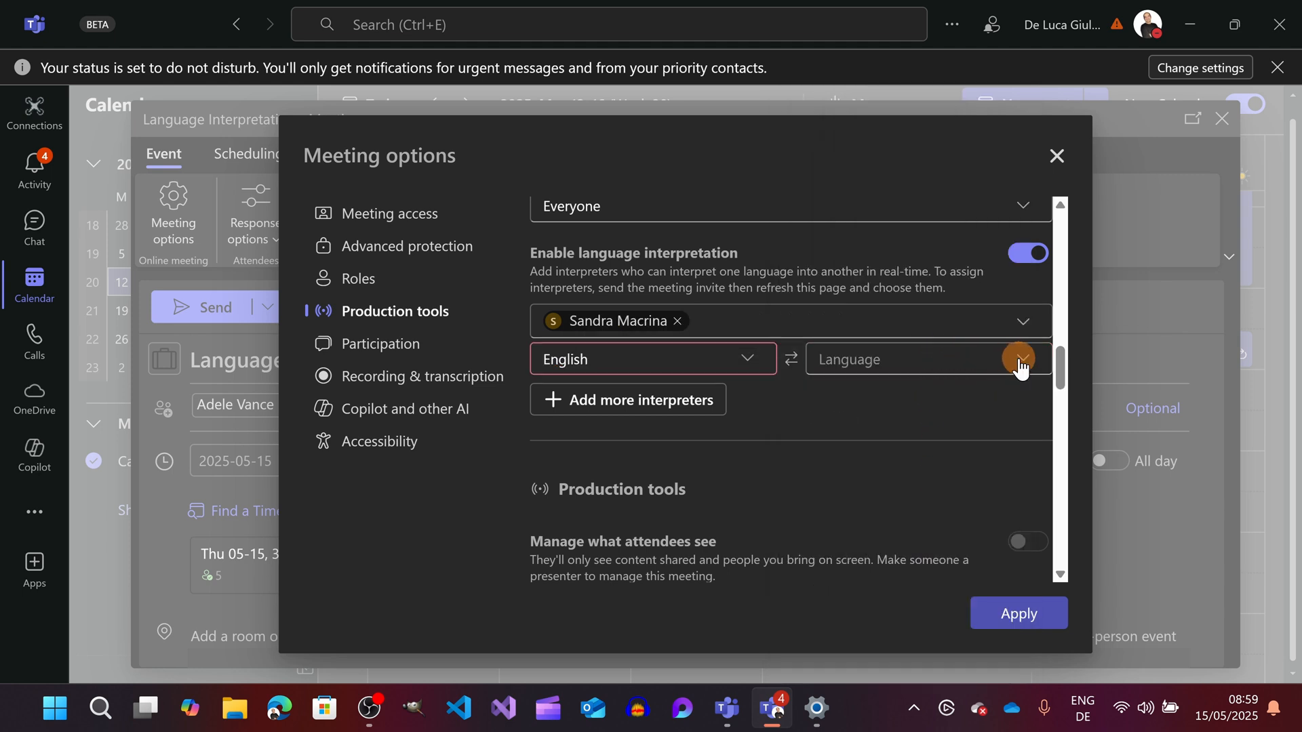
left_click(1021, 359)
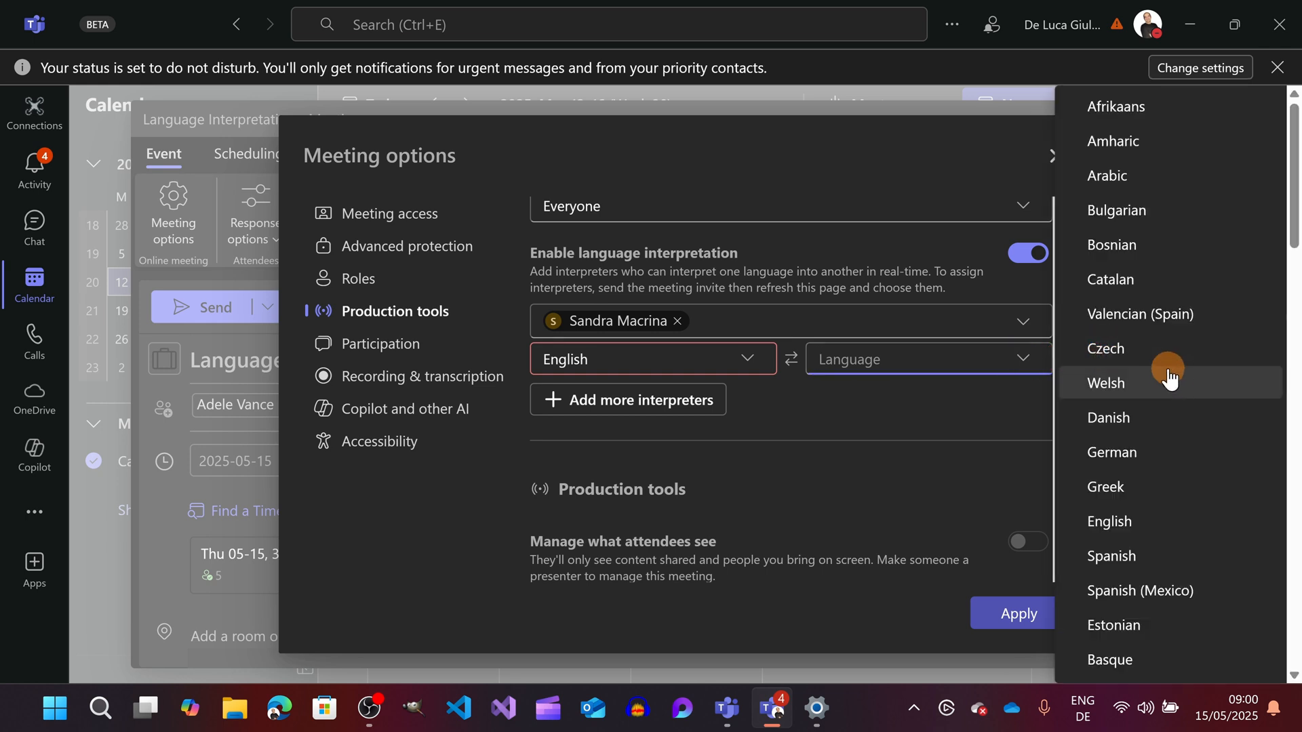
scroll("down", 3)
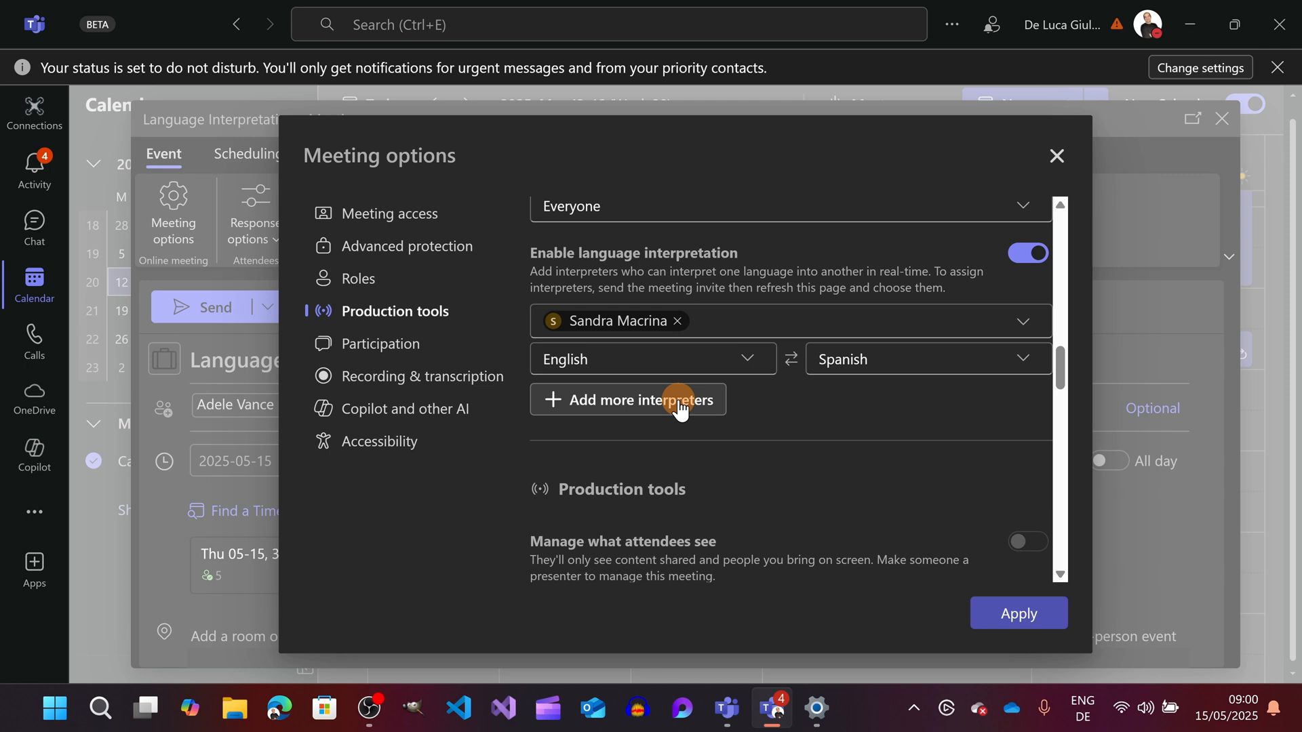
mouse_move(793, 359)
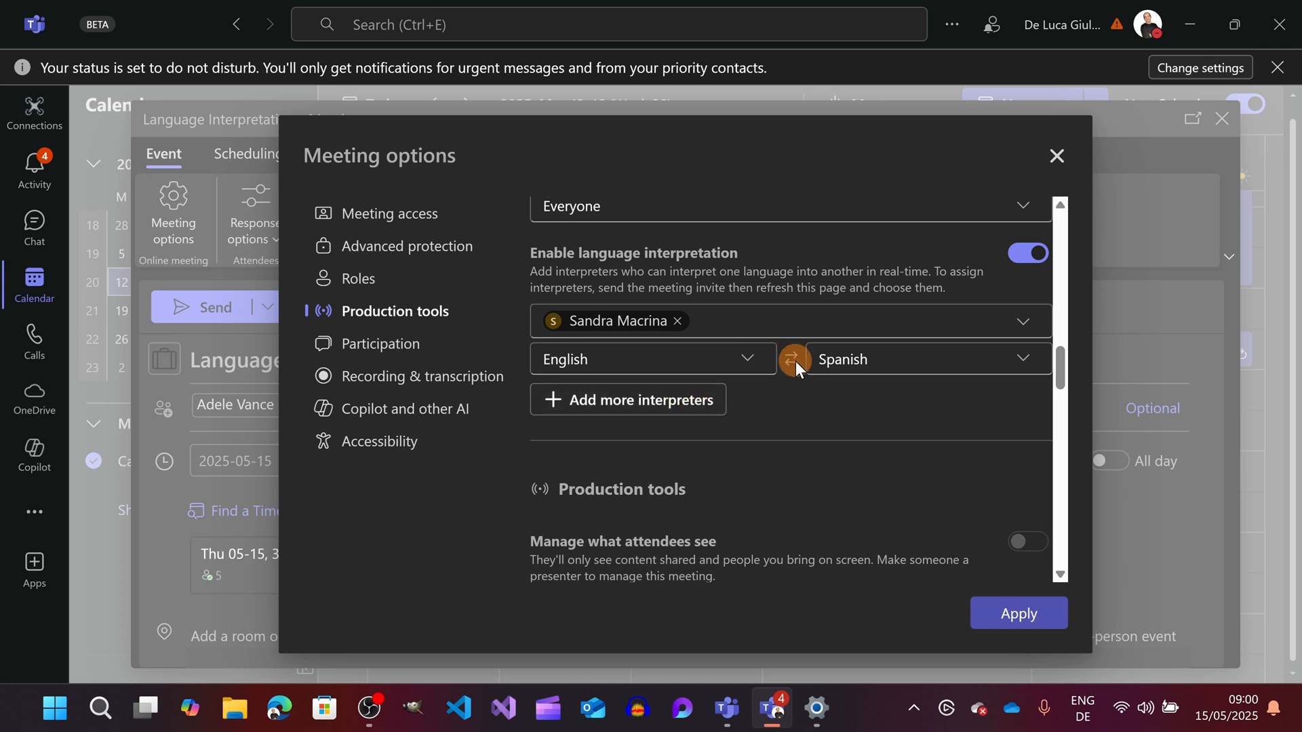
mouse_move(798, 366)
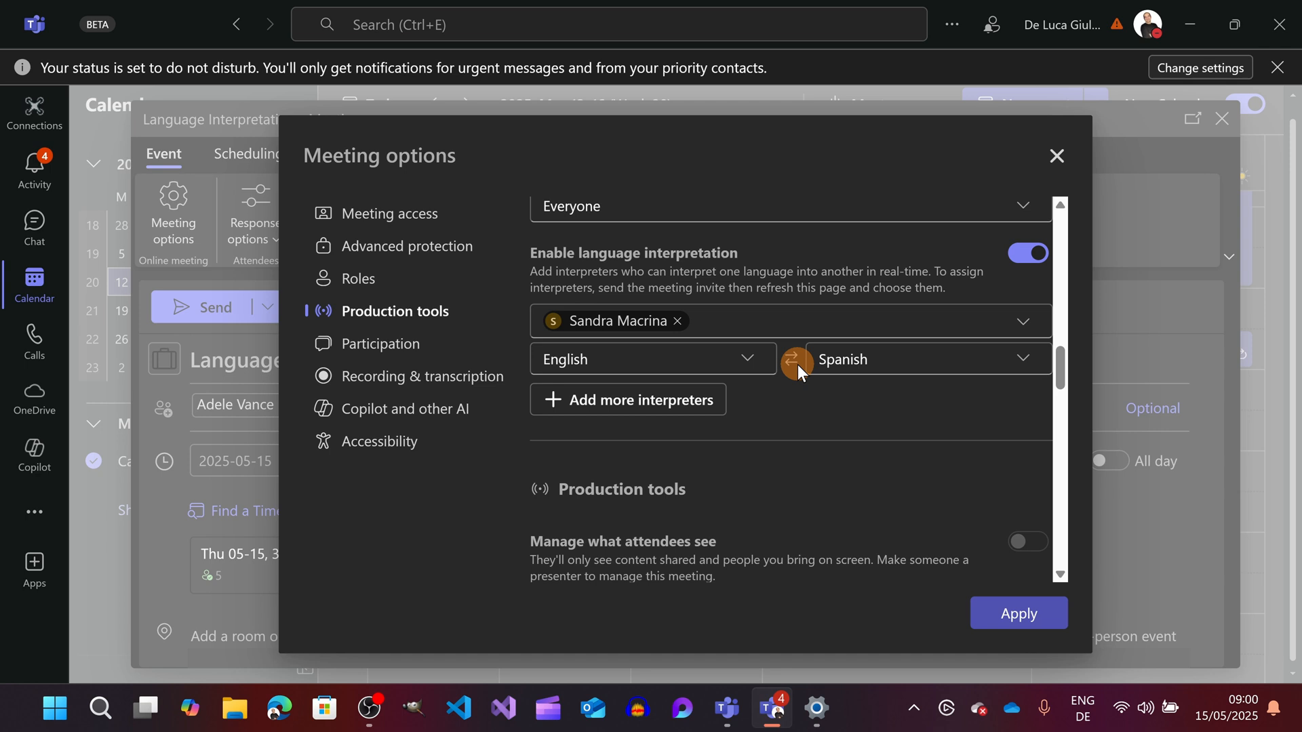
mouse_move(807, 375)
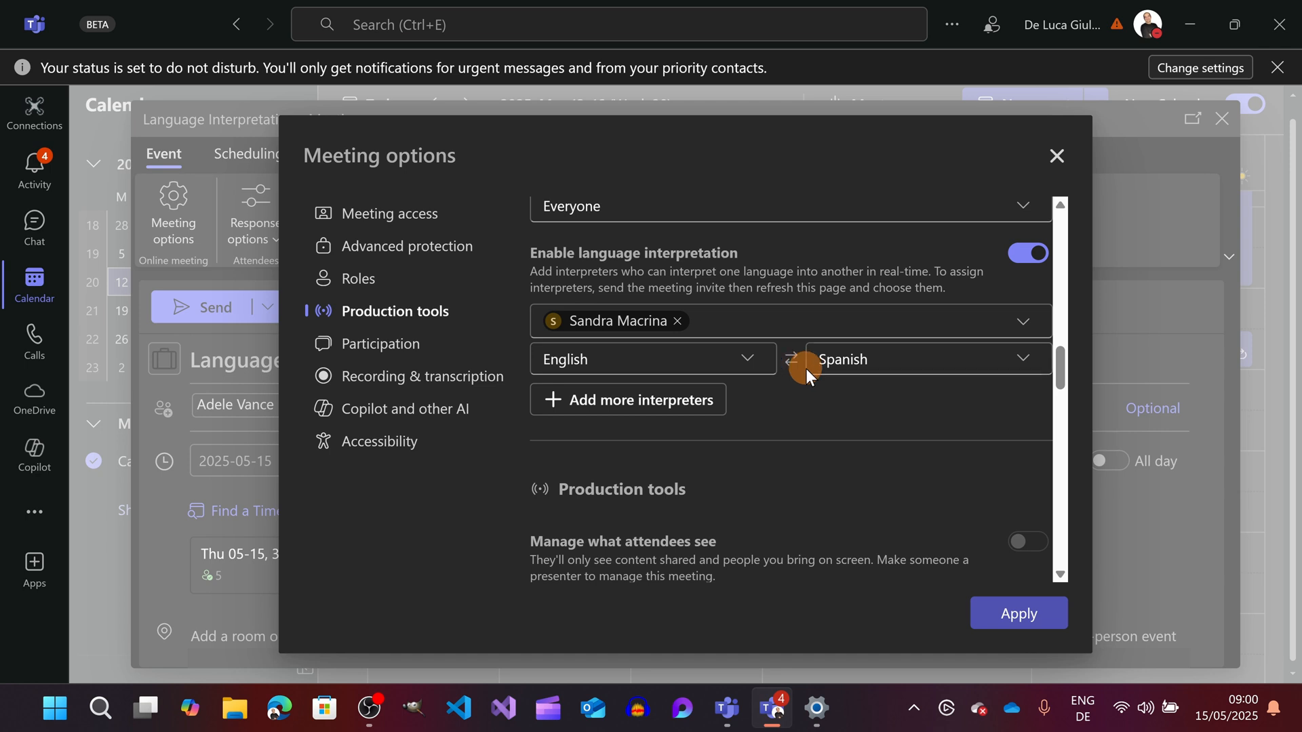
mouse_move(911, 396)
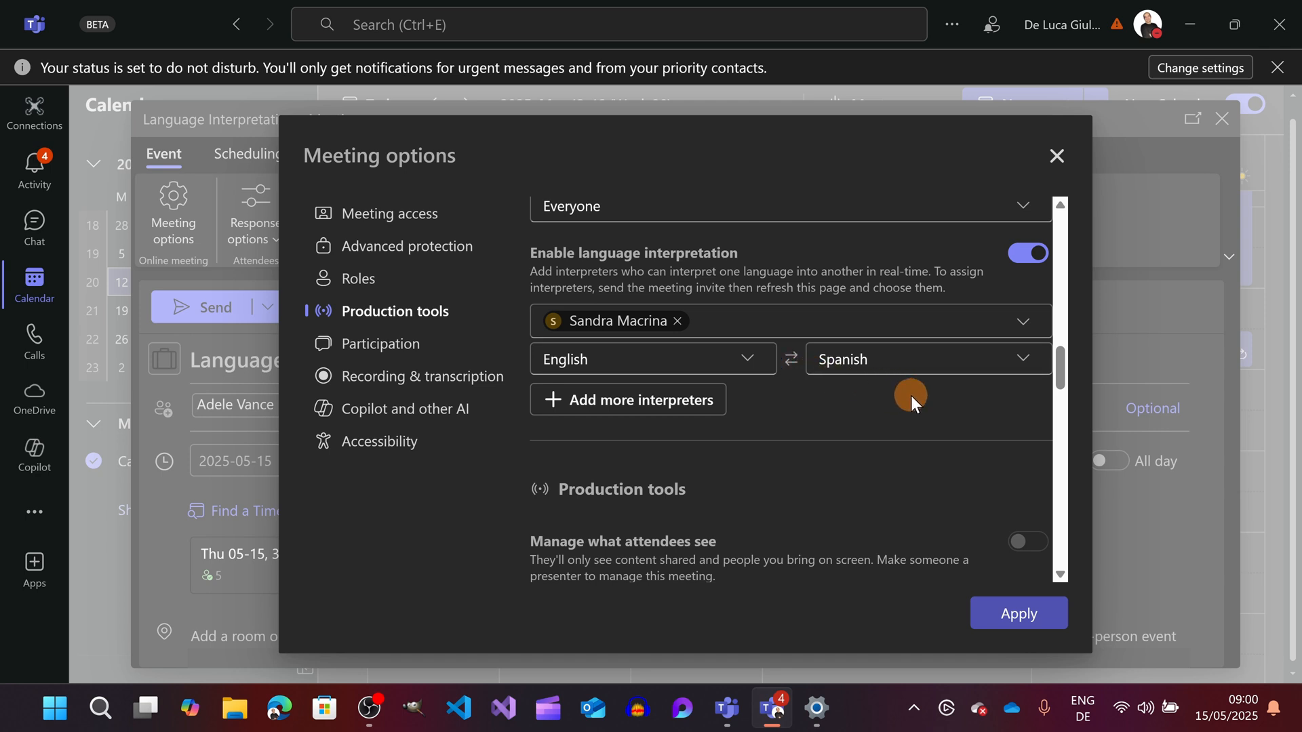
mouse_move(911, 399)
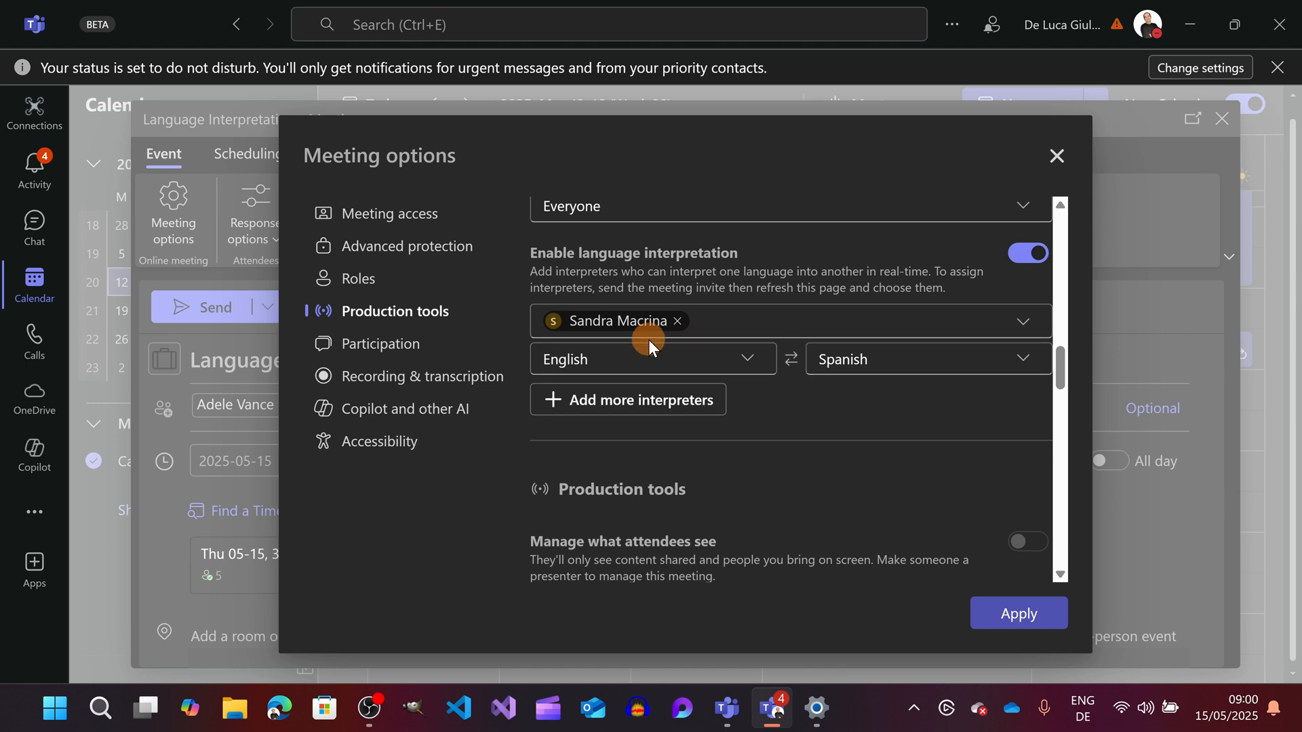
mouse_move(662, 344)
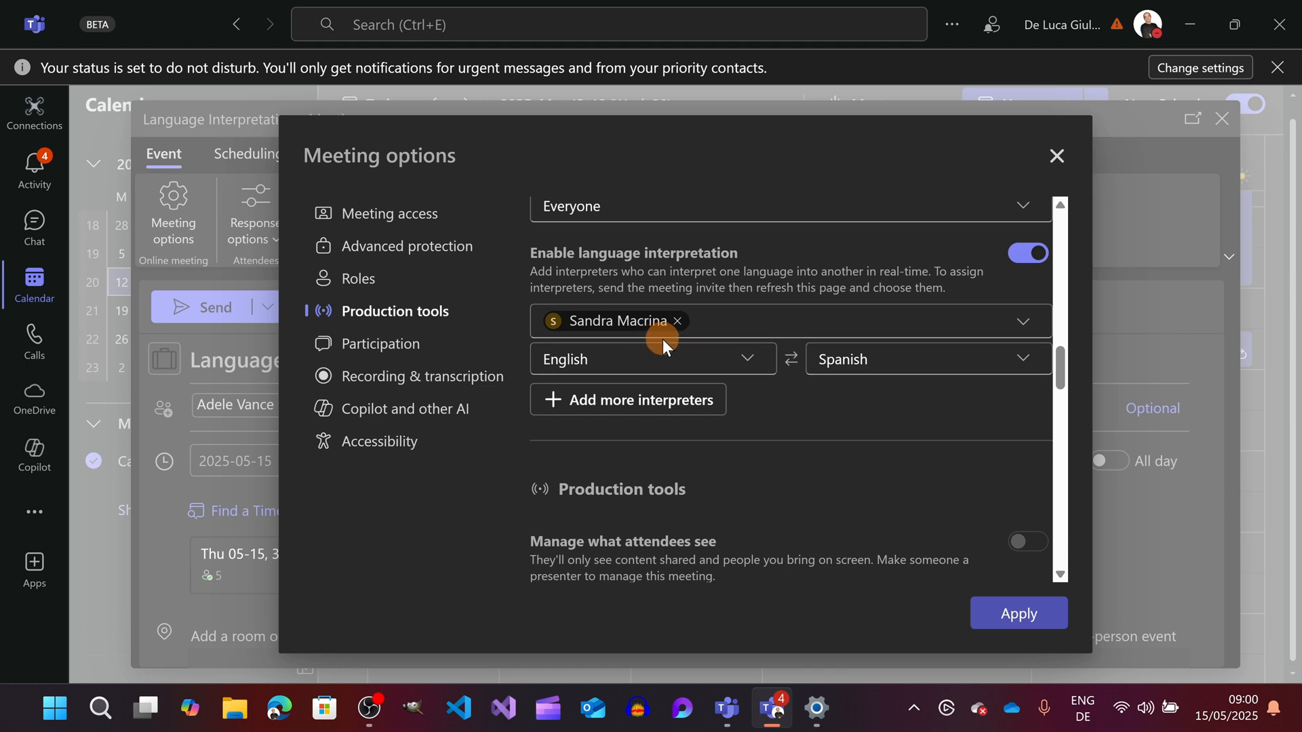
mouse_move(772, 345)
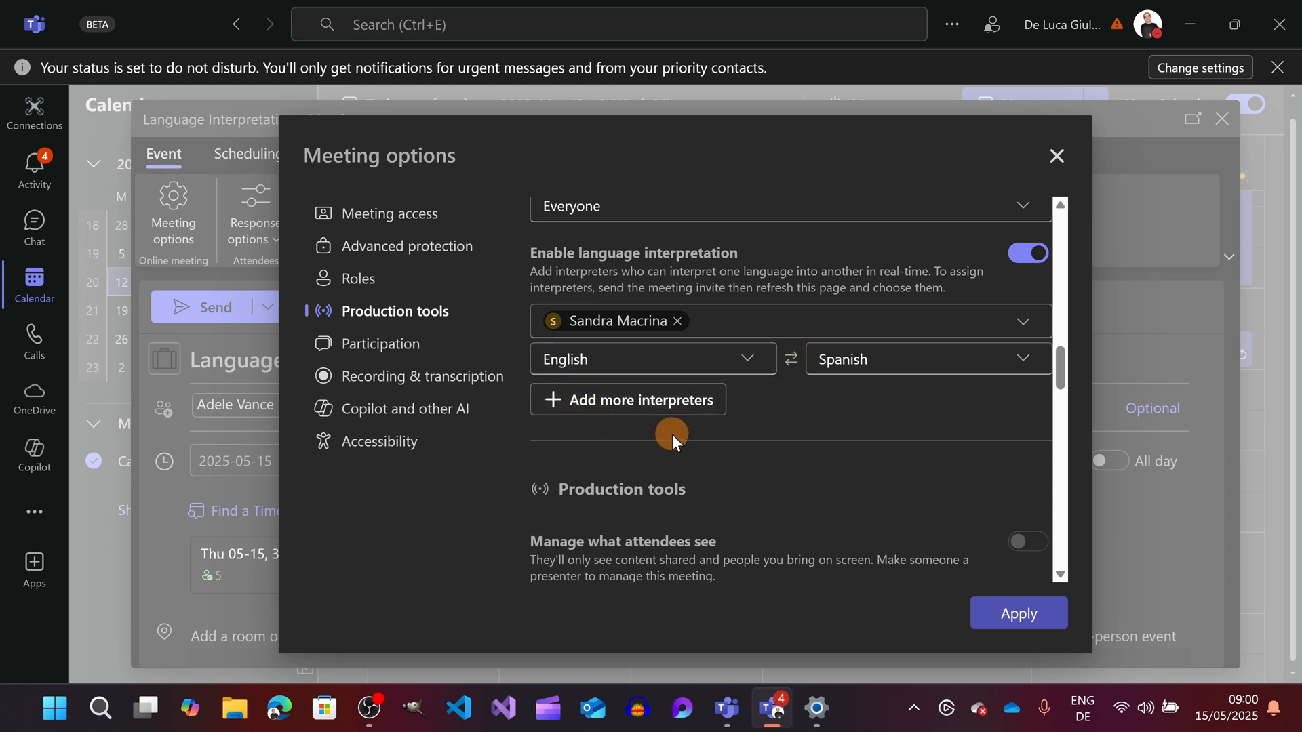
mouse_move(685, 438)
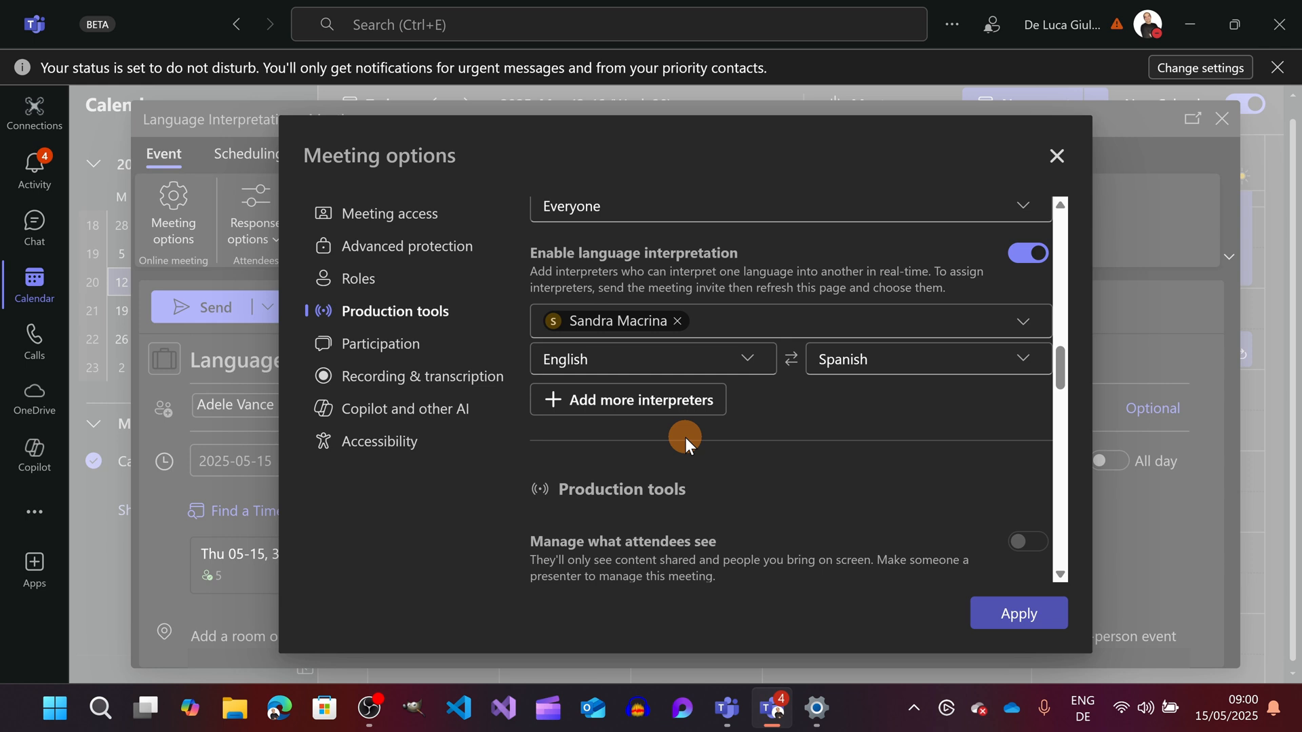
- Add Adele Vance as a second interpreter with English into Italian
left_click(628, 399)
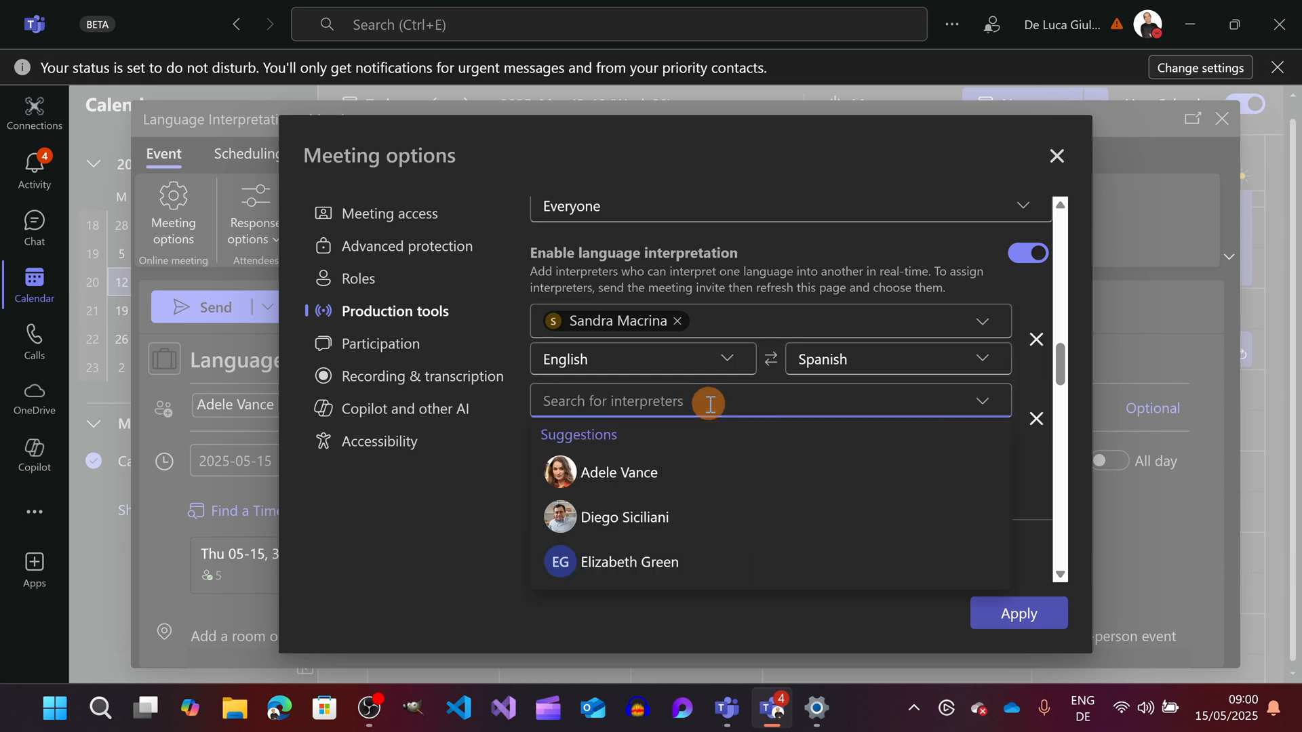
left_click(617, 473)
type("e")
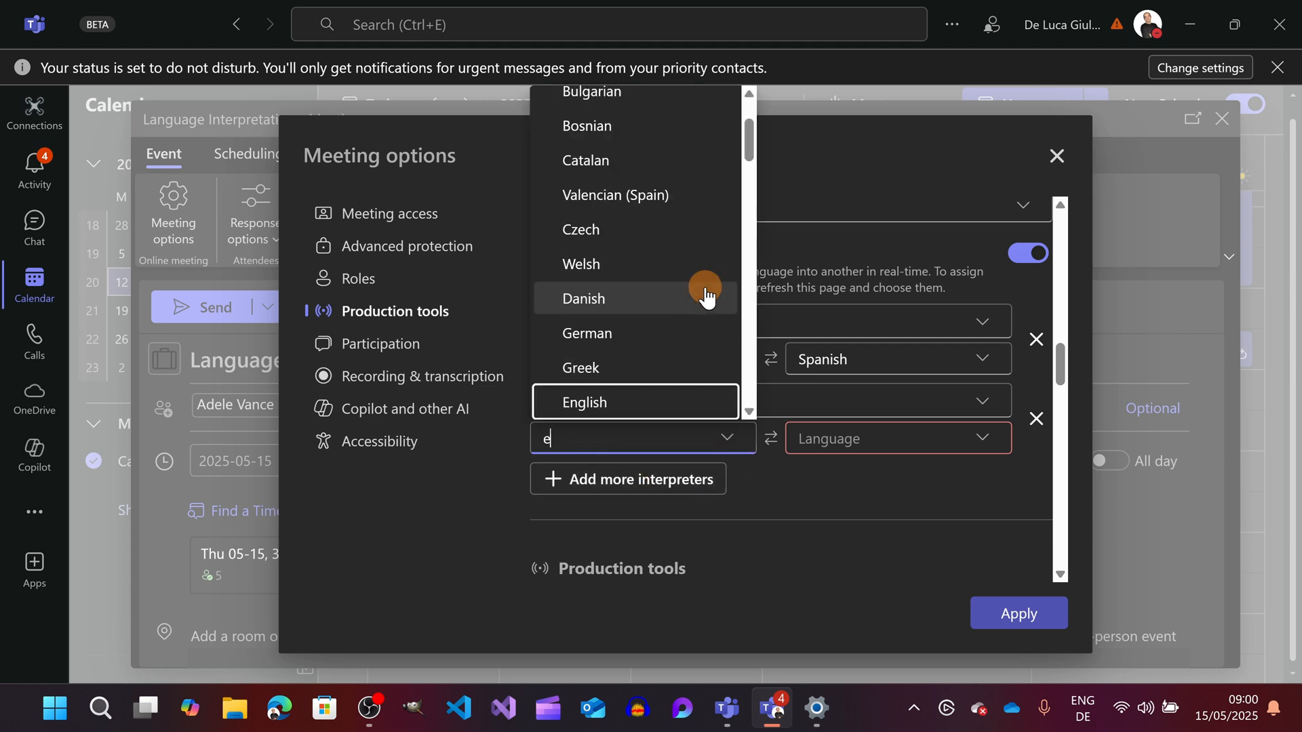
type("ng")
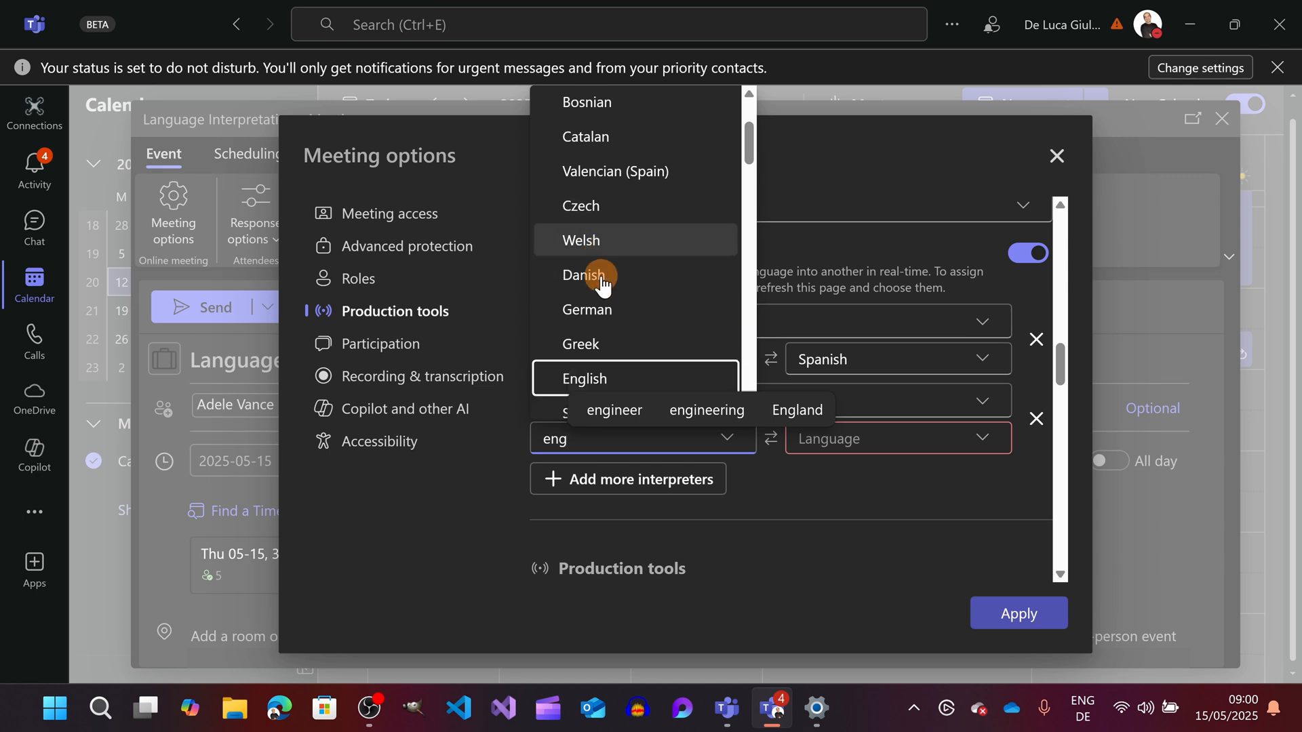
scroll("down", 3)
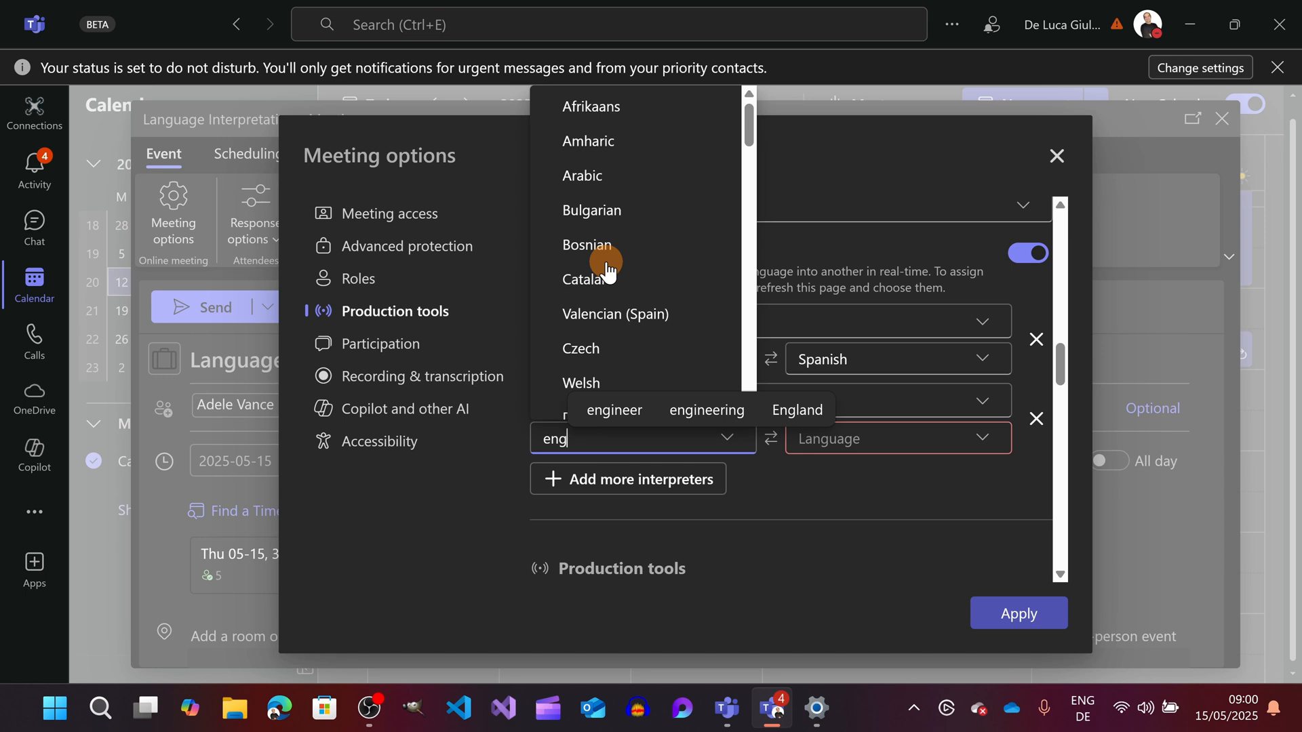
scroll("down", 3)
type("i")
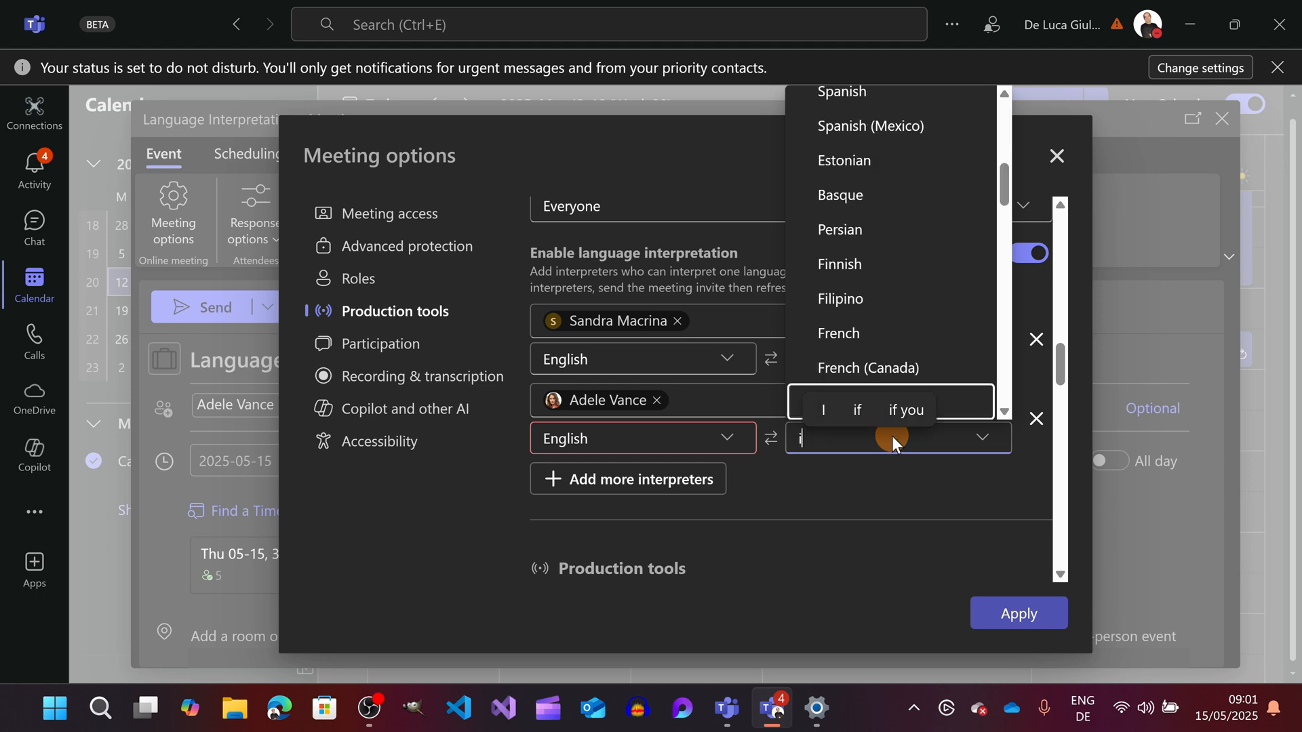
type("tal")
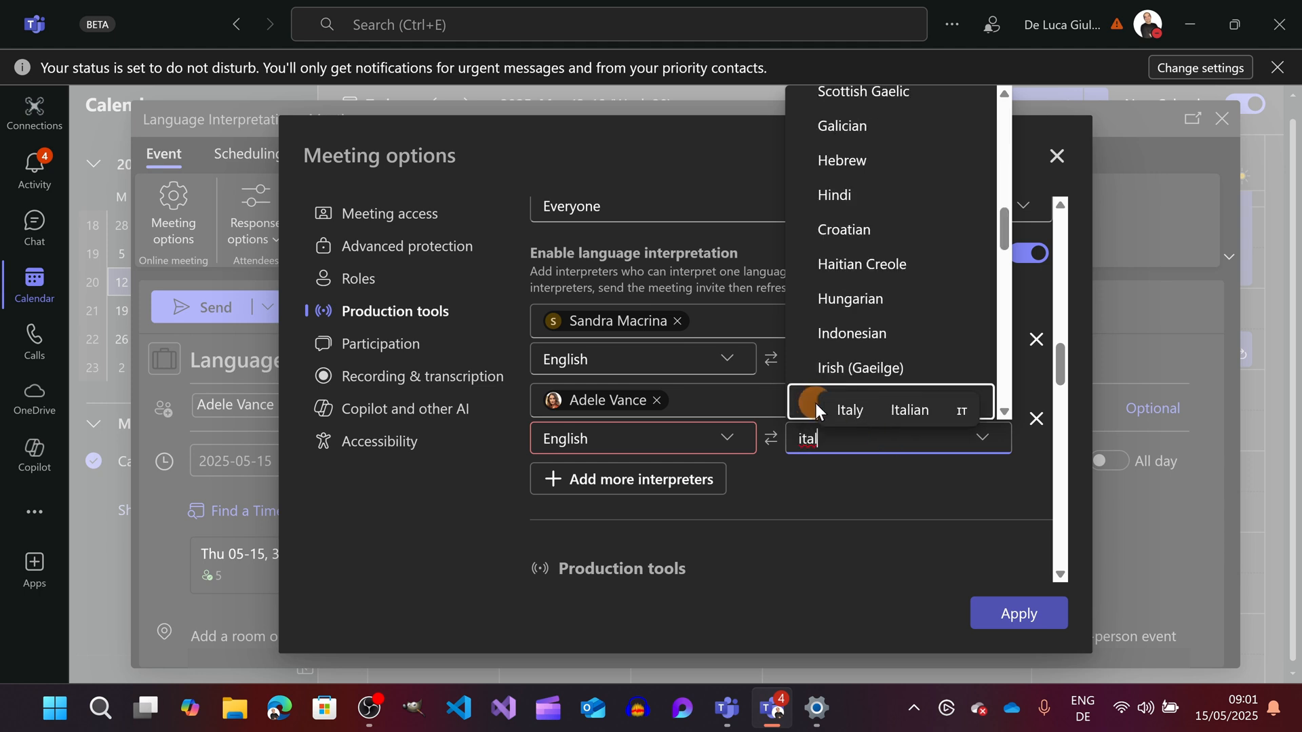
left_click(888, 410)
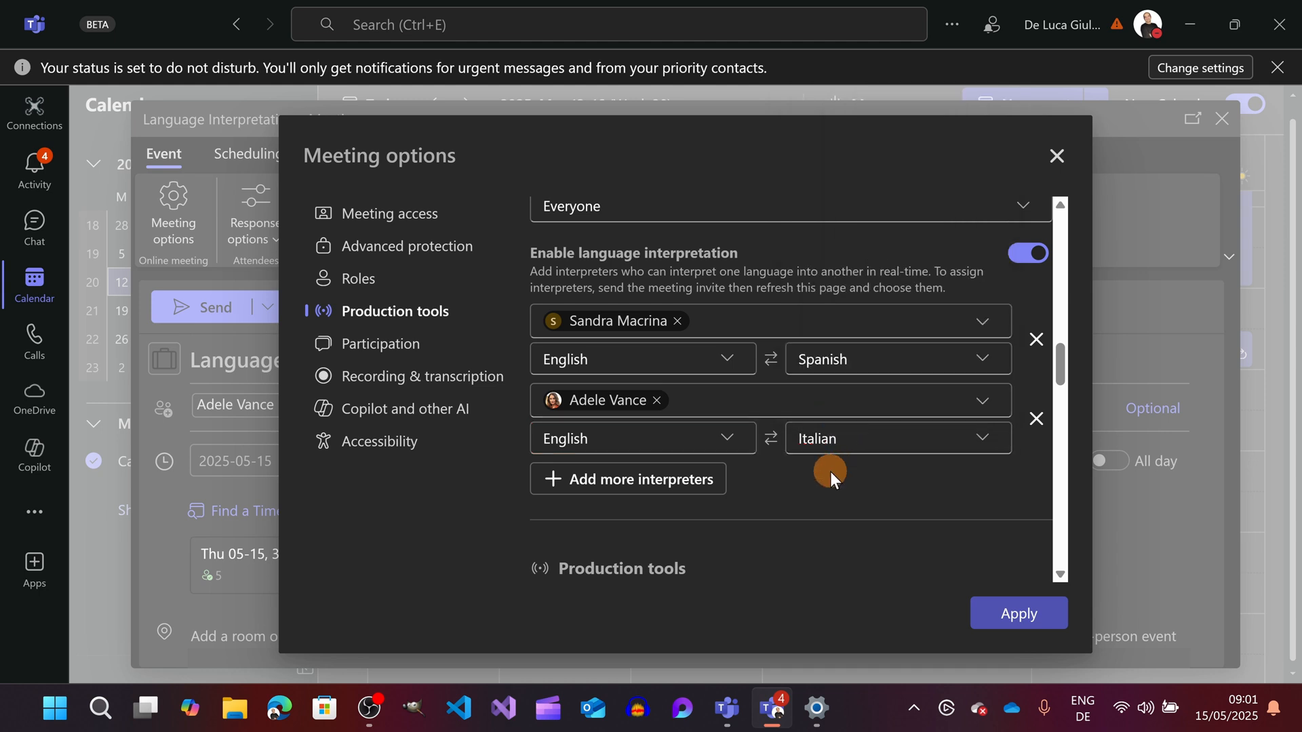
mouse_move(734, 479)
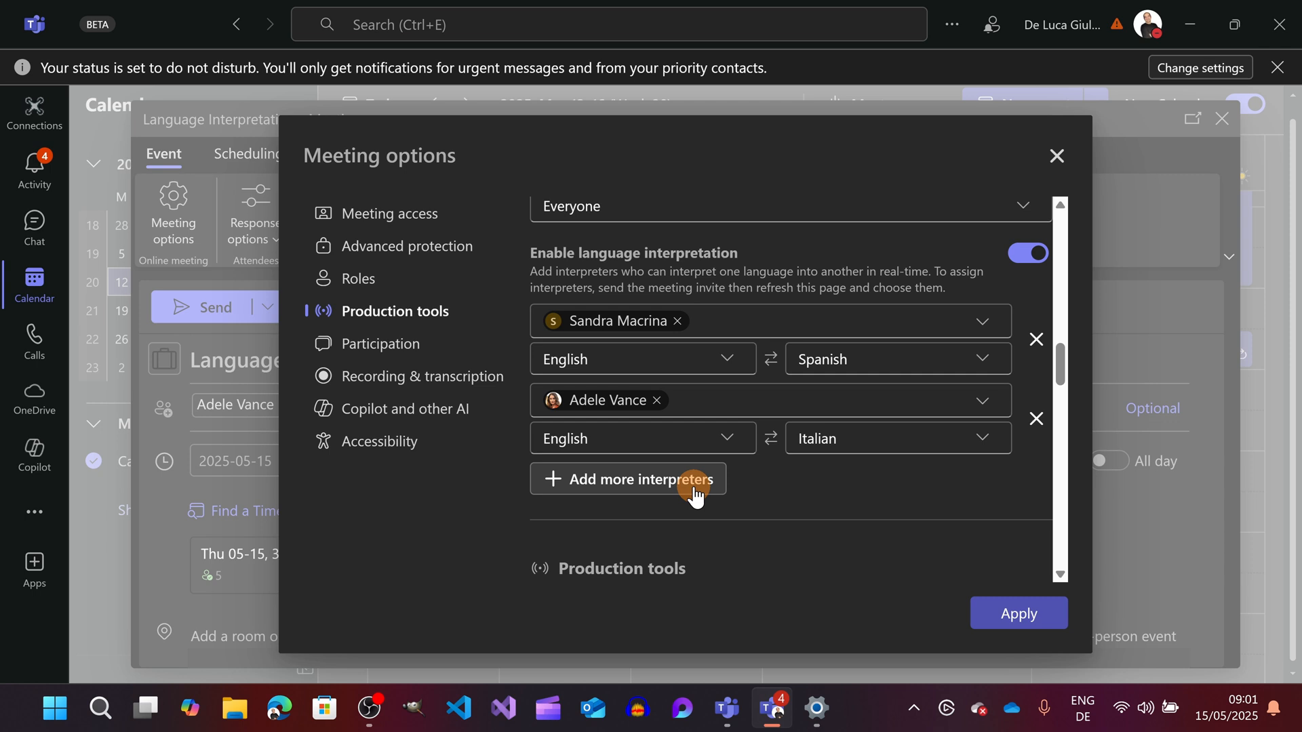
mouse_move(847, 493)
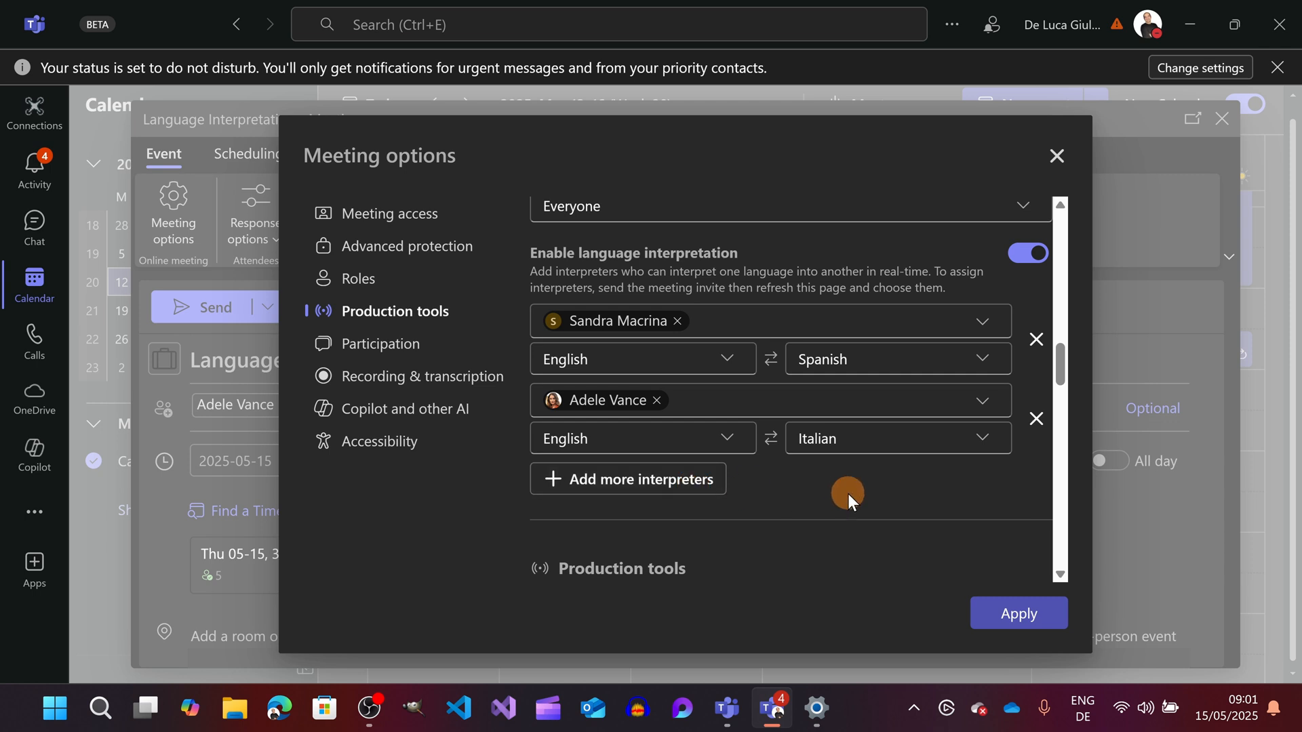
mouse_move(929, 536)
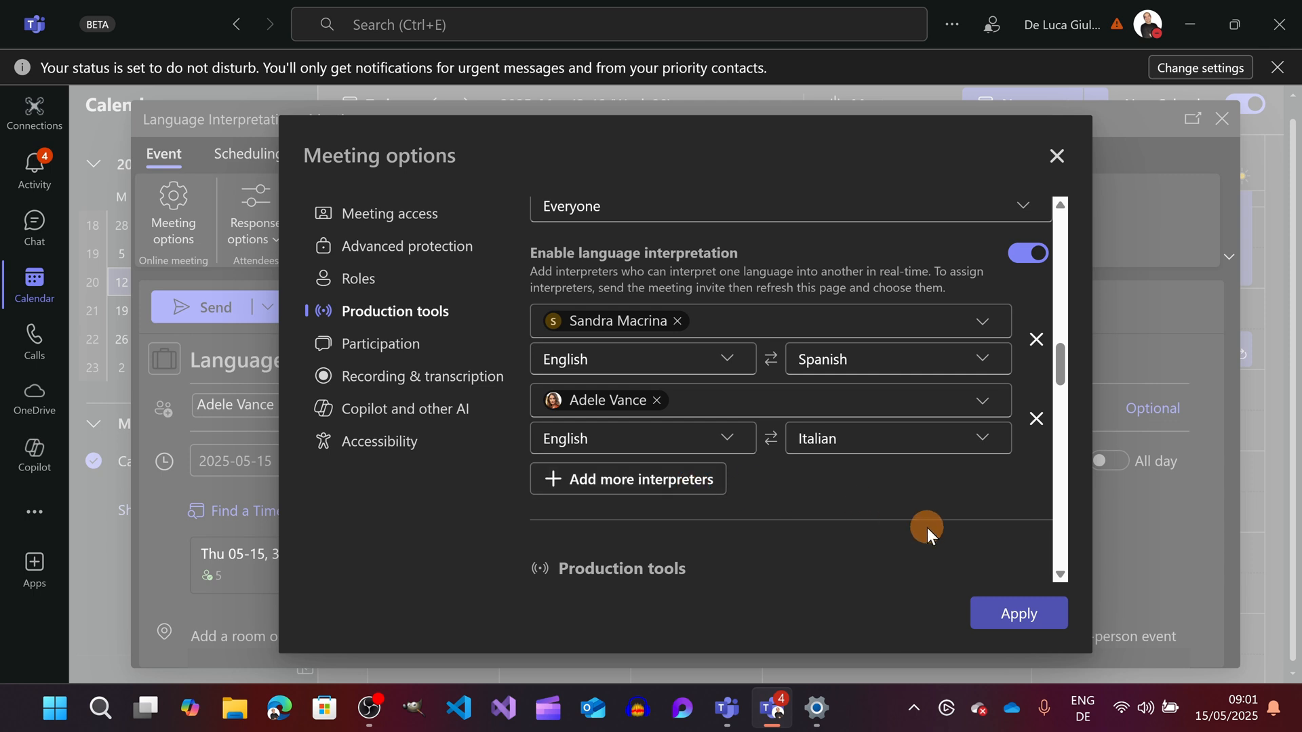
- Apply the interpreter settings, retrying past the error, and return to the event form
left_click(1018, 613)
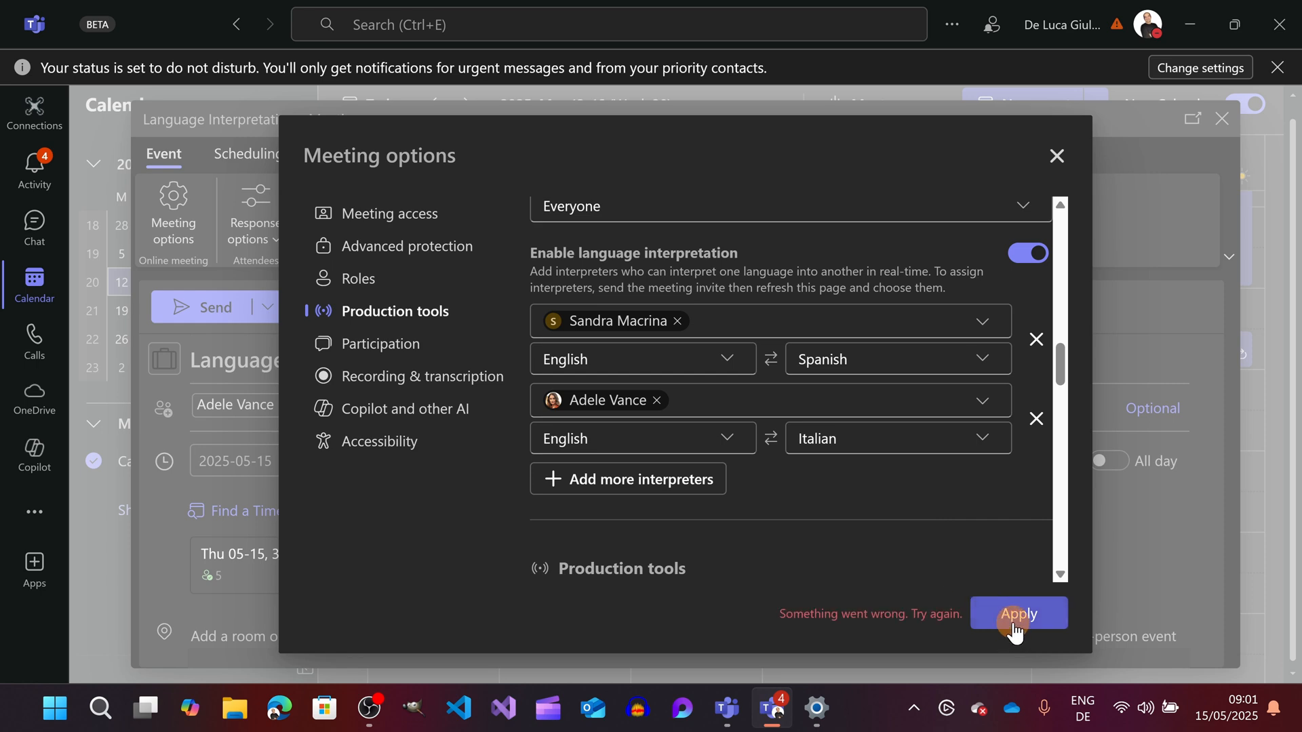
left_click(422, 377)
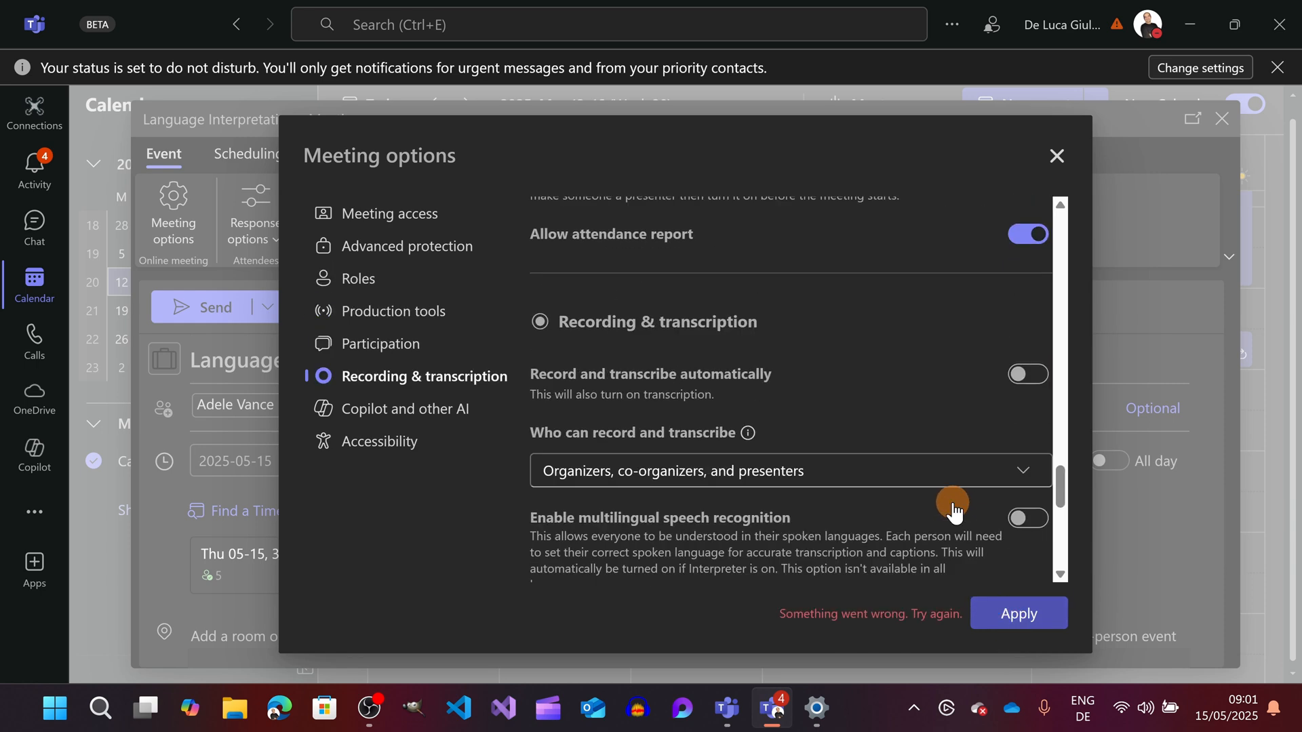
left_click(358, 278)
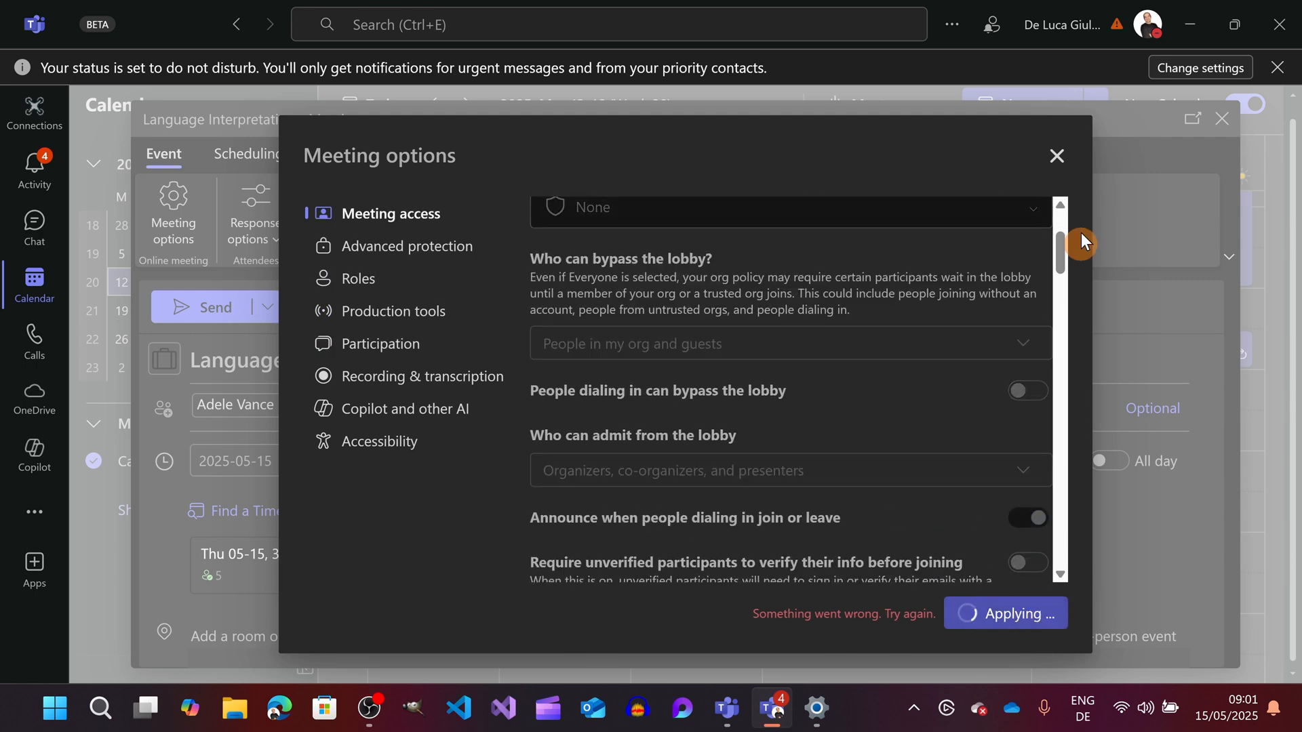
left_click(1057, 156)
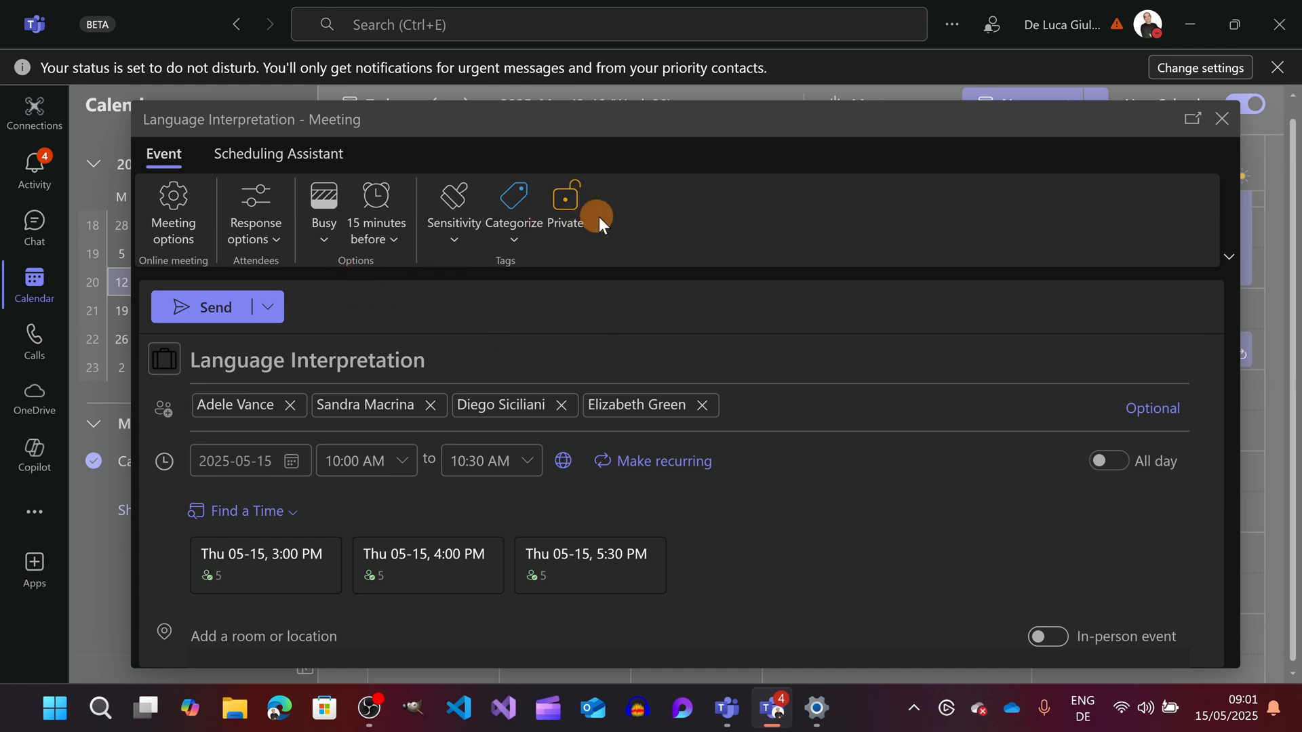
- Return to the calendar and list the new event types such as webinar and town hall
left_click(1221, 118)
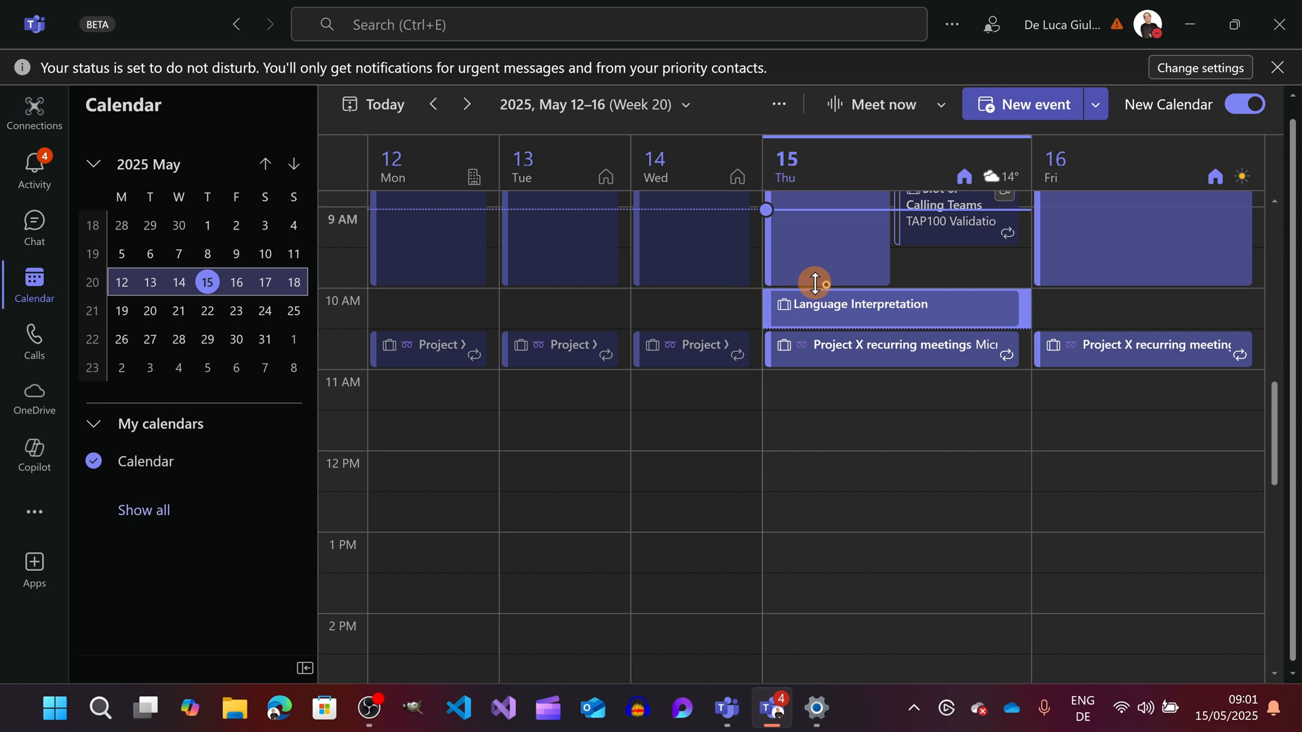
scroll("down", 3)
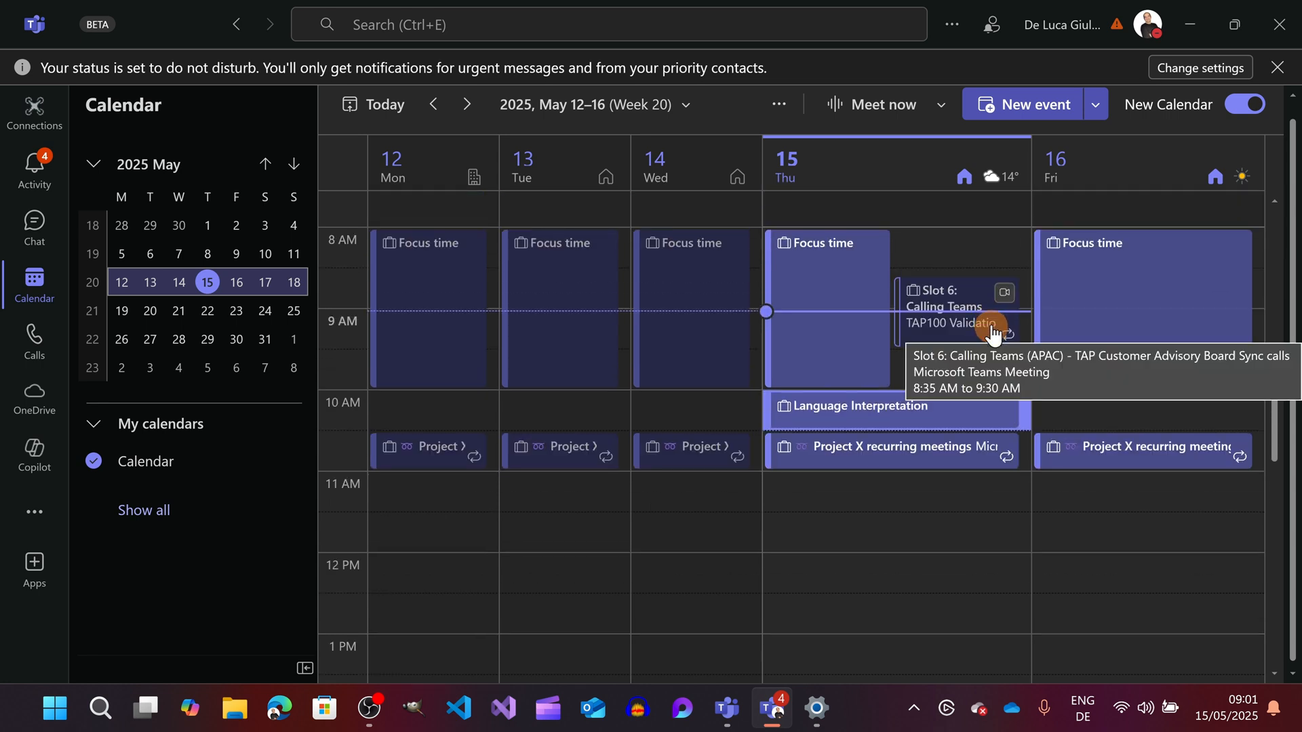
left_click(1096, 104)
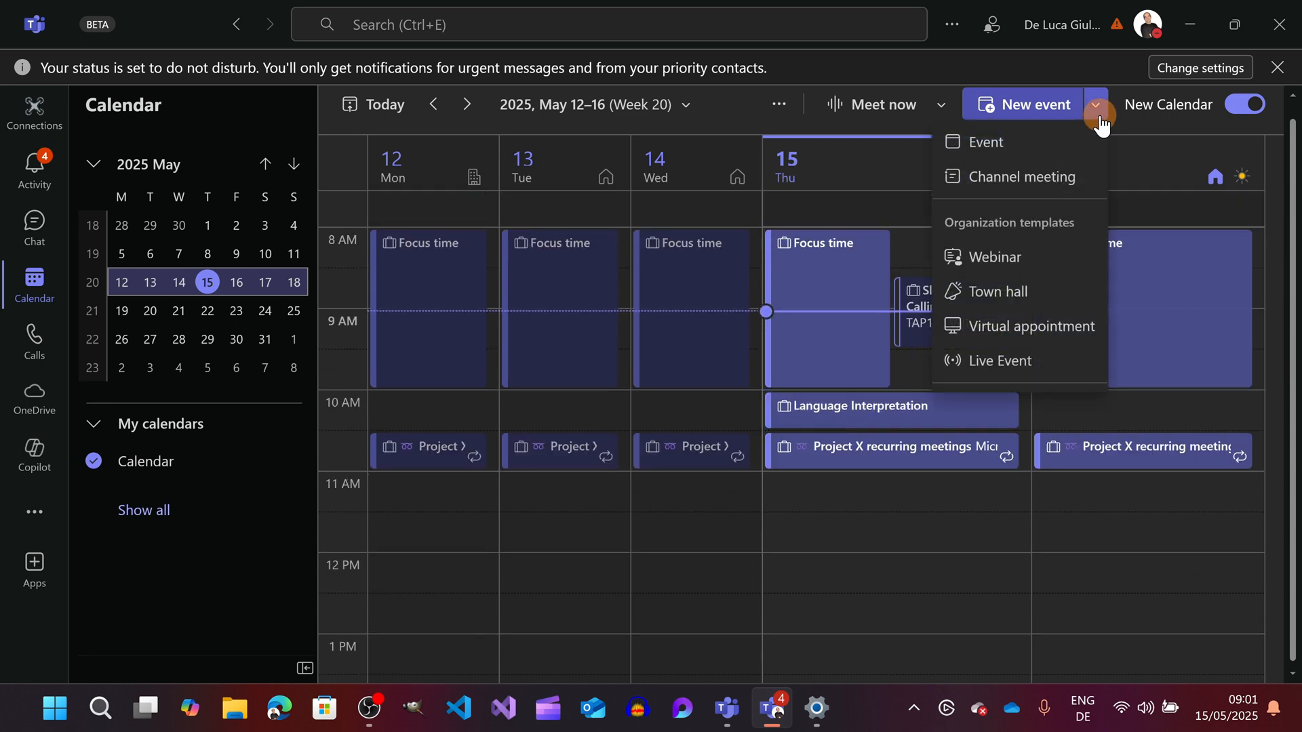
mouse_move(992, 258)
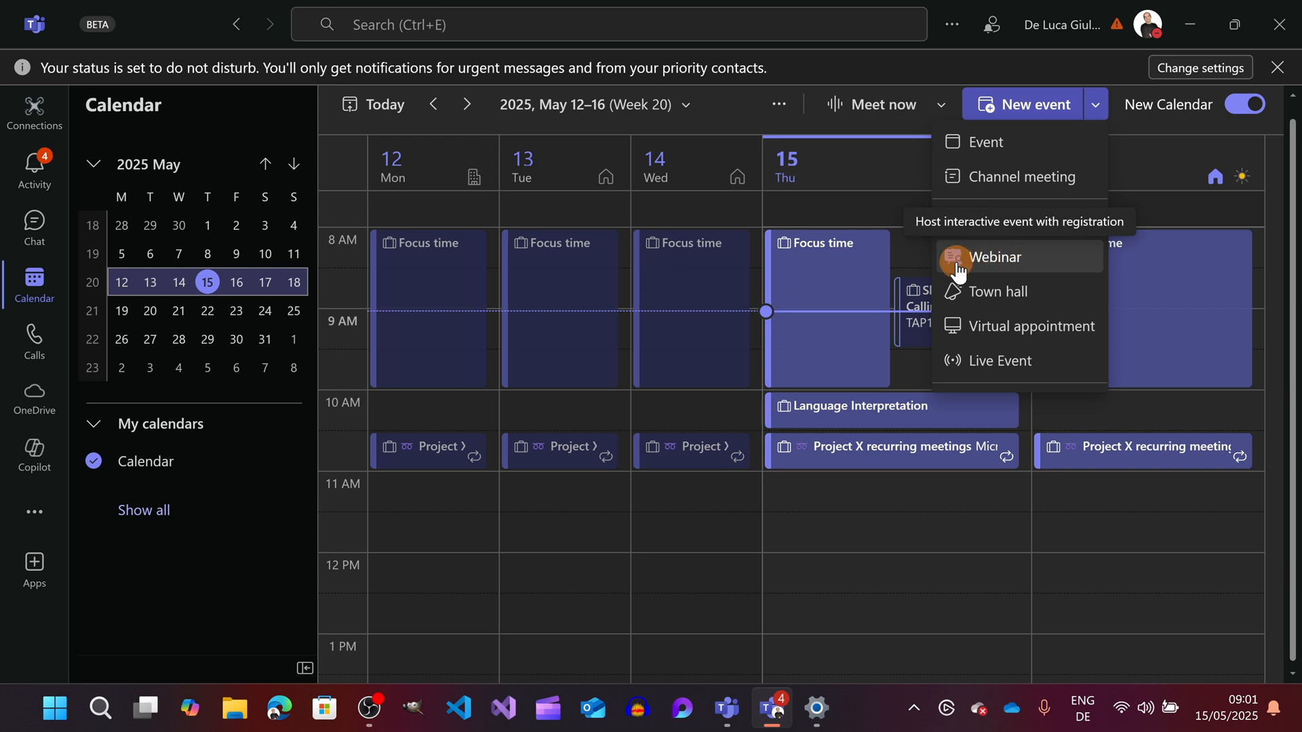
mouse_move(1044, 273)
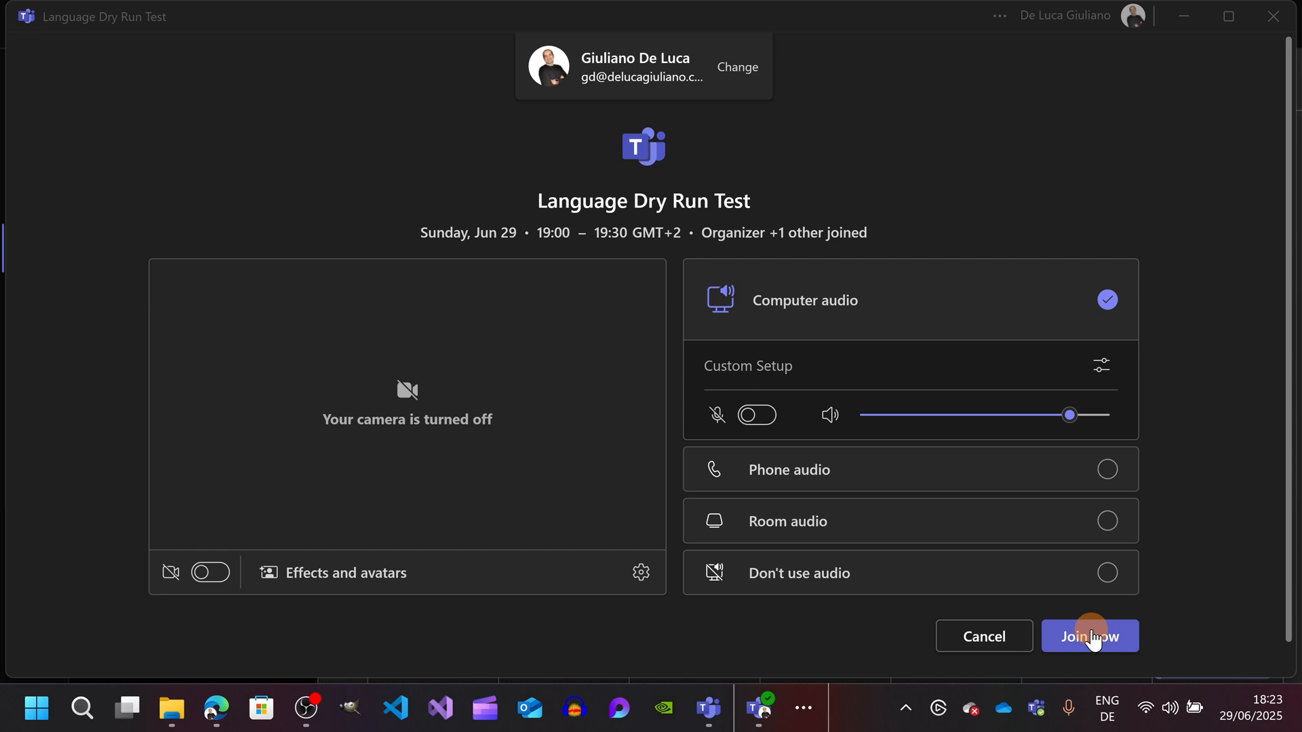
- Join the Language Dry Run Test meeting and confirm Spanish as the interpretation language
left_click(1090, 636)
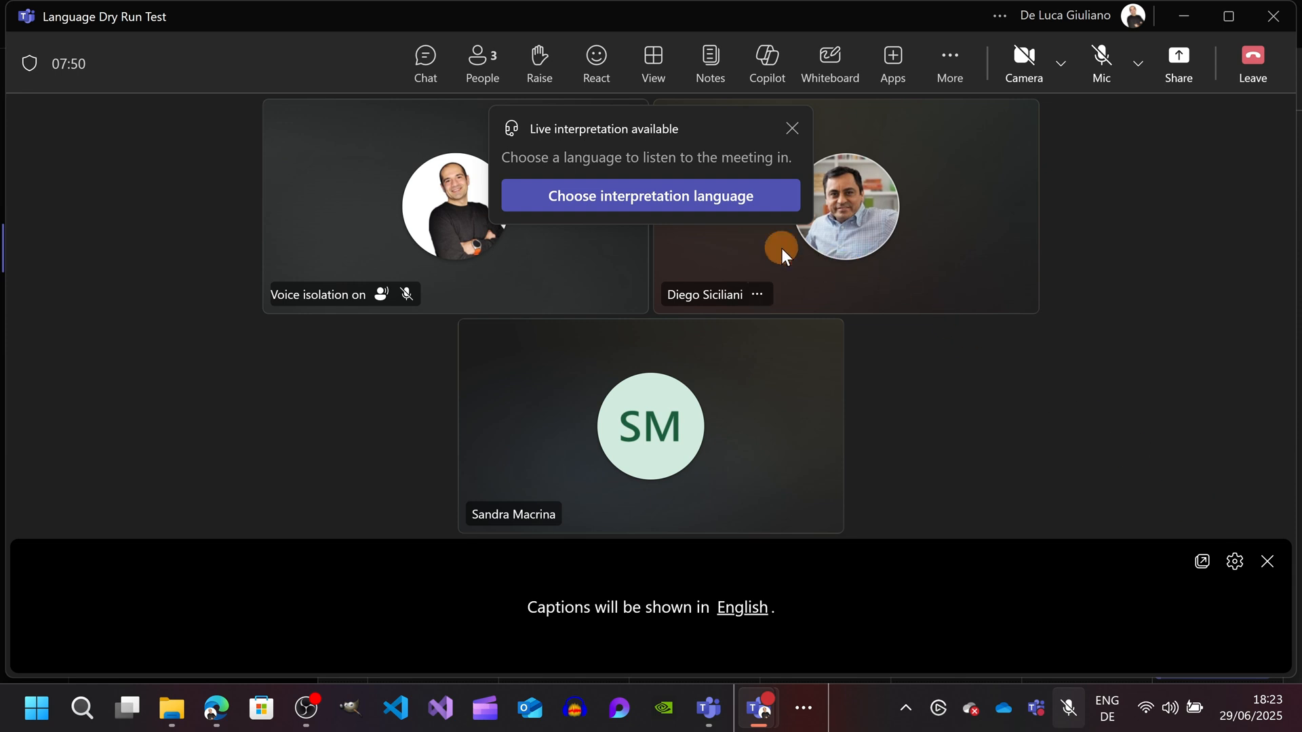
mouse_move(652, 204)
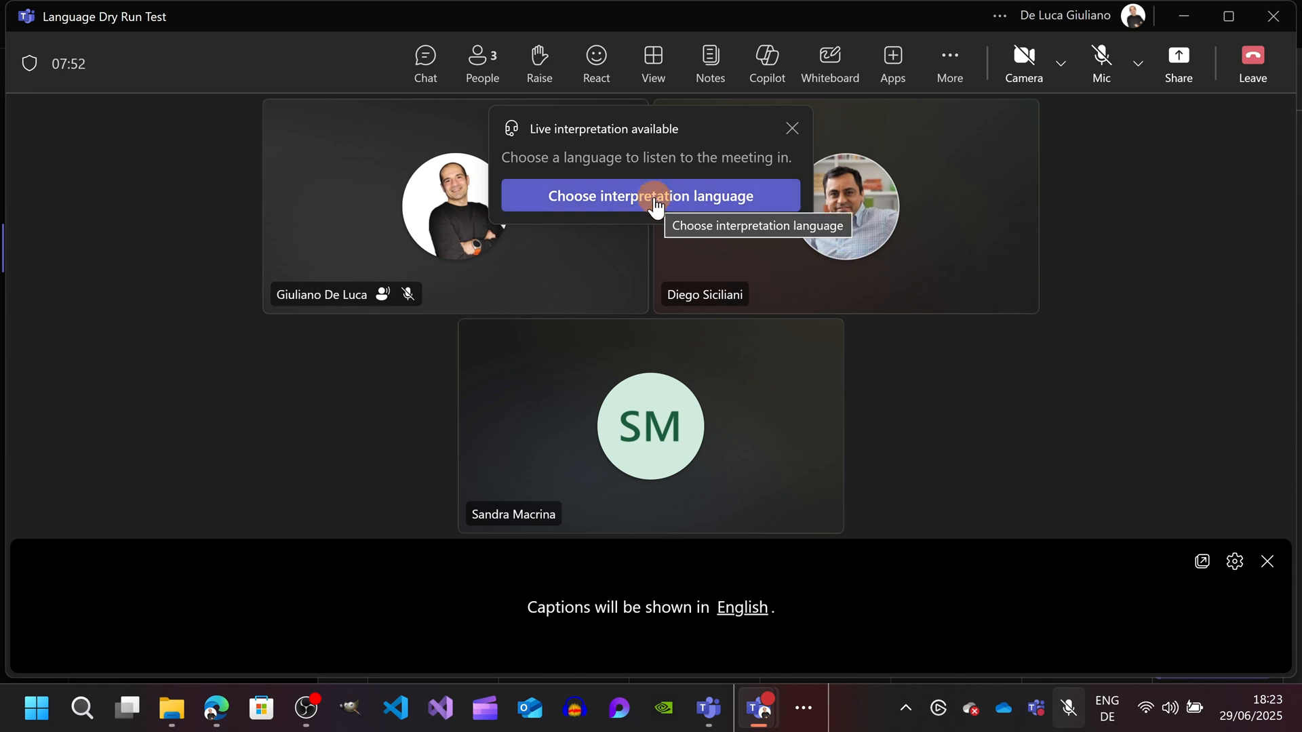
left_click(651, 196)
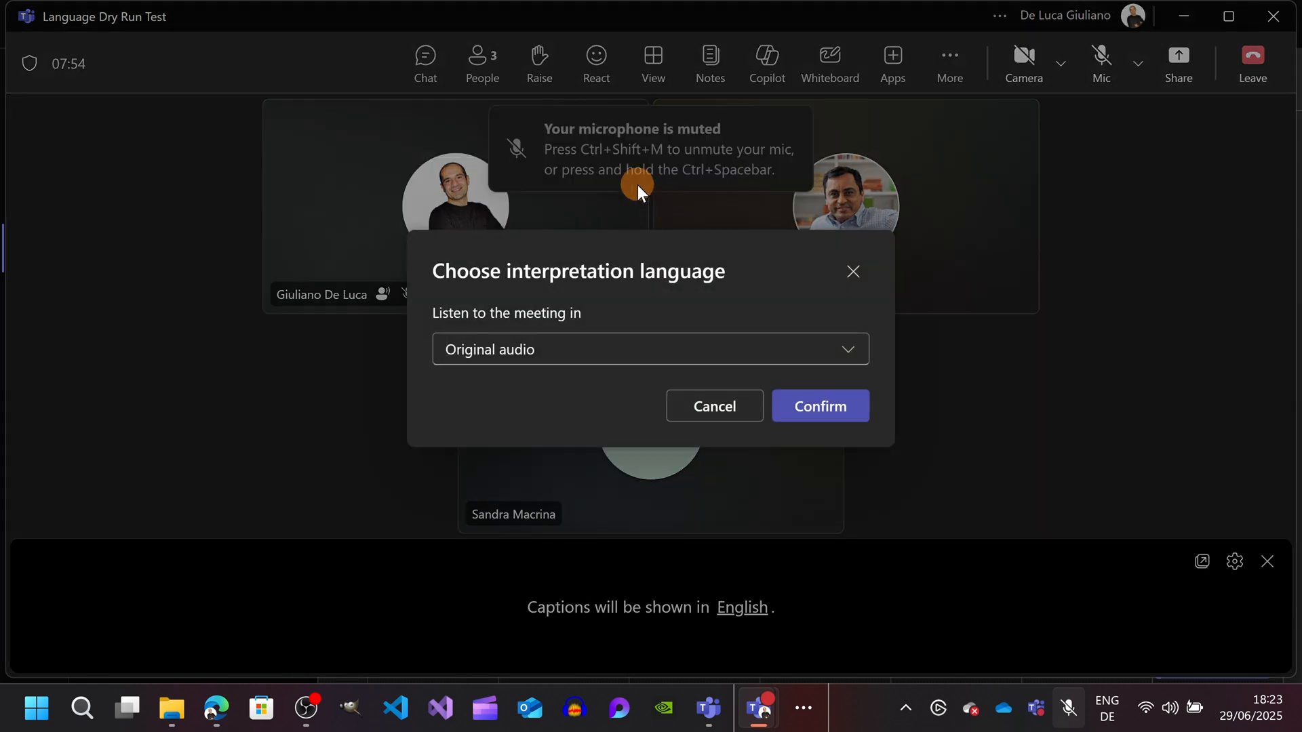
left_click(650, 349)
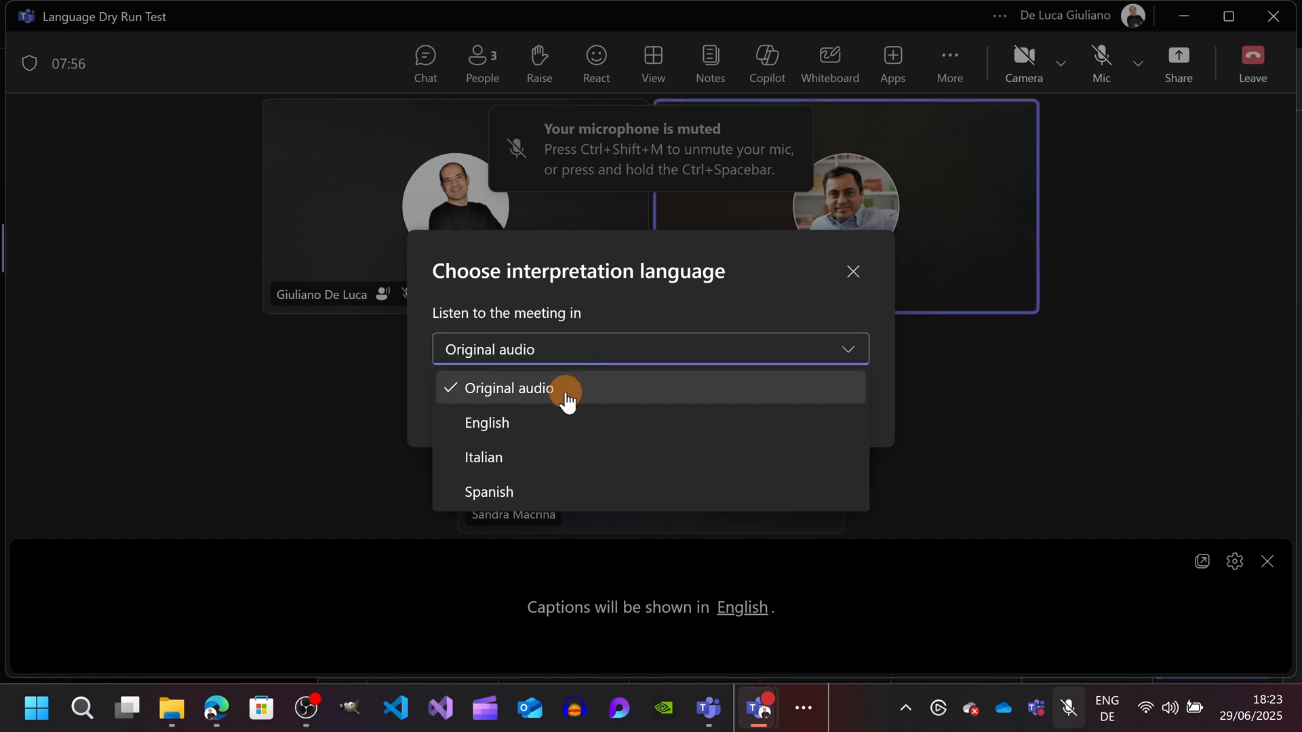
mouse_move(552, 505)
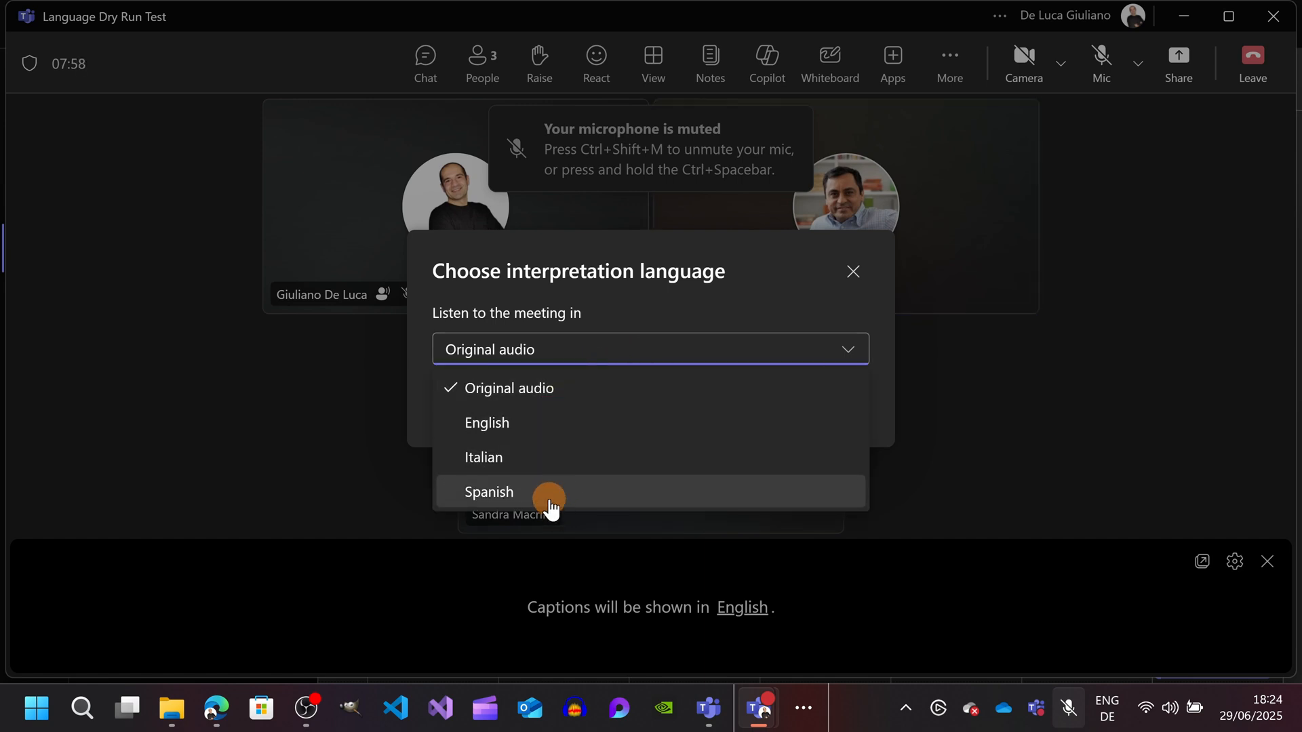
left_click(488, 492)
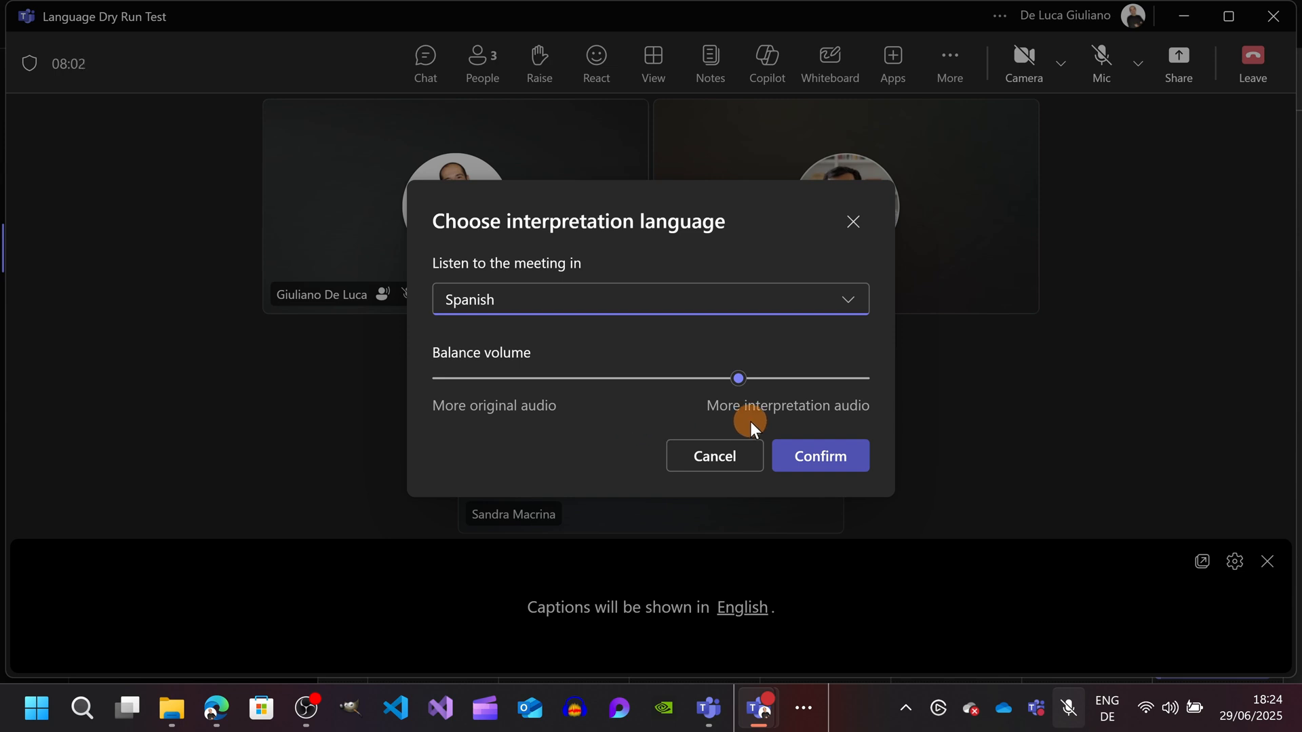
left_click(1100, 56)
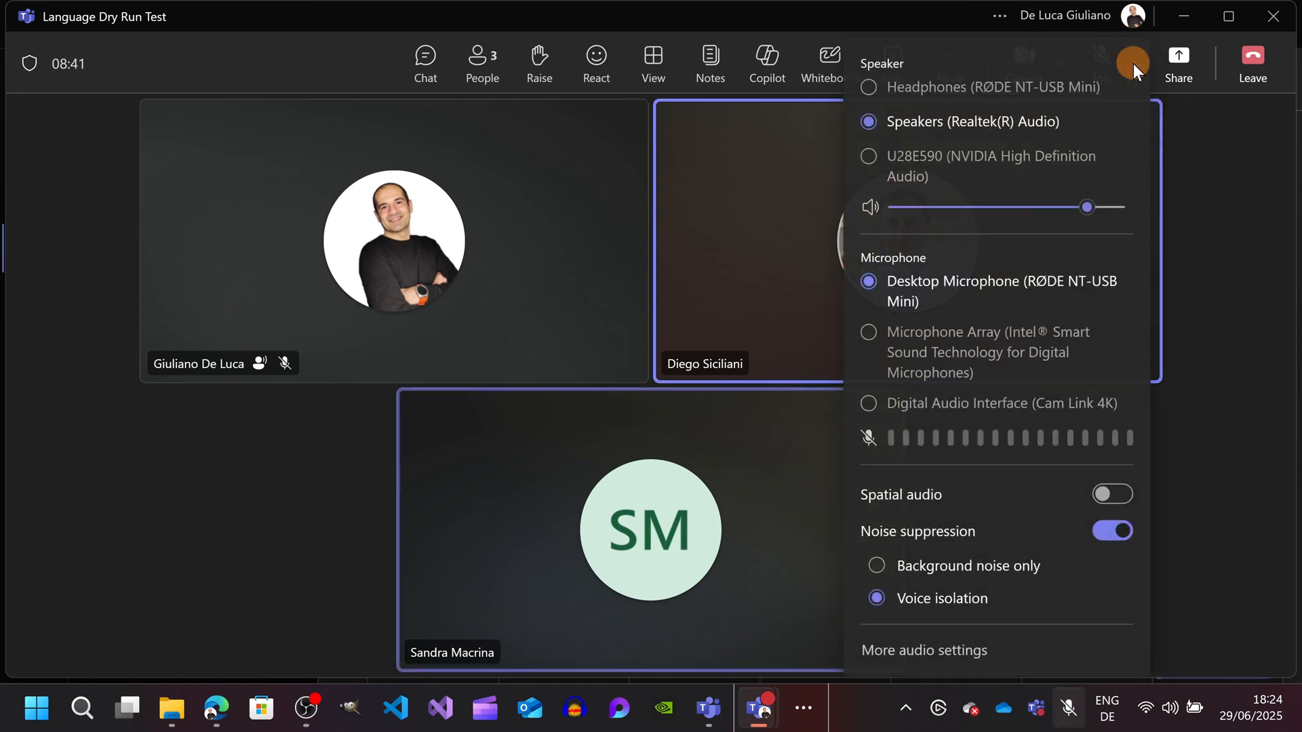
- Set the interpretation volume balance strongly toward interpretation audio over the original and confirm it
left_click(950, 62)
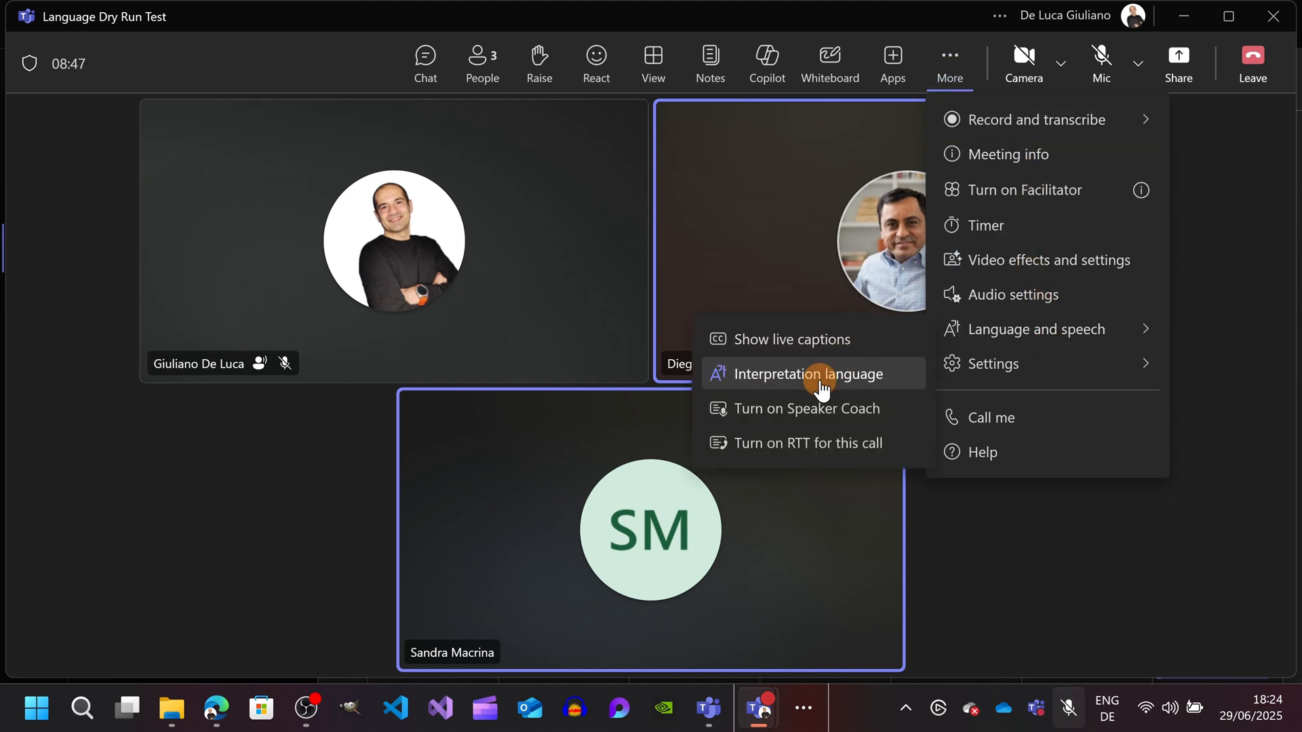
left_click(803, 374)
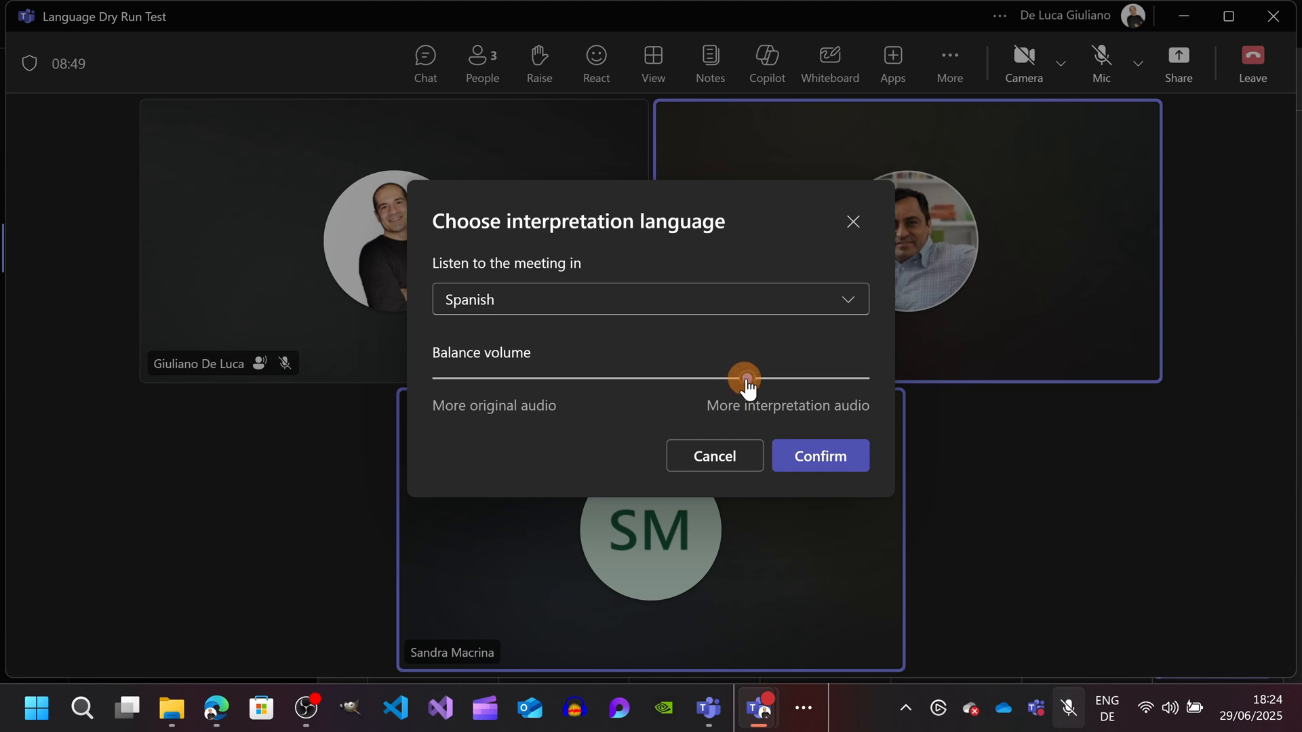
left_click_drag(743, 380, 799, 380)
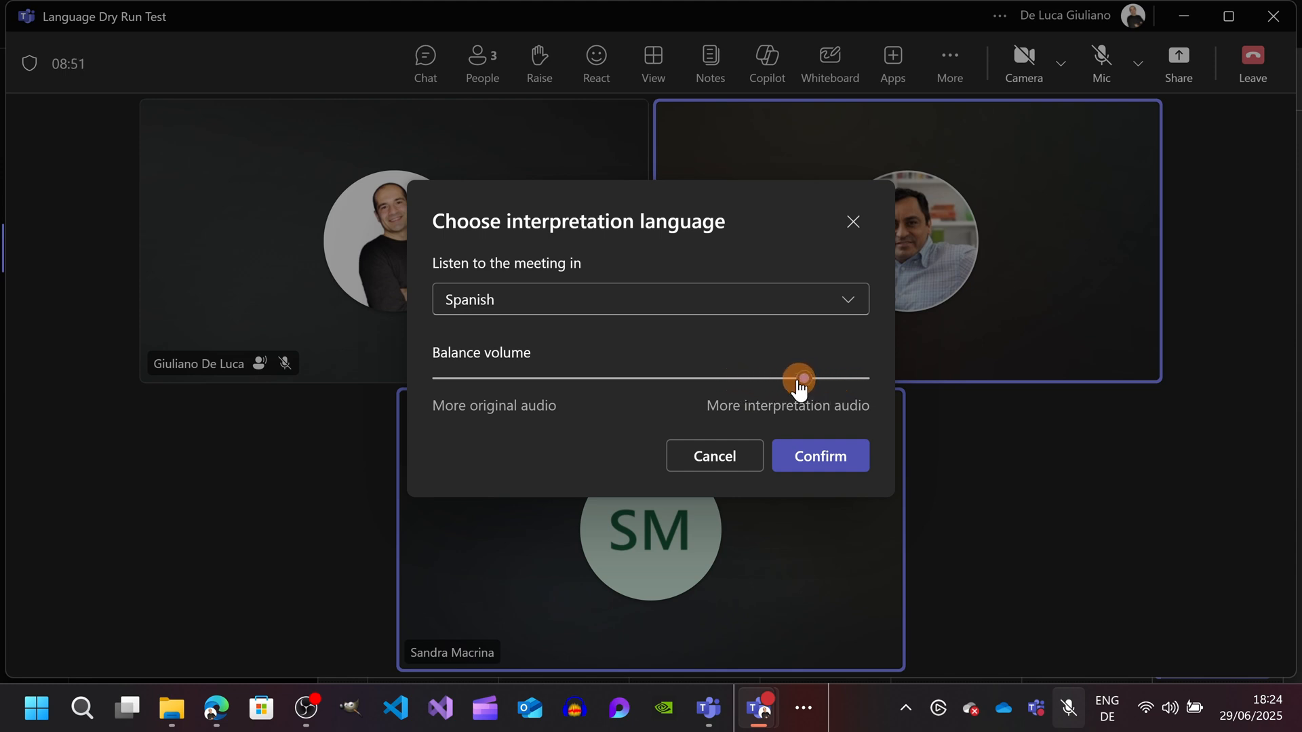
left_click_drag(799, 382, 517, 382)
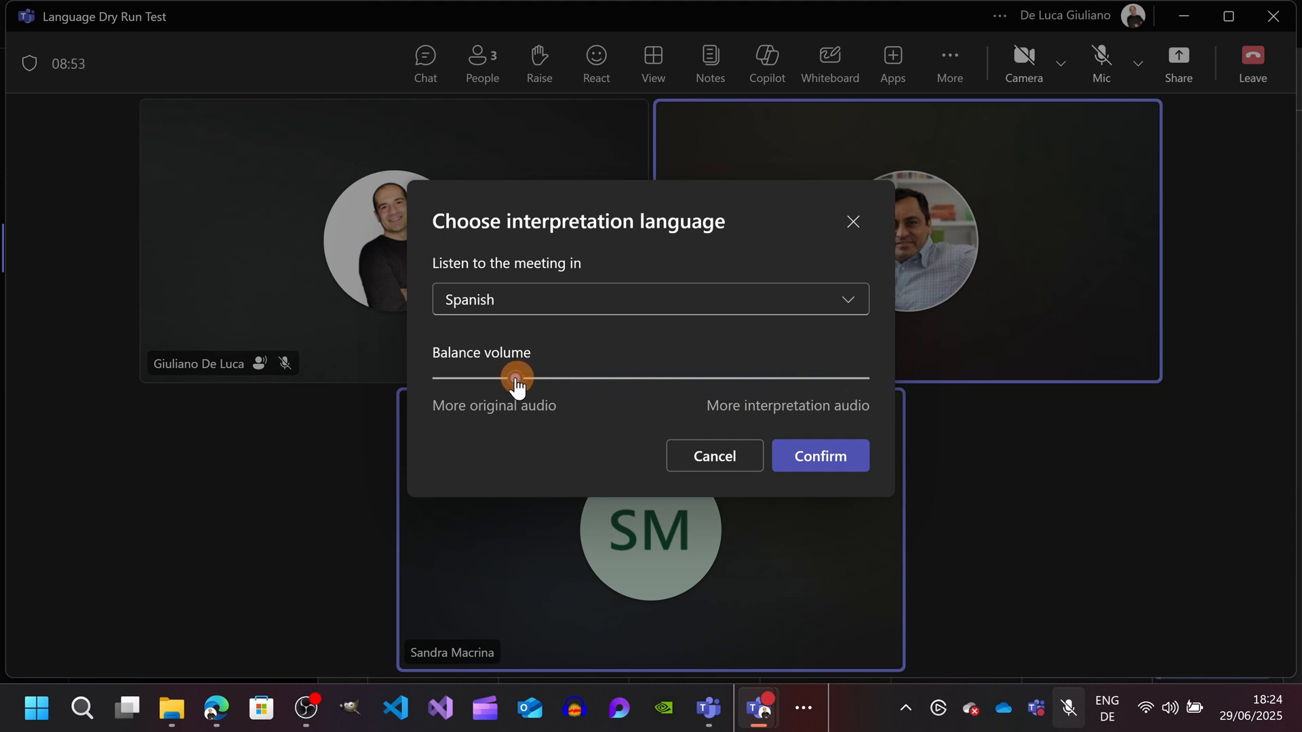
left_click_drag(515, 380, 800, 382)
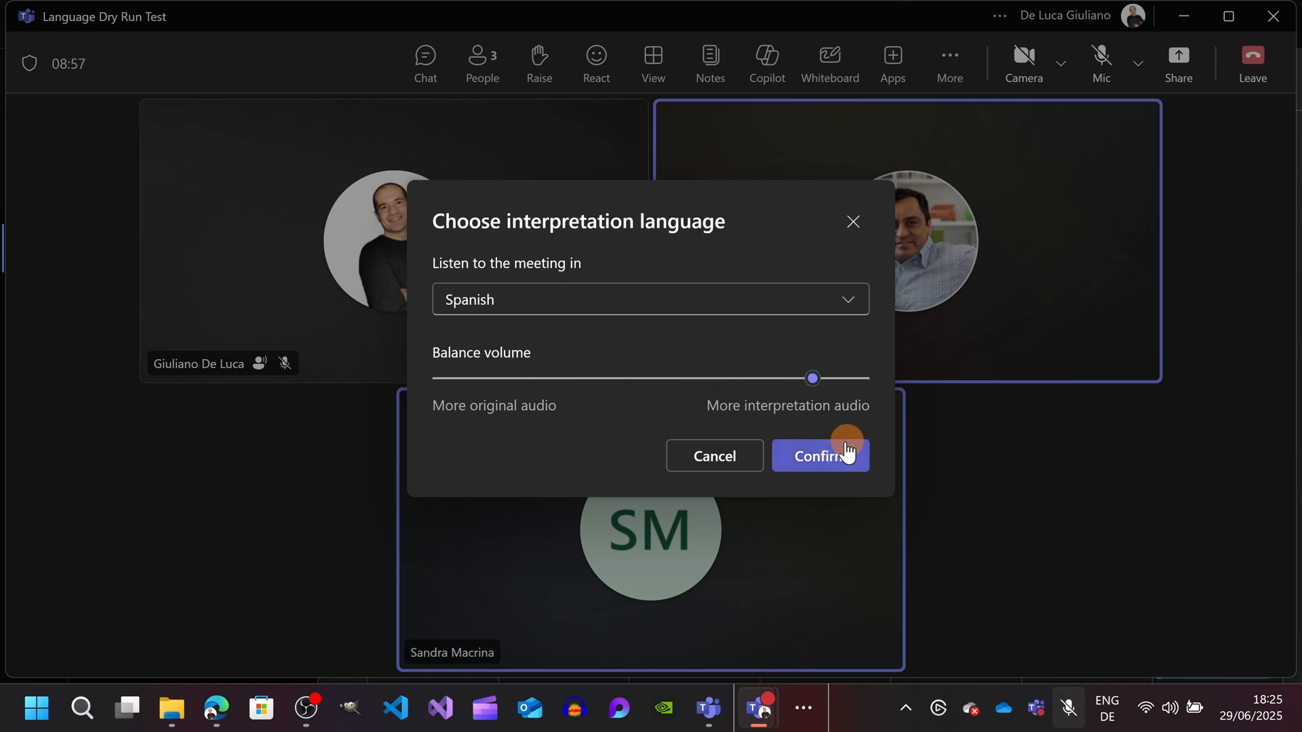
left_click(820, 455)
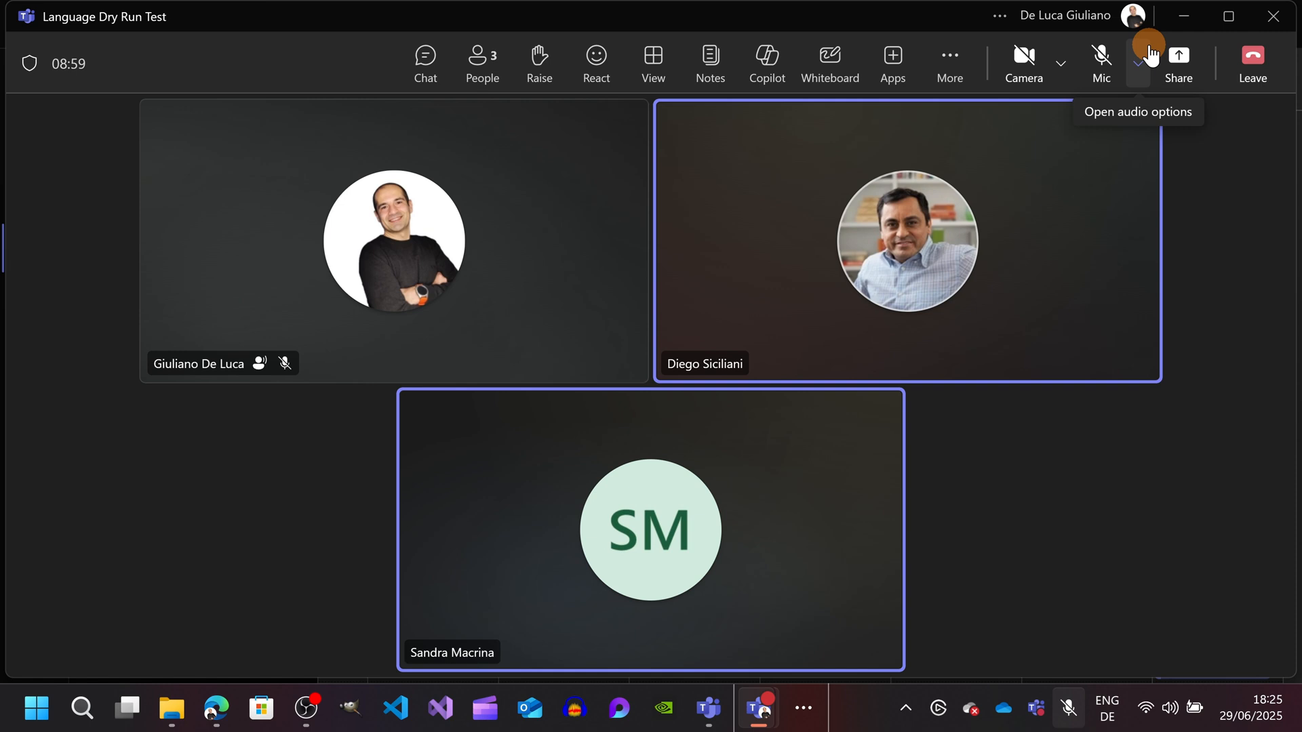
mouse_move(950, 64)
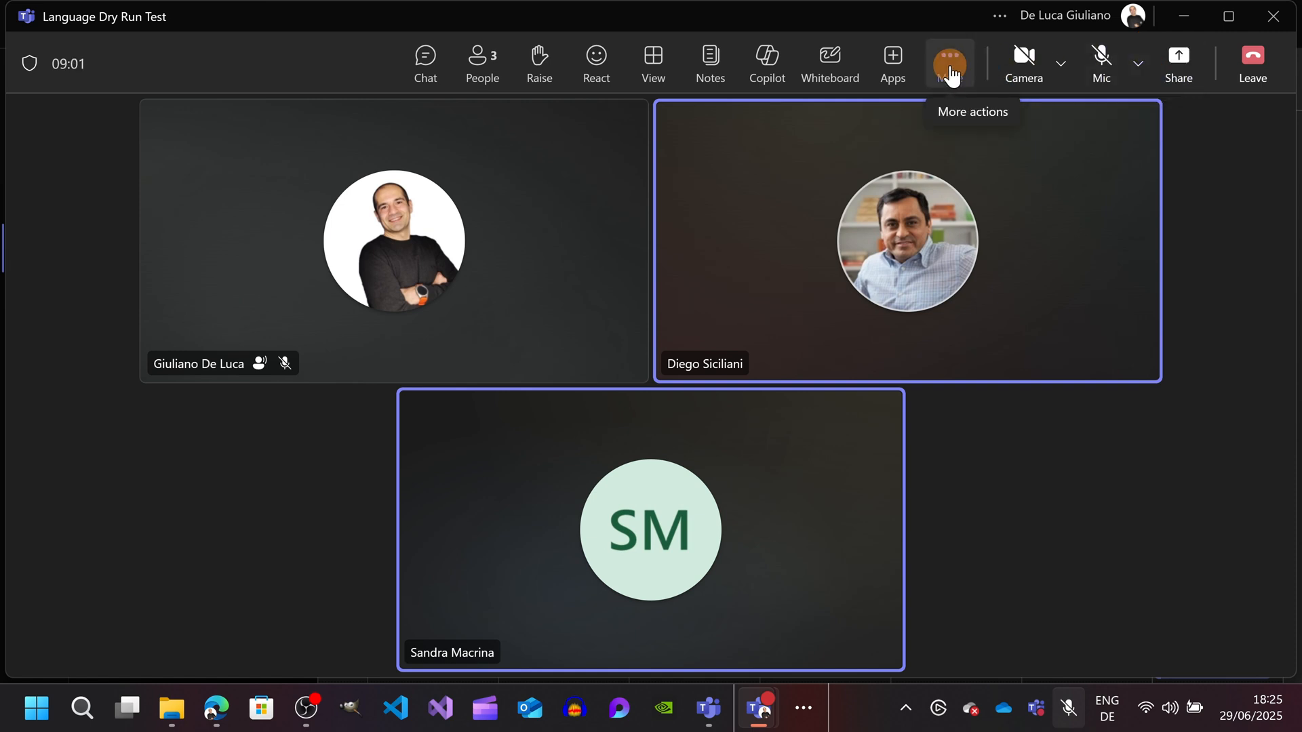
- Revisit the interpretation settings and nudge the balance slider back toward interpretation audio
left_click(950, 63)
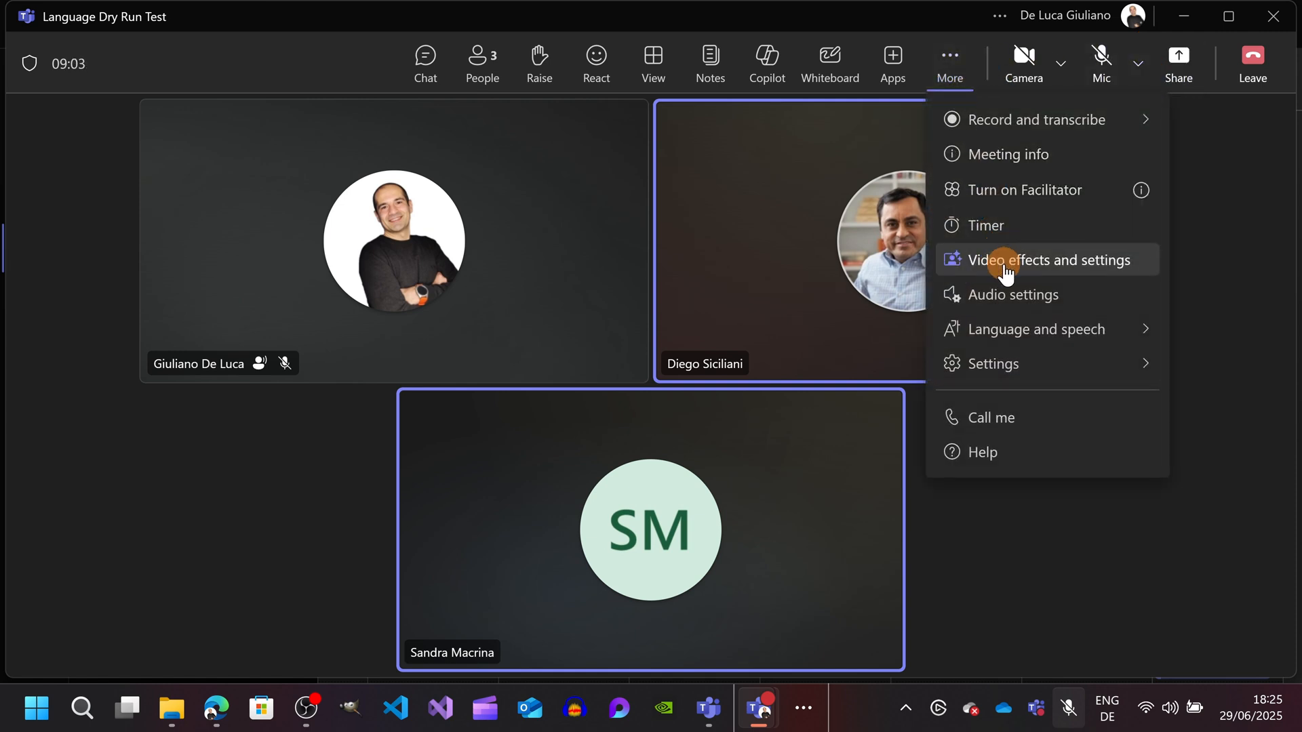
left_click(1036, 329)
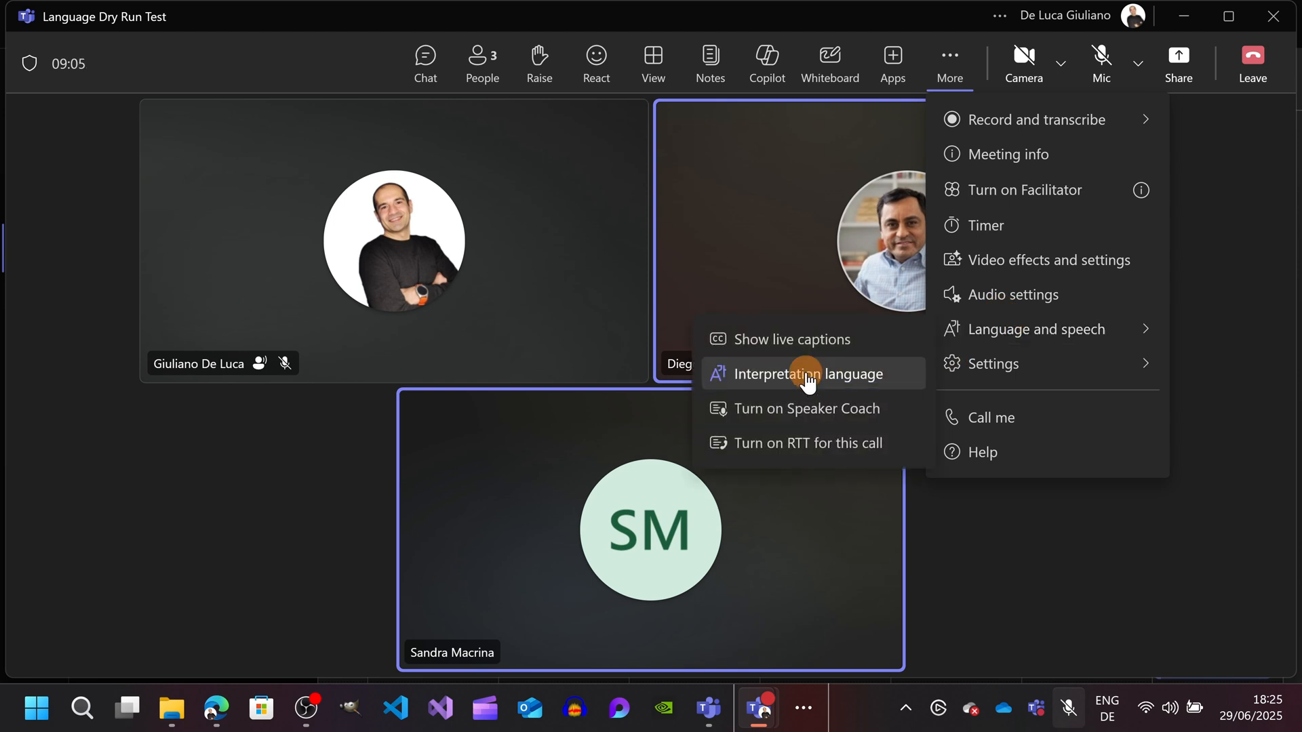
left_click(797, 373)
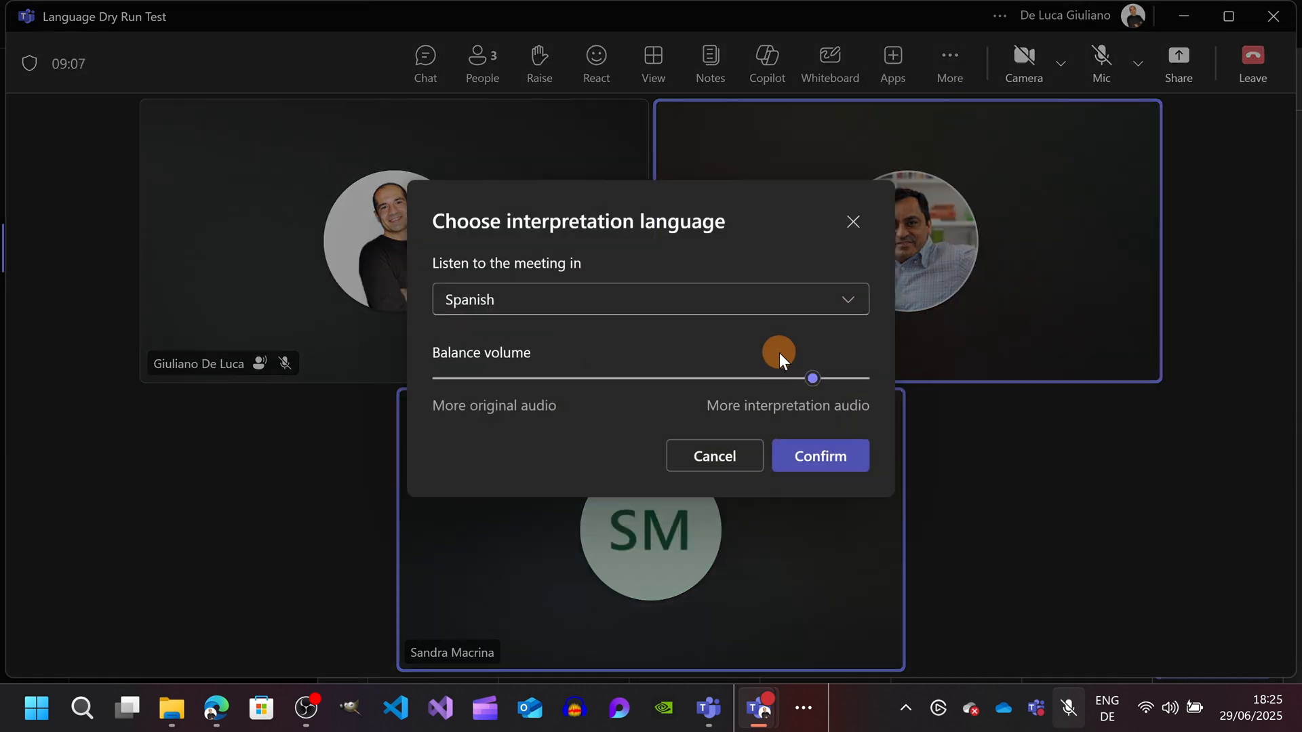
left_click_drag(811, 379, 833, 378)
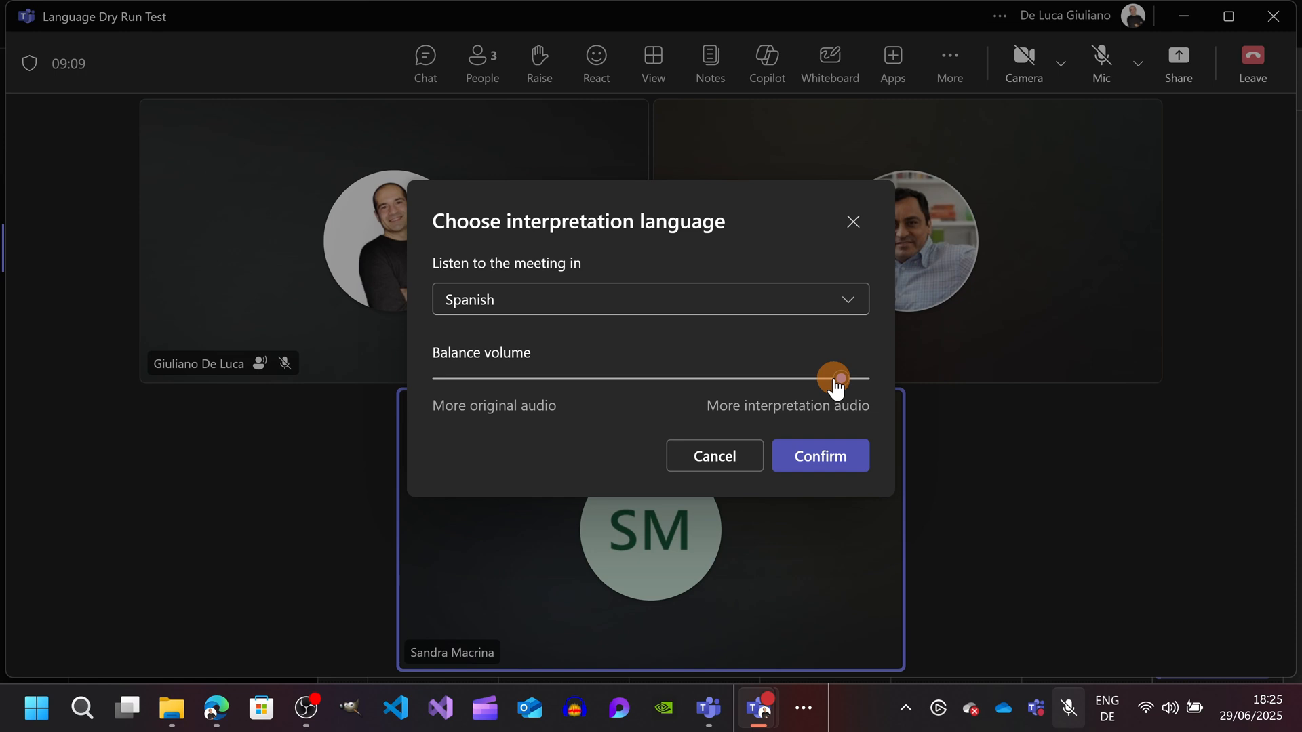
left_click_drag(837, 380, 825, 380)
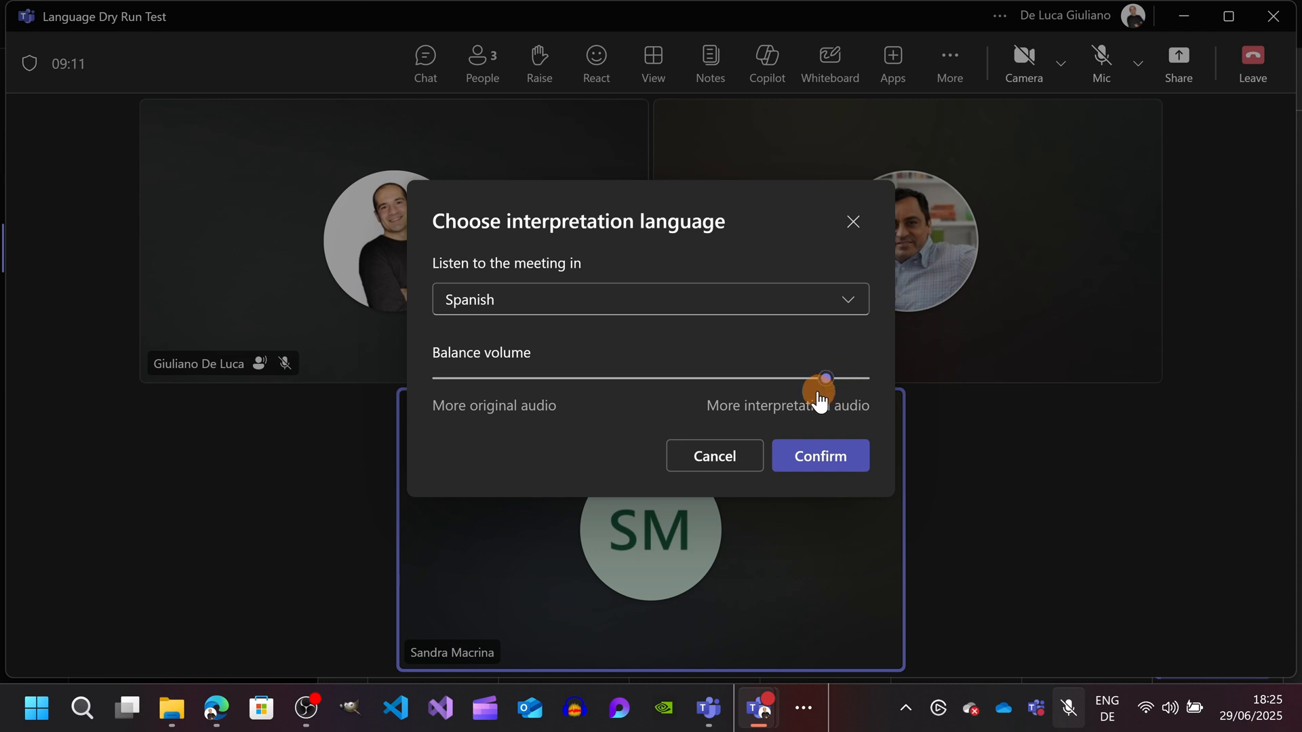
left_click_drag(826, 378, 635, 378)
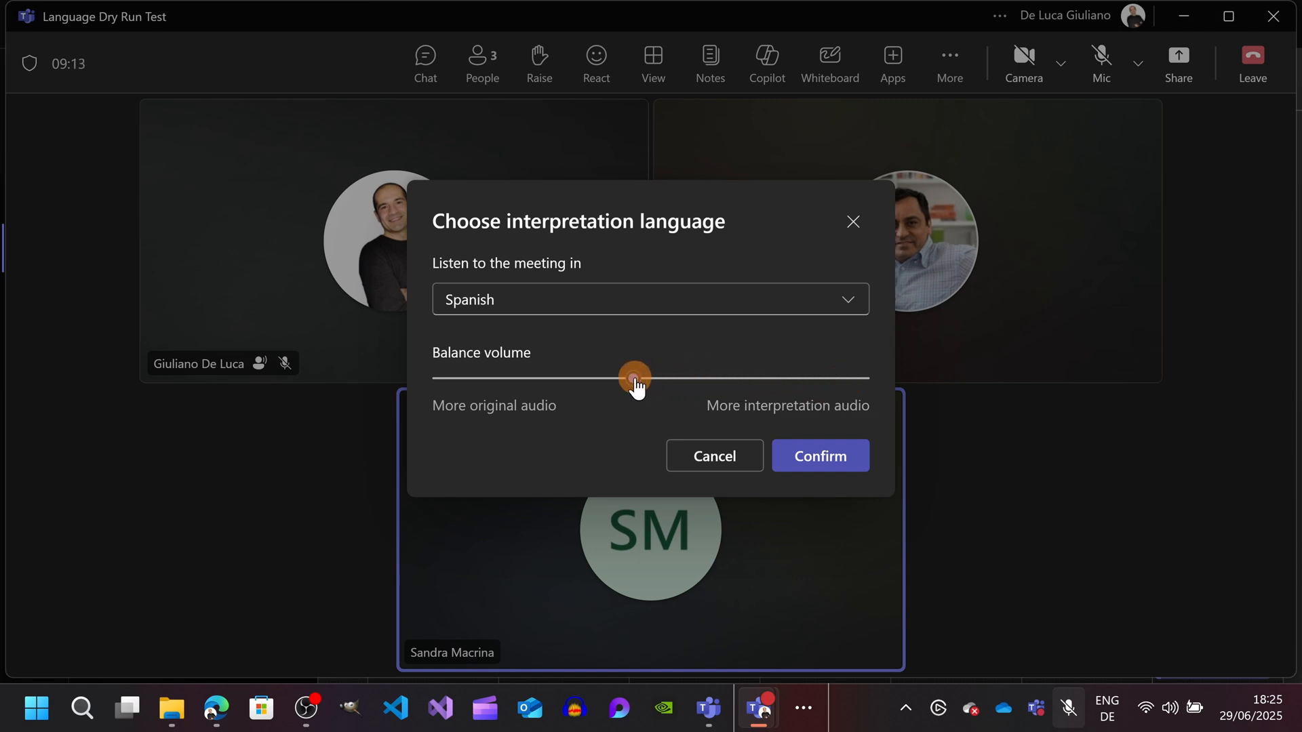
left_click_drag(635, 378, 806, 379)
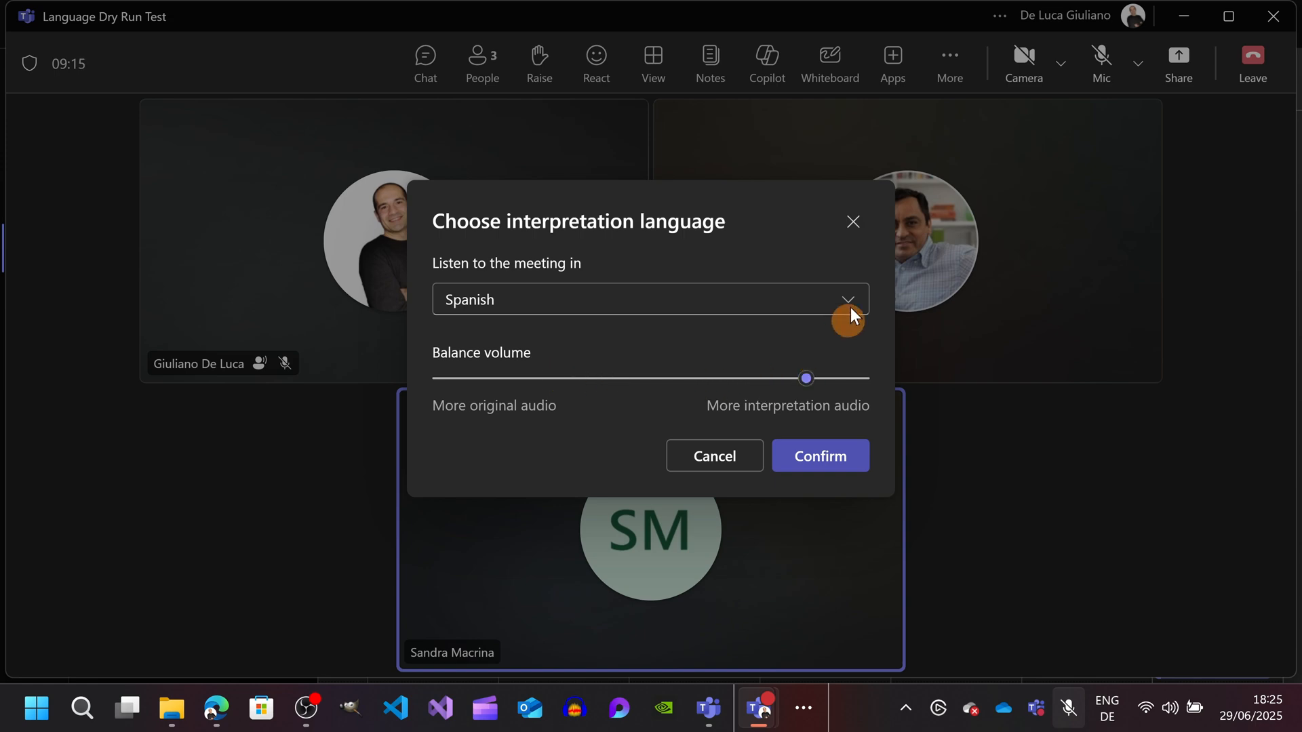
- Switch the listening language from Spanish back to Original audio
left_click(650, 300)
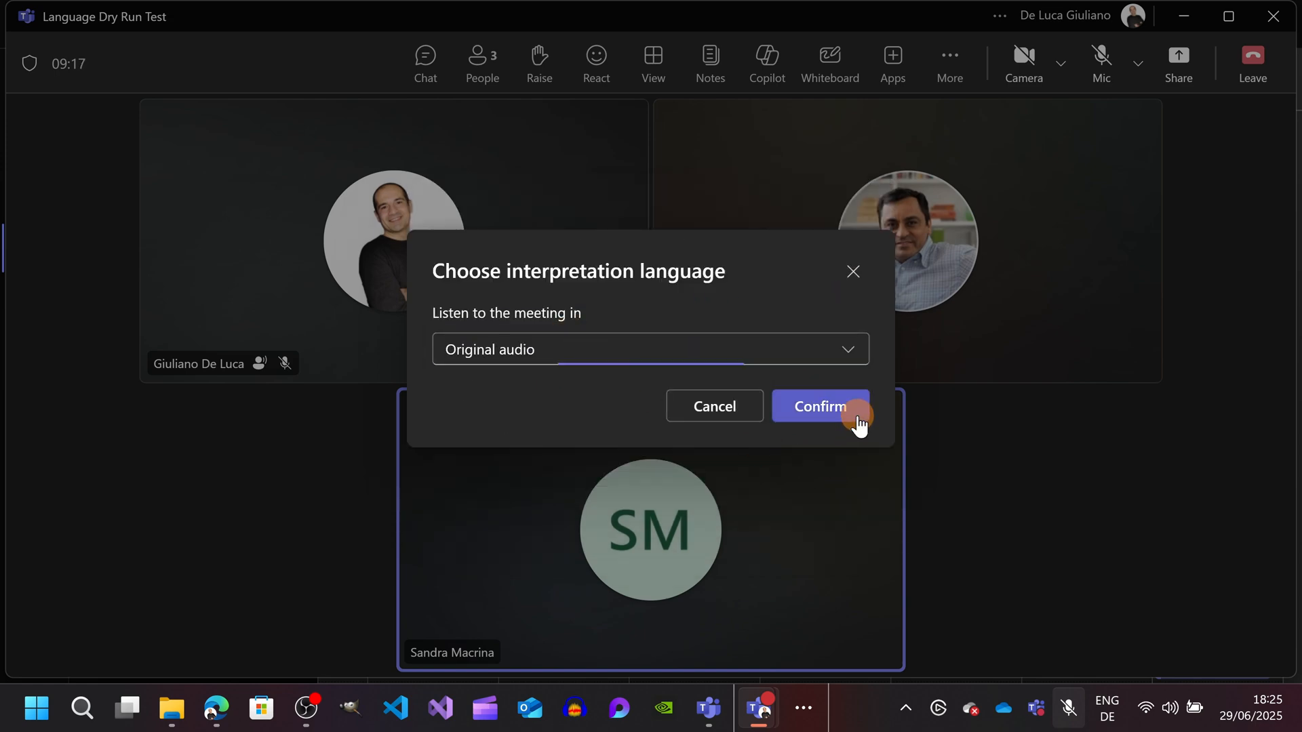